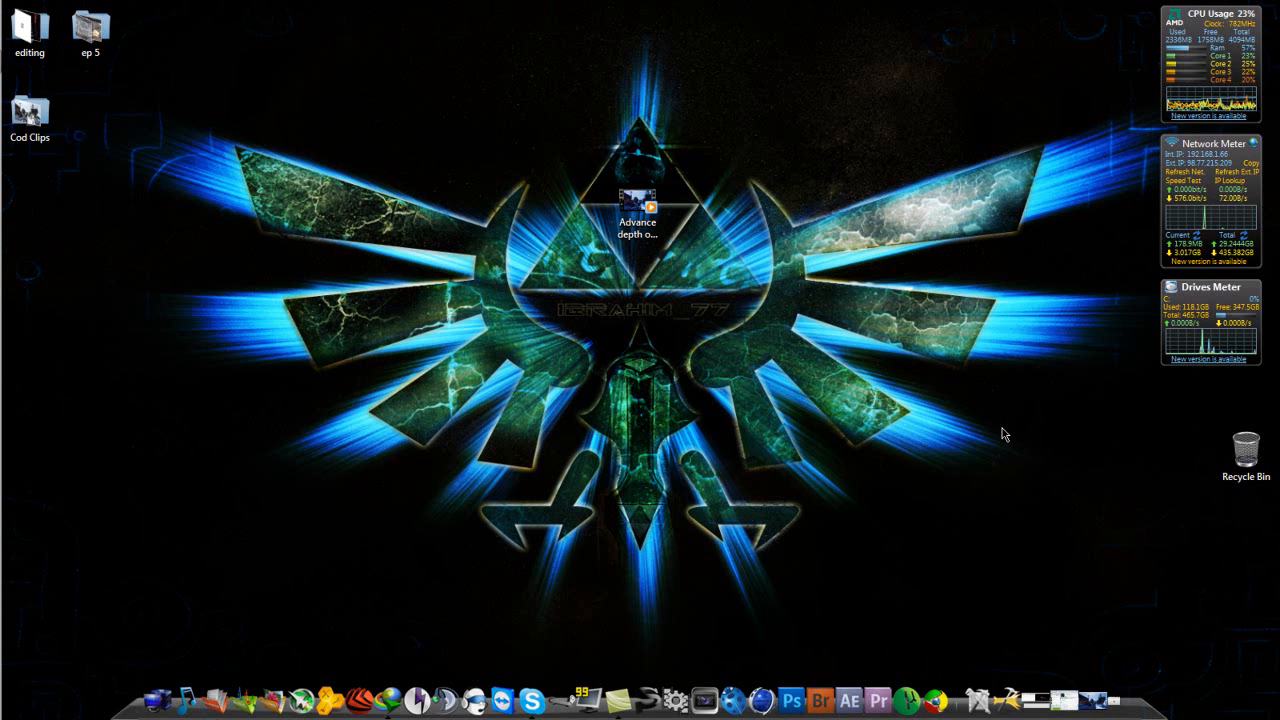
pyautogui.moveTo(356, 330)
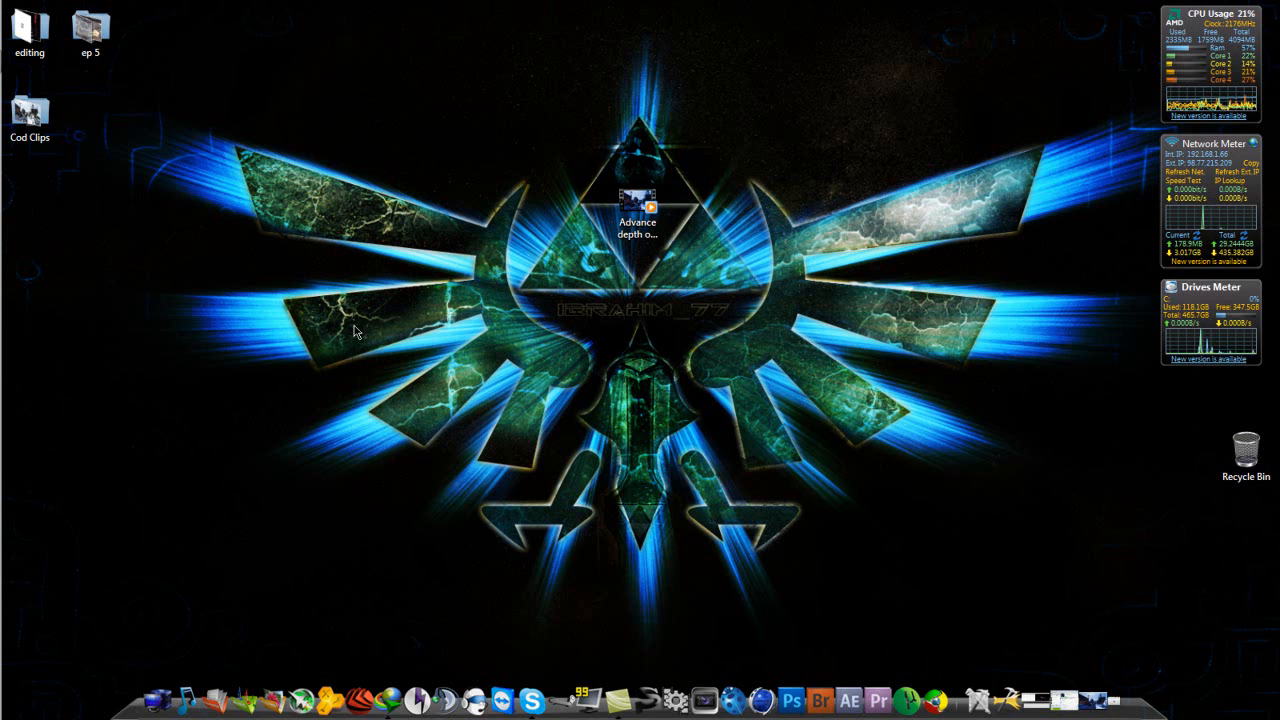
pyautogui.moveTo(612, 372)
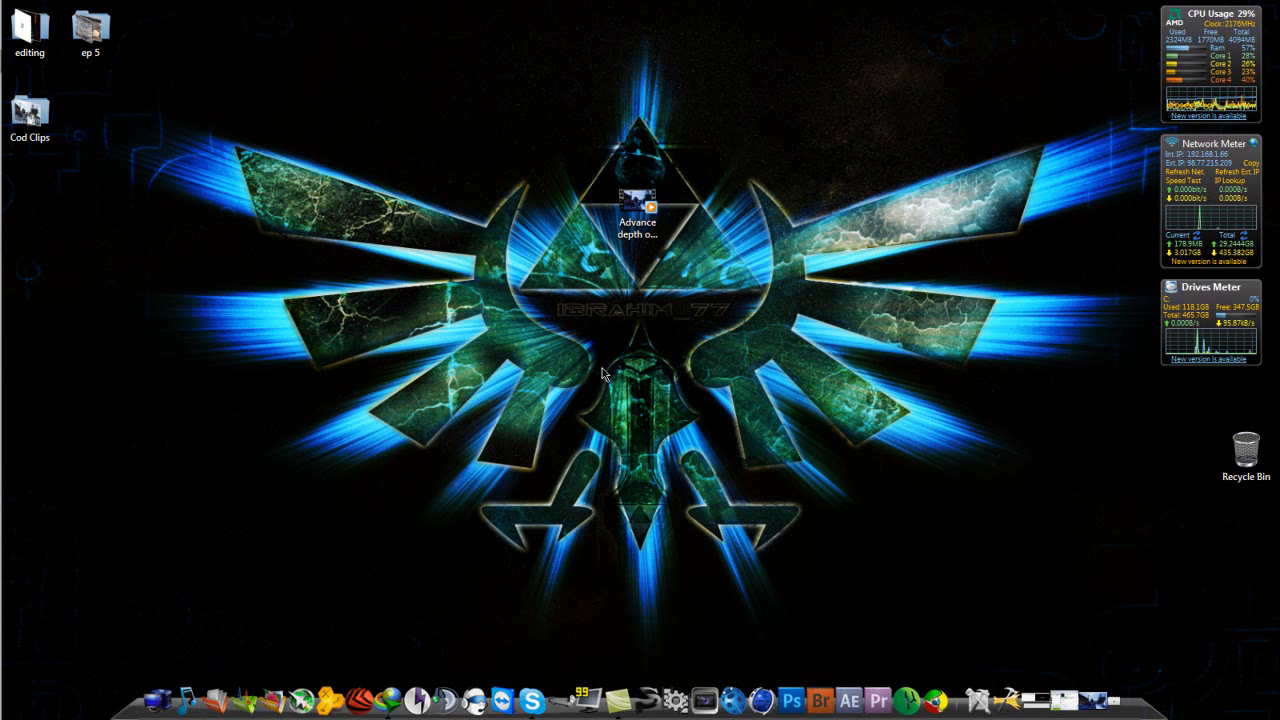
pyautogui.moveTo(796, 246)
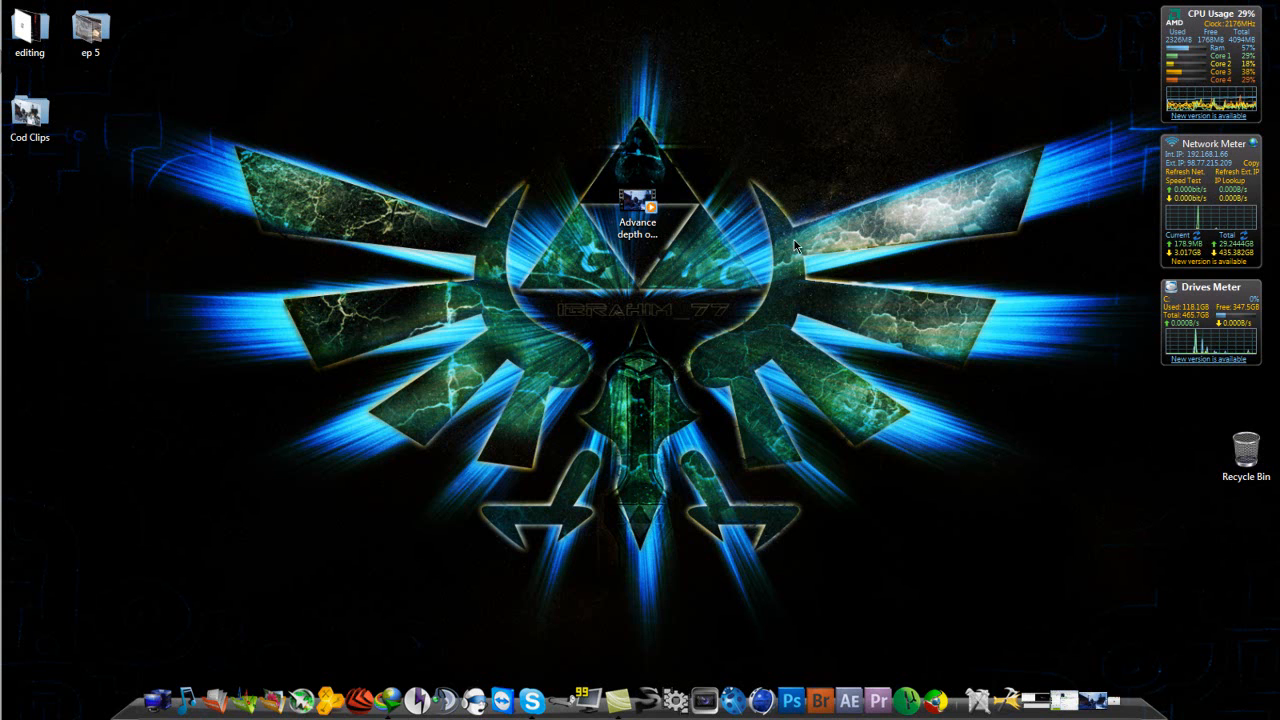
pyautogui.moveTo(828, 136)
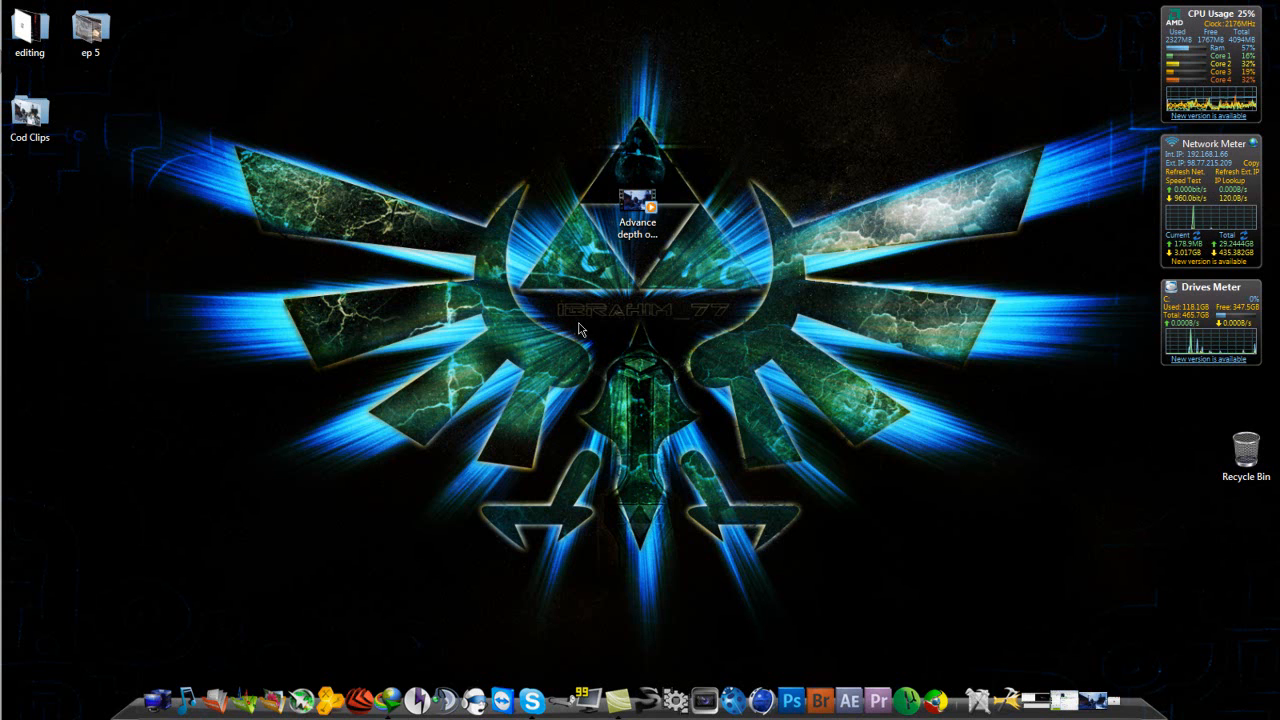
pyautogui.moveTo(444, 100)
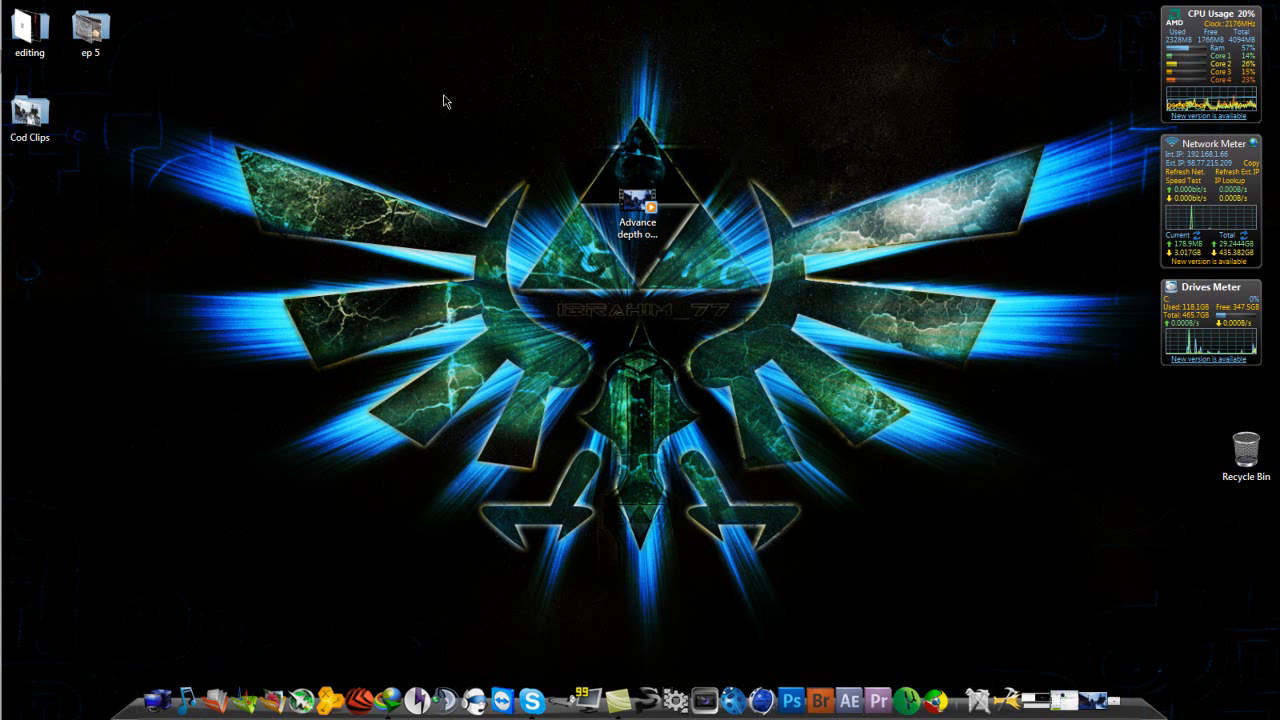
pyautogui.moveTo(640, 368)
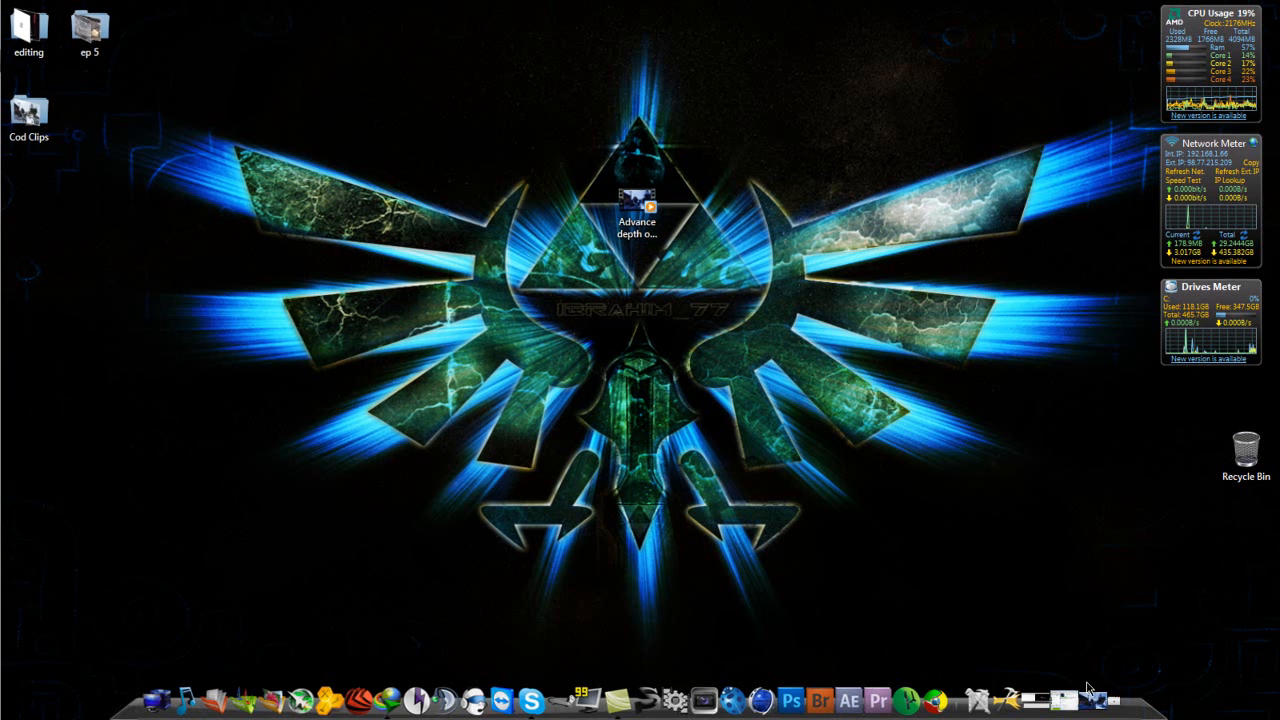
# Step: Play the finished Advance depth-of-field video in Windows Media Player with an enlarged window
pyautogui.doubleClick(636, 206)
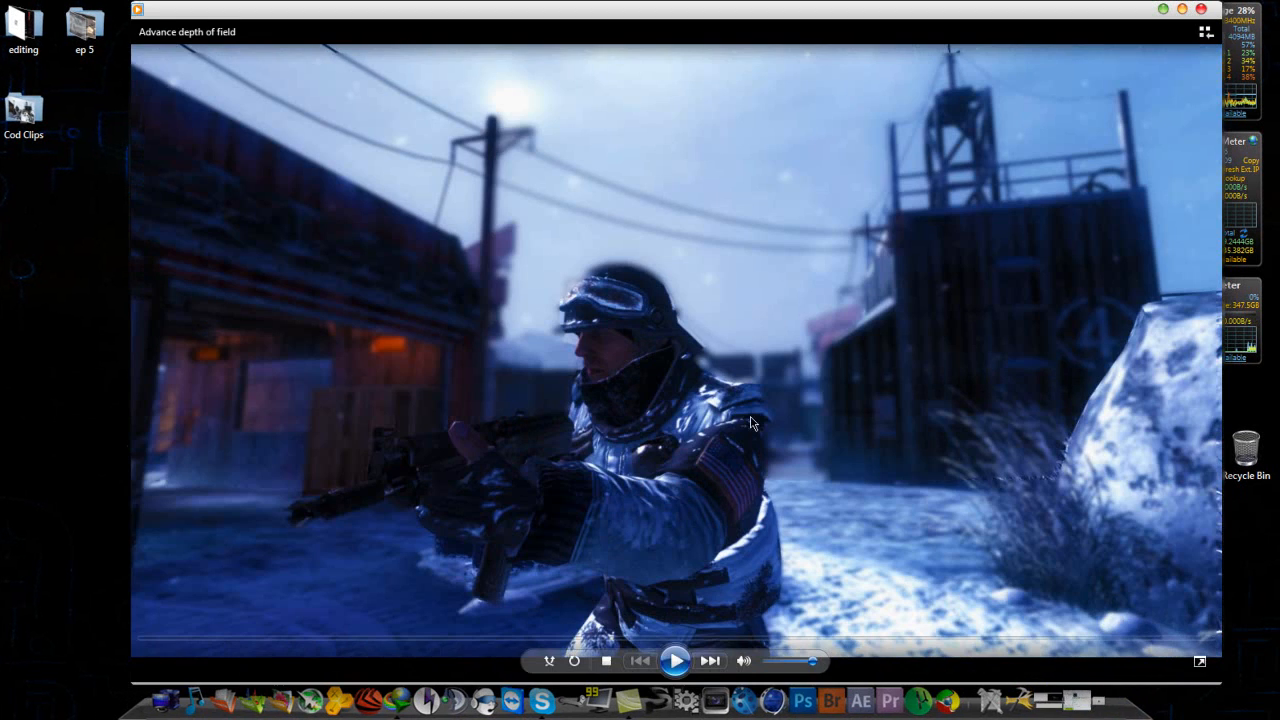
pyautogui.moveTo(488, 356)
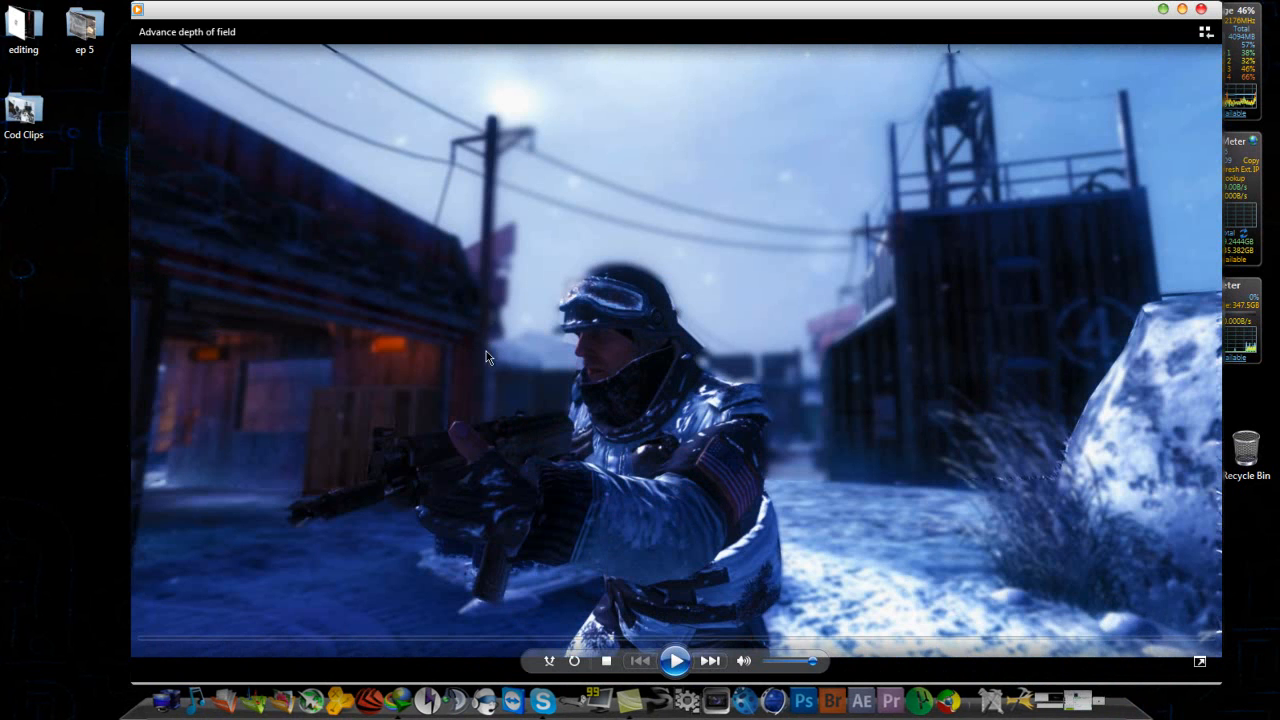
pyautogui.moveTo(616, 374)
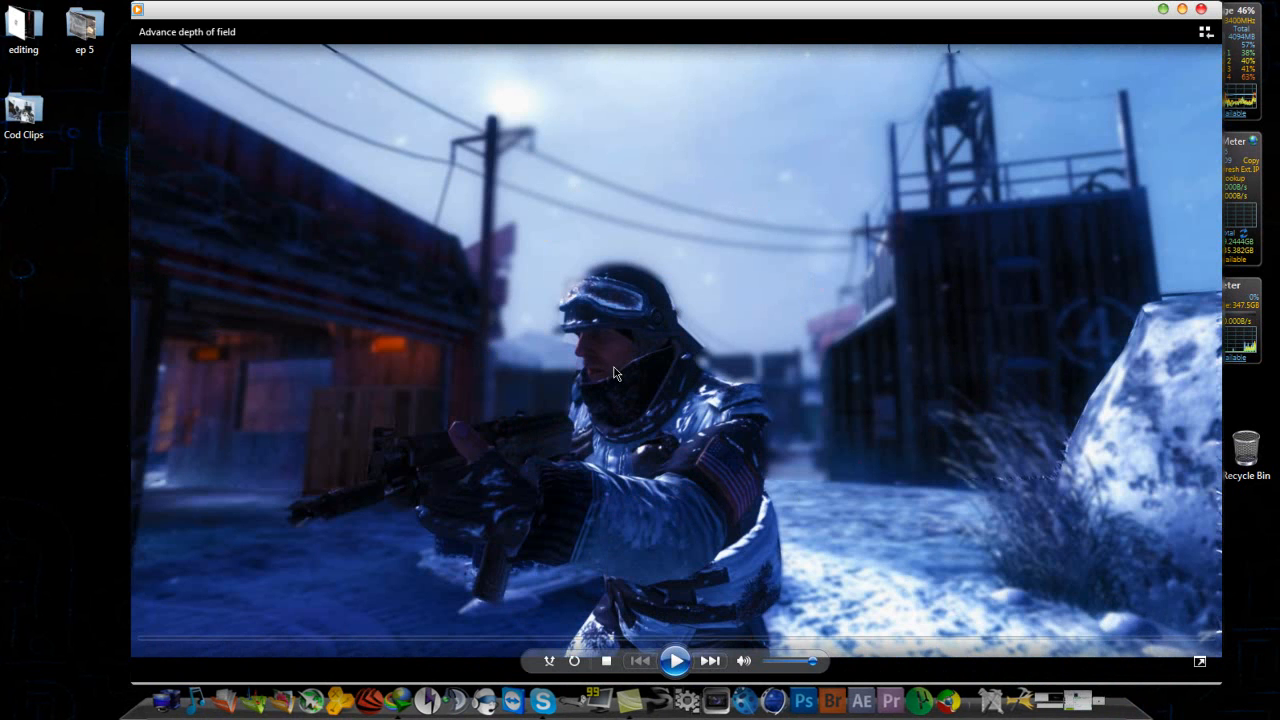
pyautogui.moveTo(660, 580)
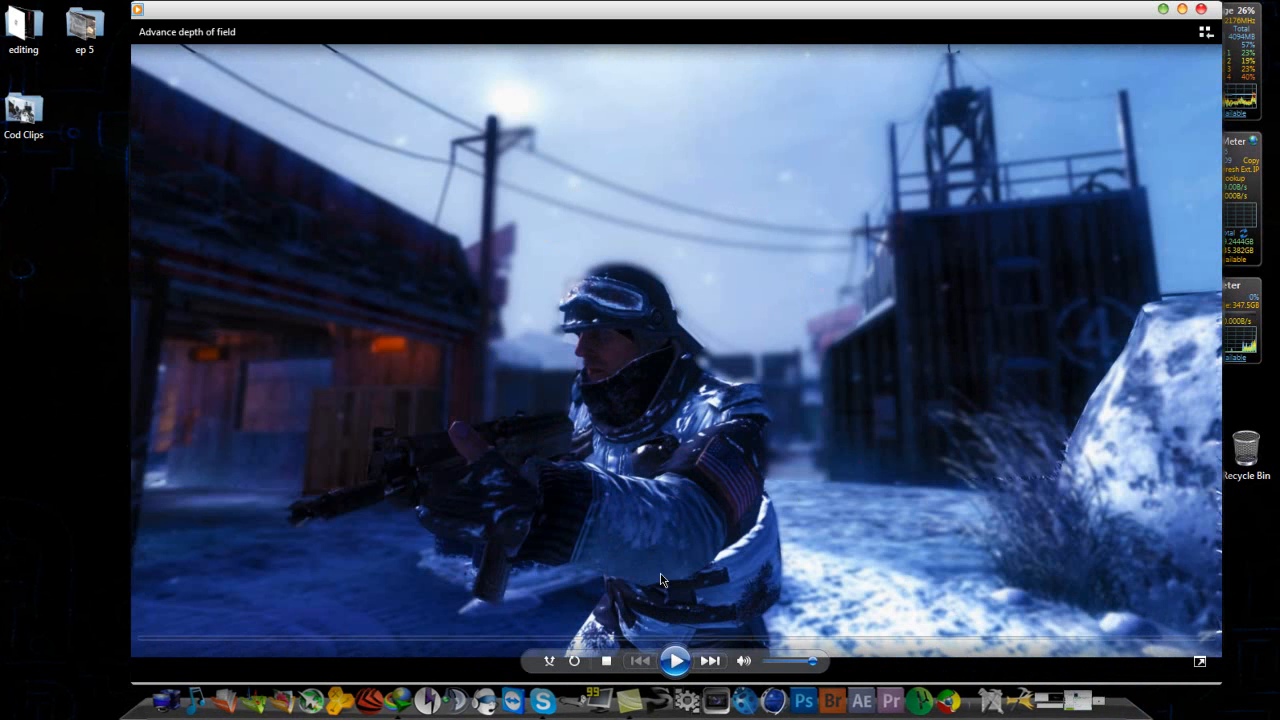
pyautogui.moveTo(632, 350)
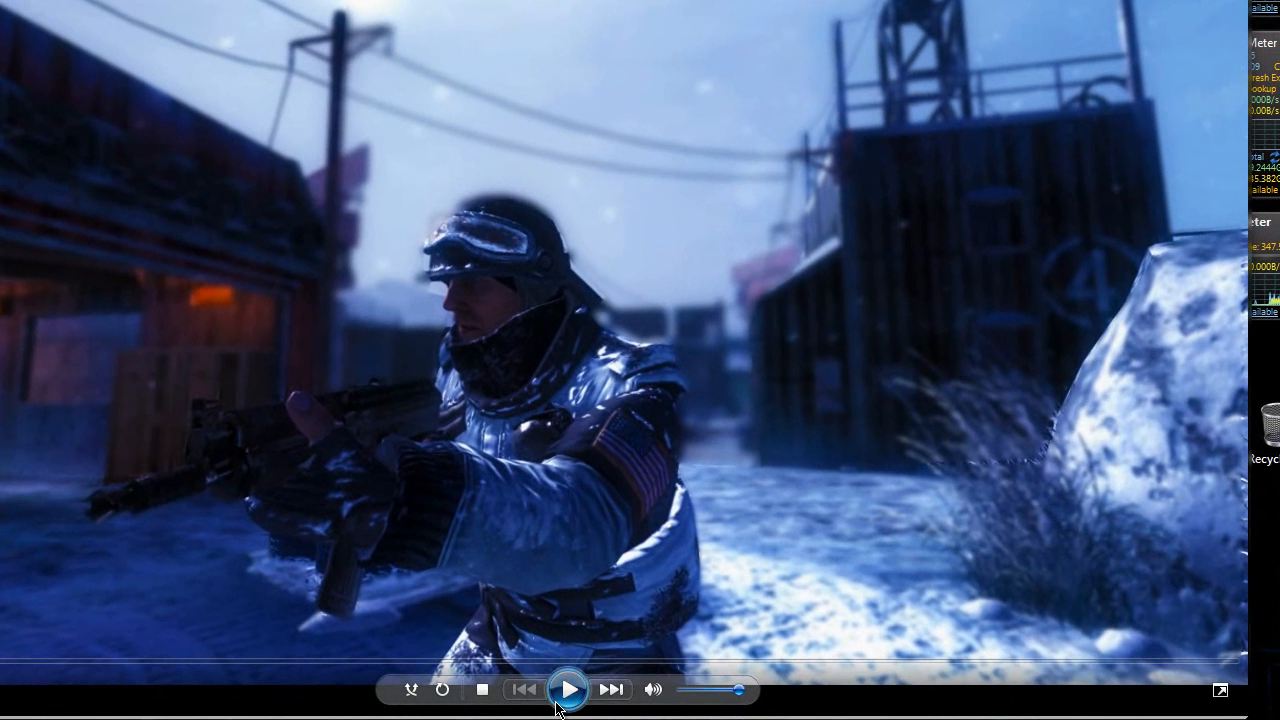
pyautogui.click(568, 688)
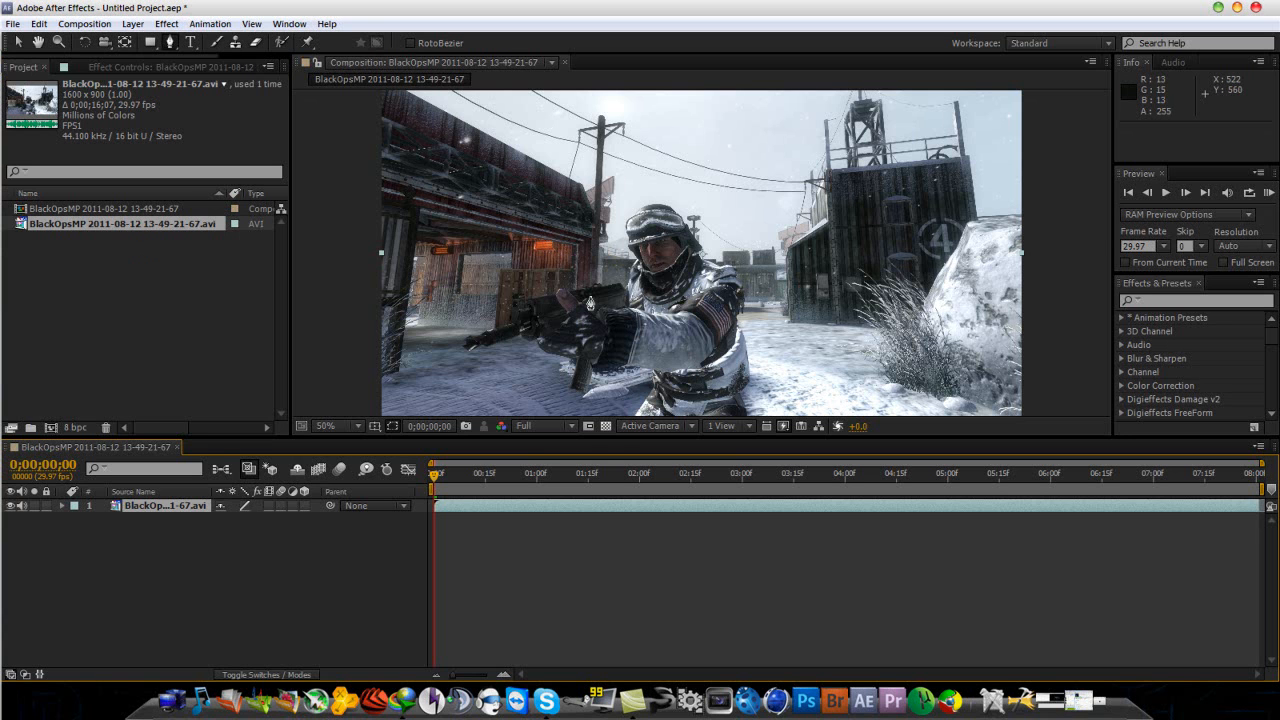
pyautogui.moveTo(592, 304)
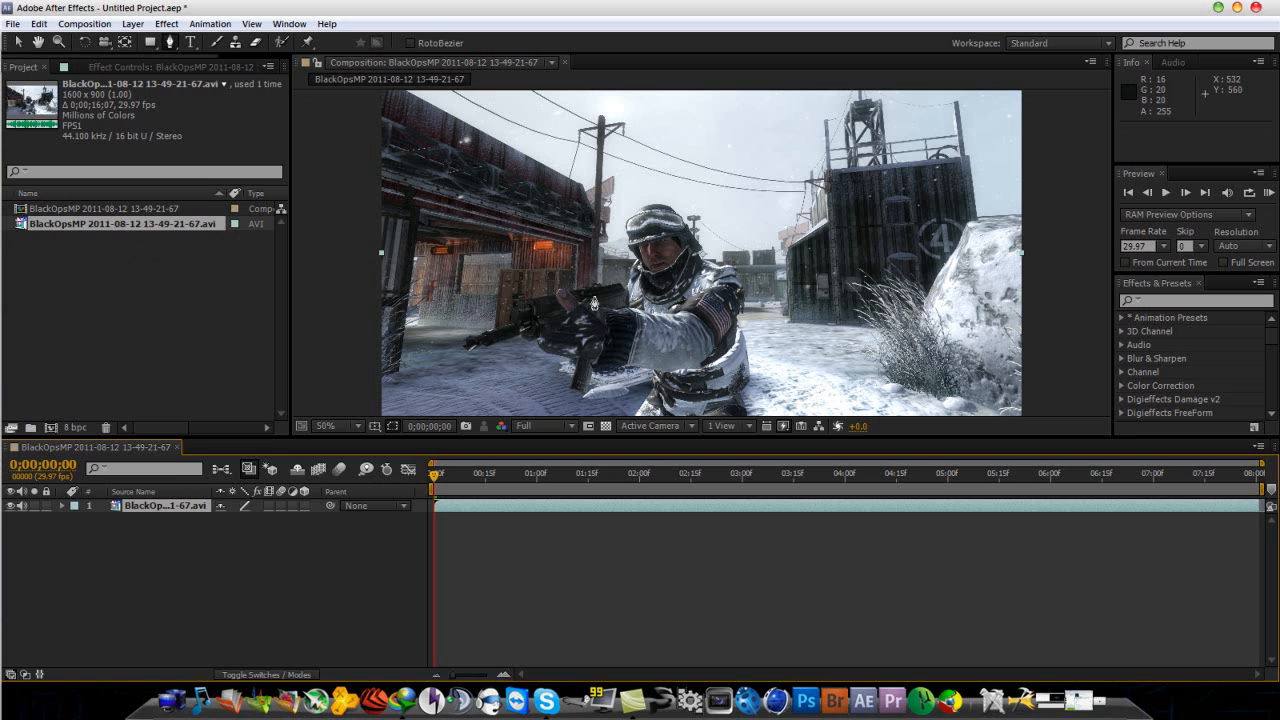
pyautogui.moveTo(760, 284)
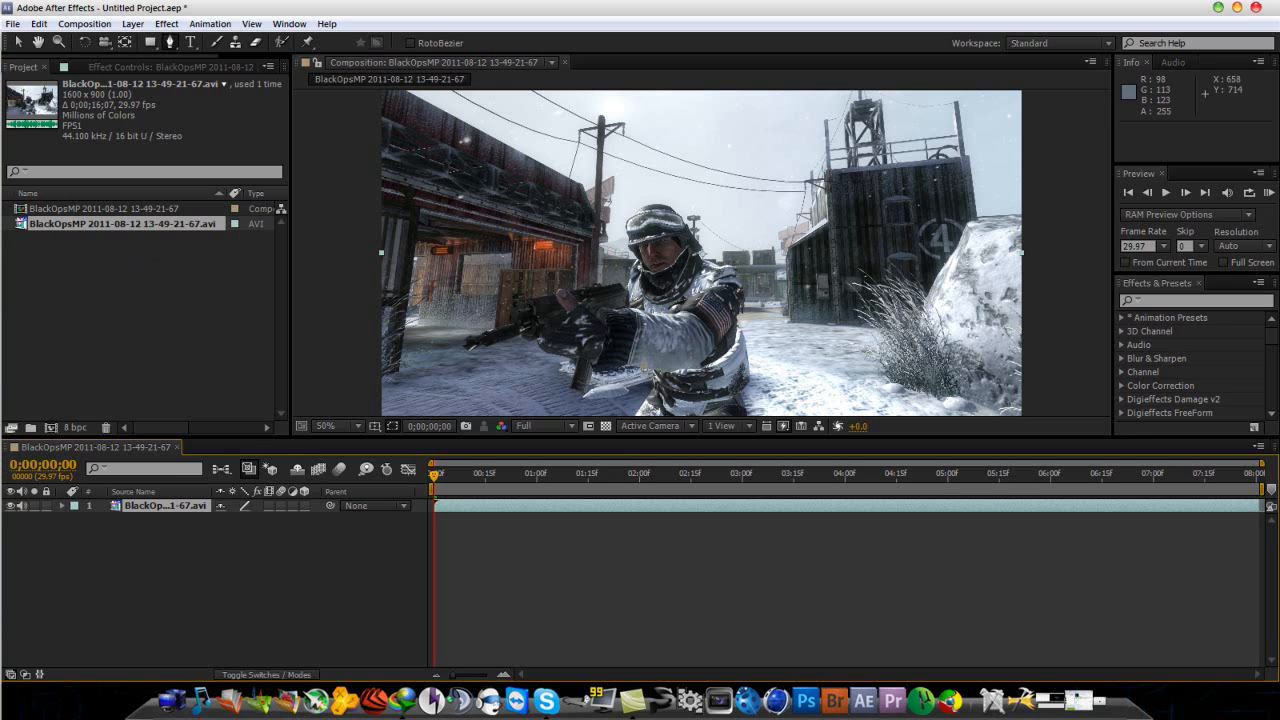
pyautogui.moveTo(728, 222)
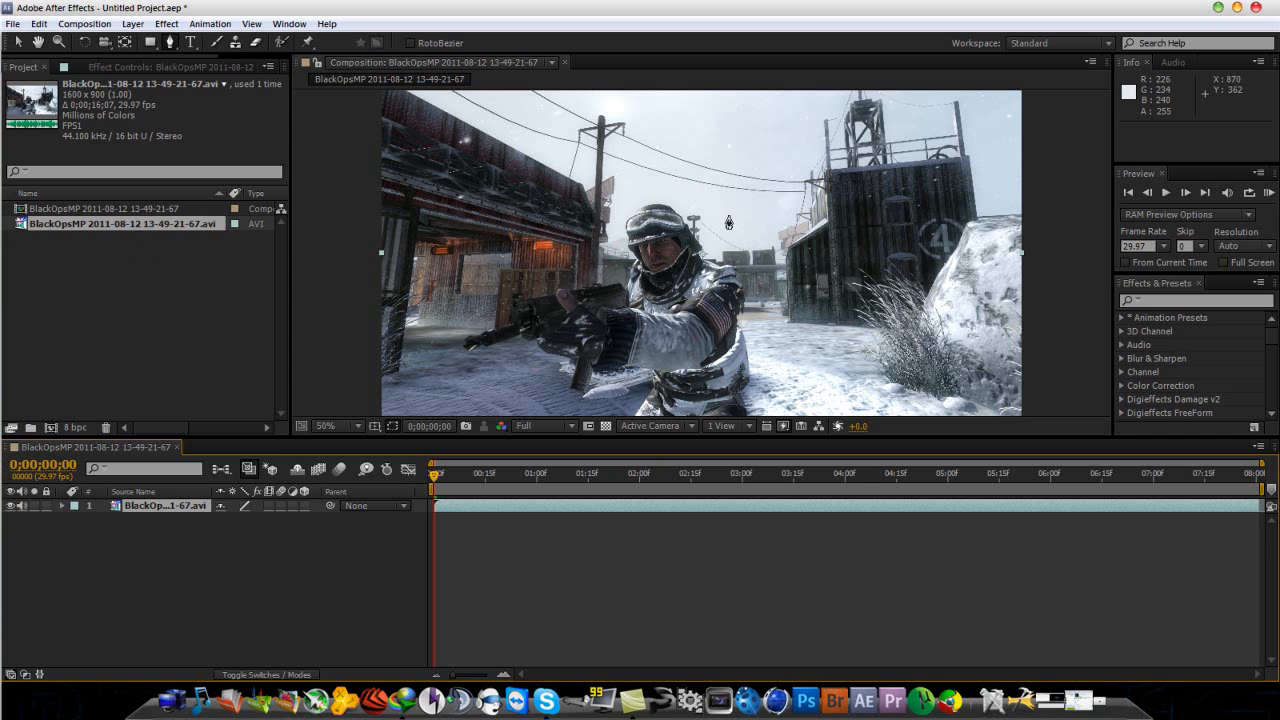
pyautogui.moveTo(844, 244)
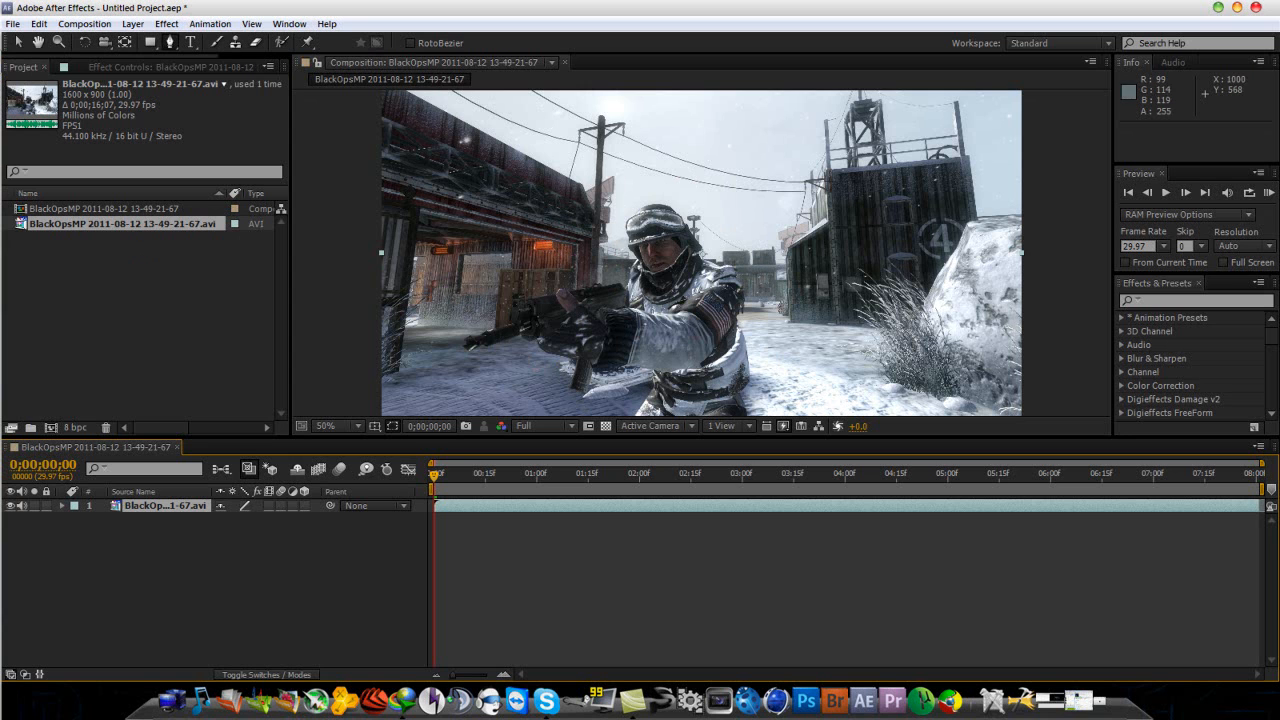
pyautogui.moveTo(758, 324)
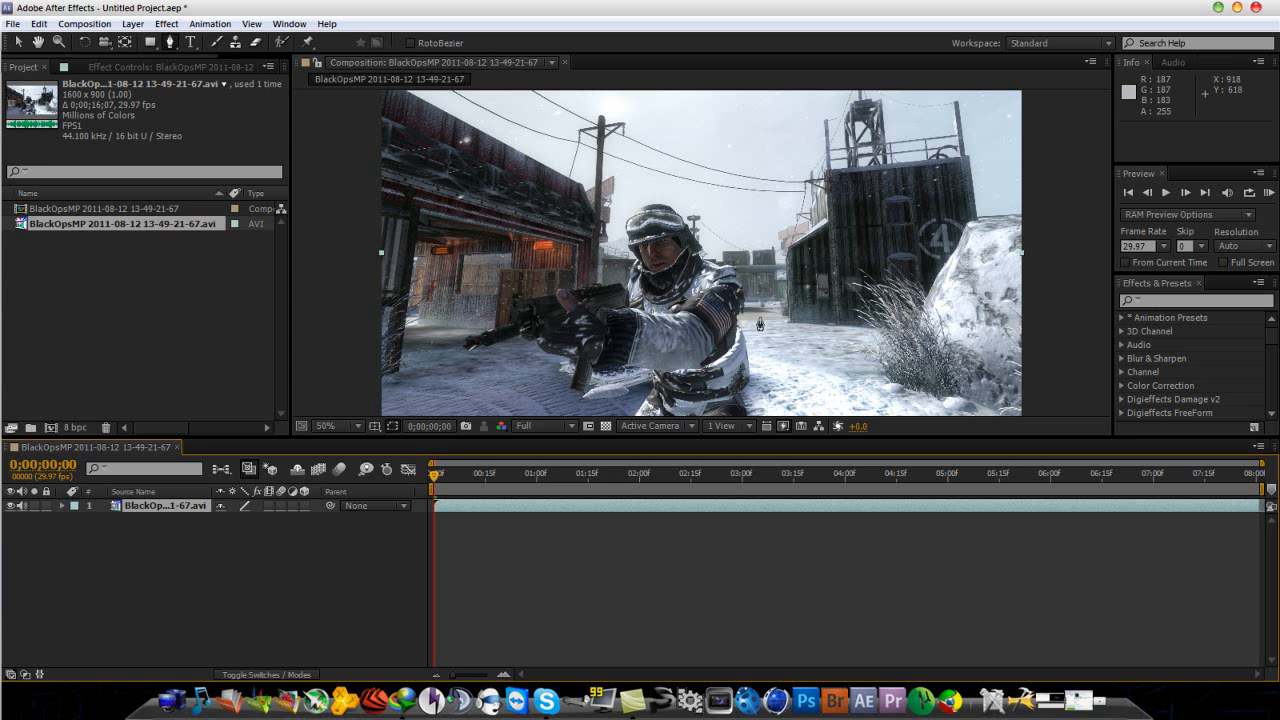
pyautogui.moveTo(792, 334)
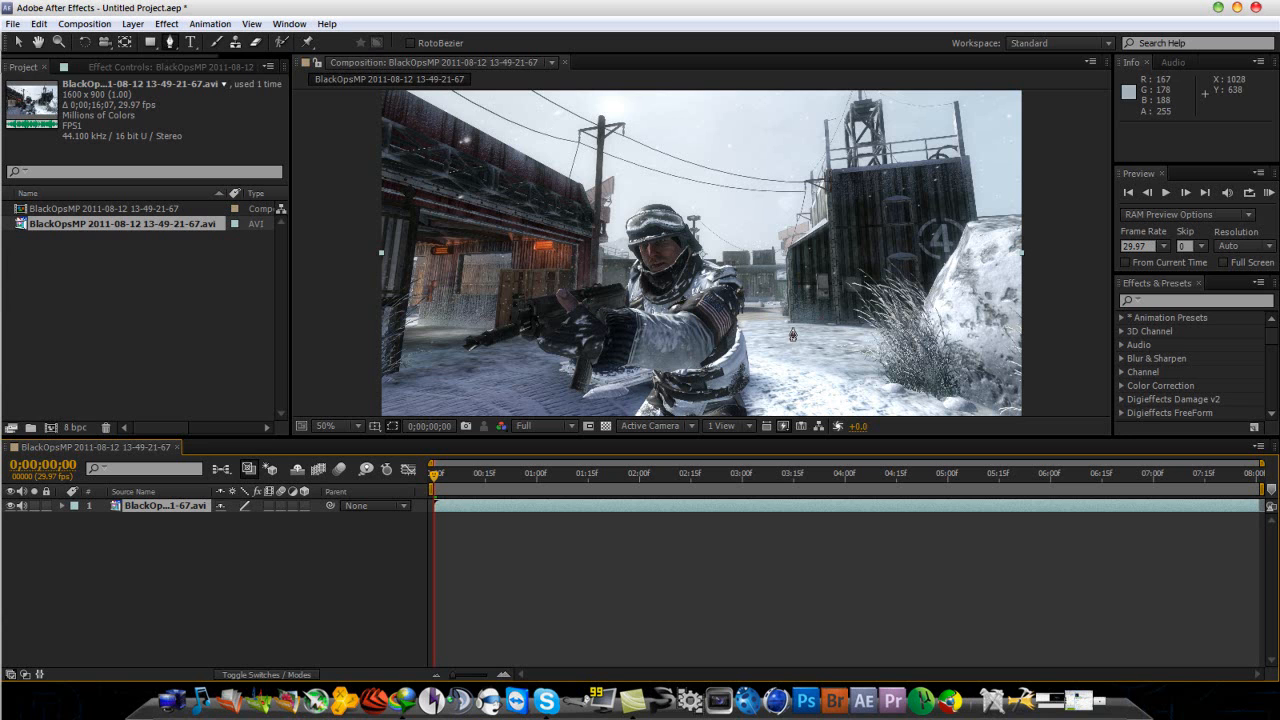
pyautogui.moveTo(792, 334)
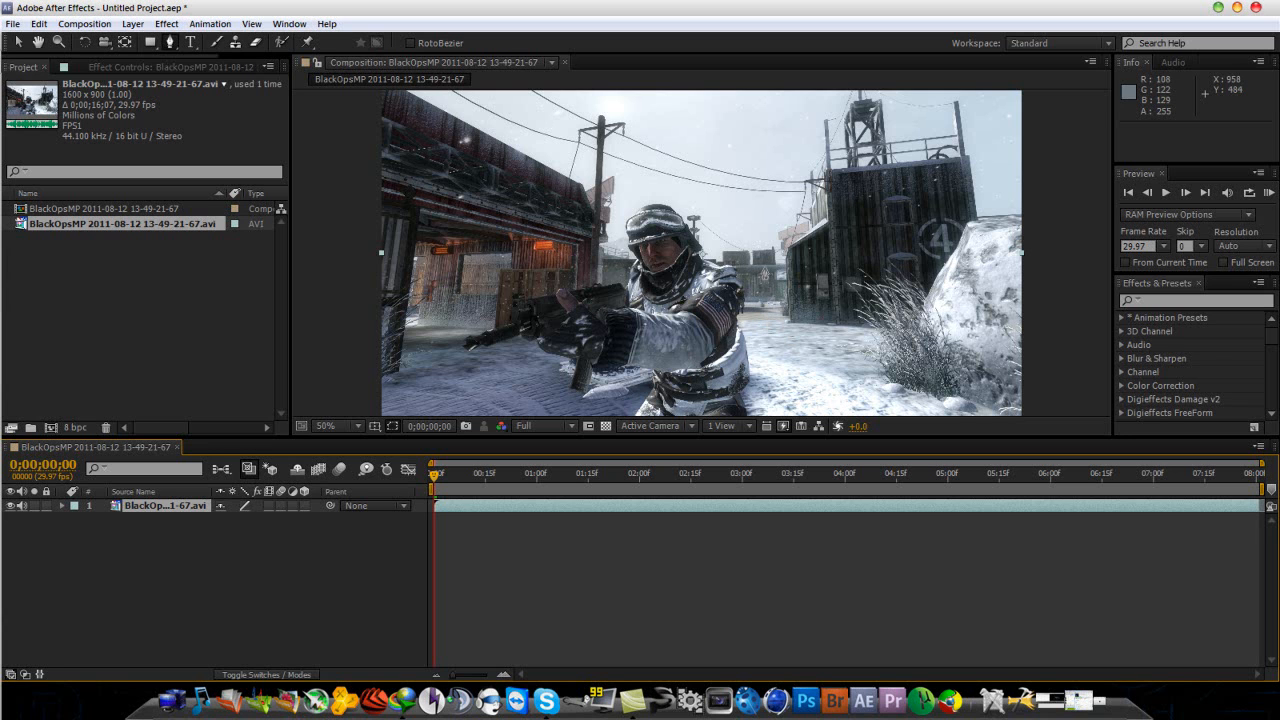
pyautogui.moveTo(748, 326)
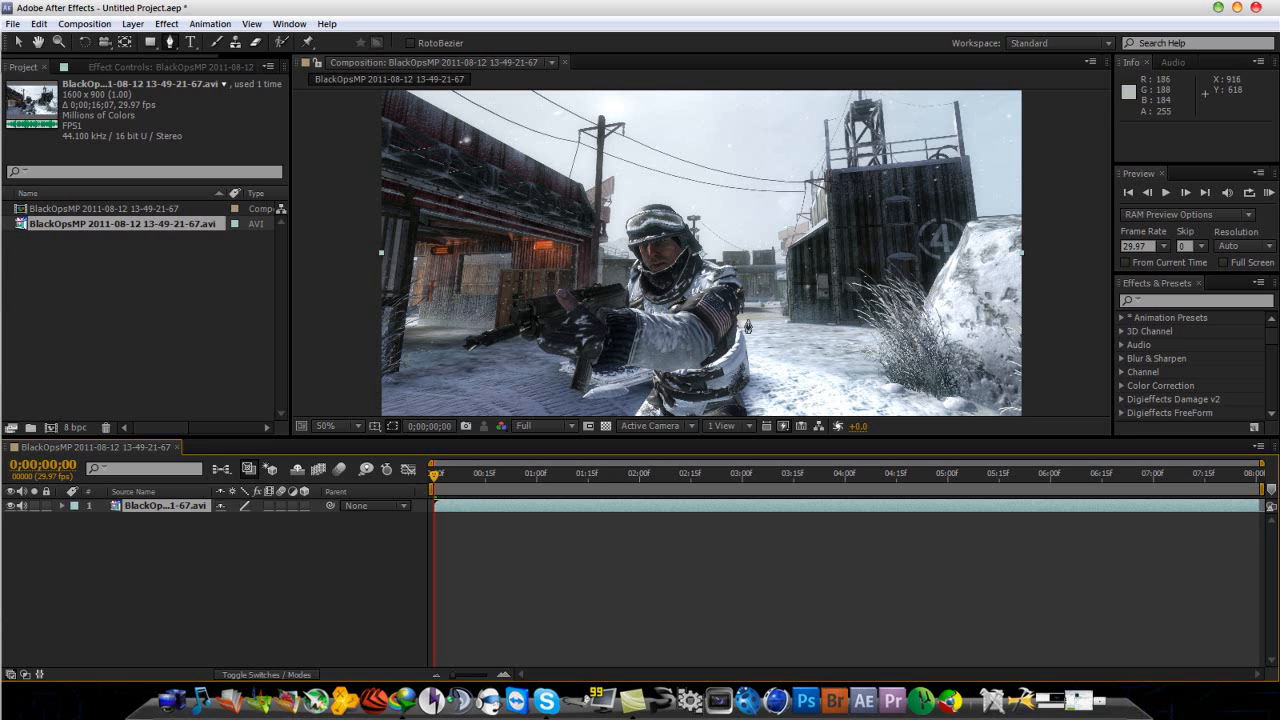
pyautogui.moveTo(820, 290)
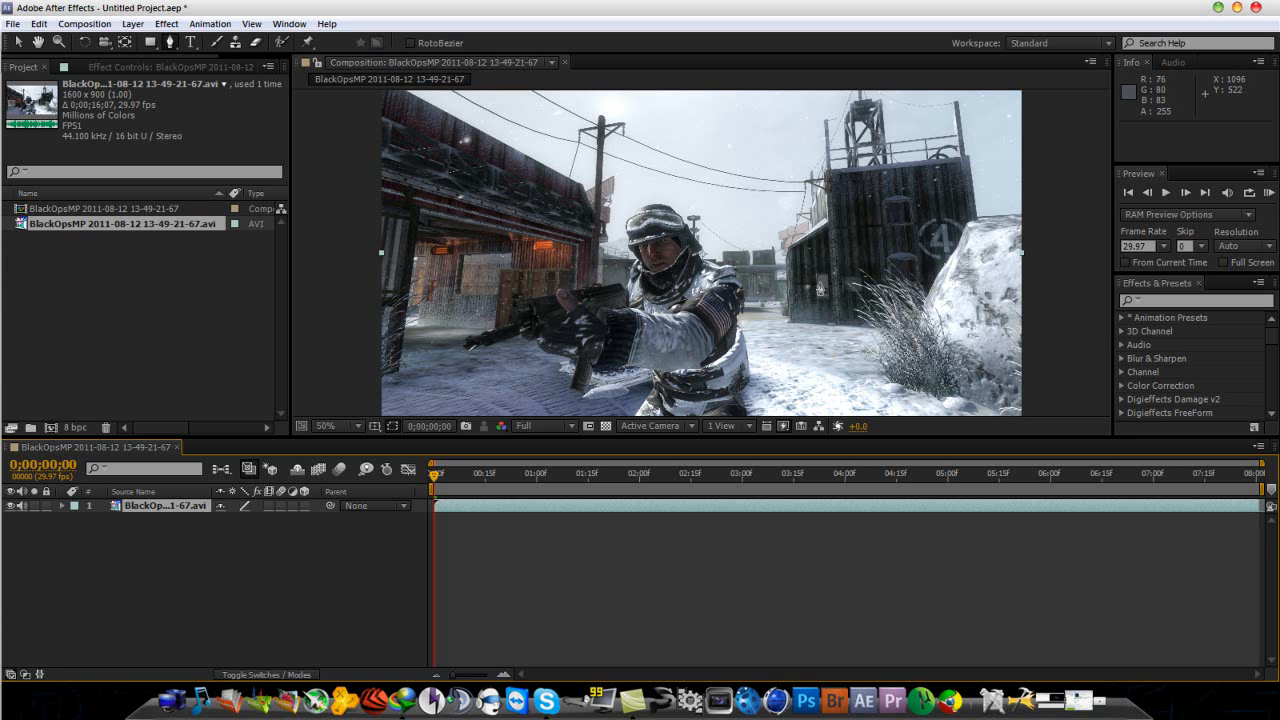
pyautogui.moveTo(820, 290)
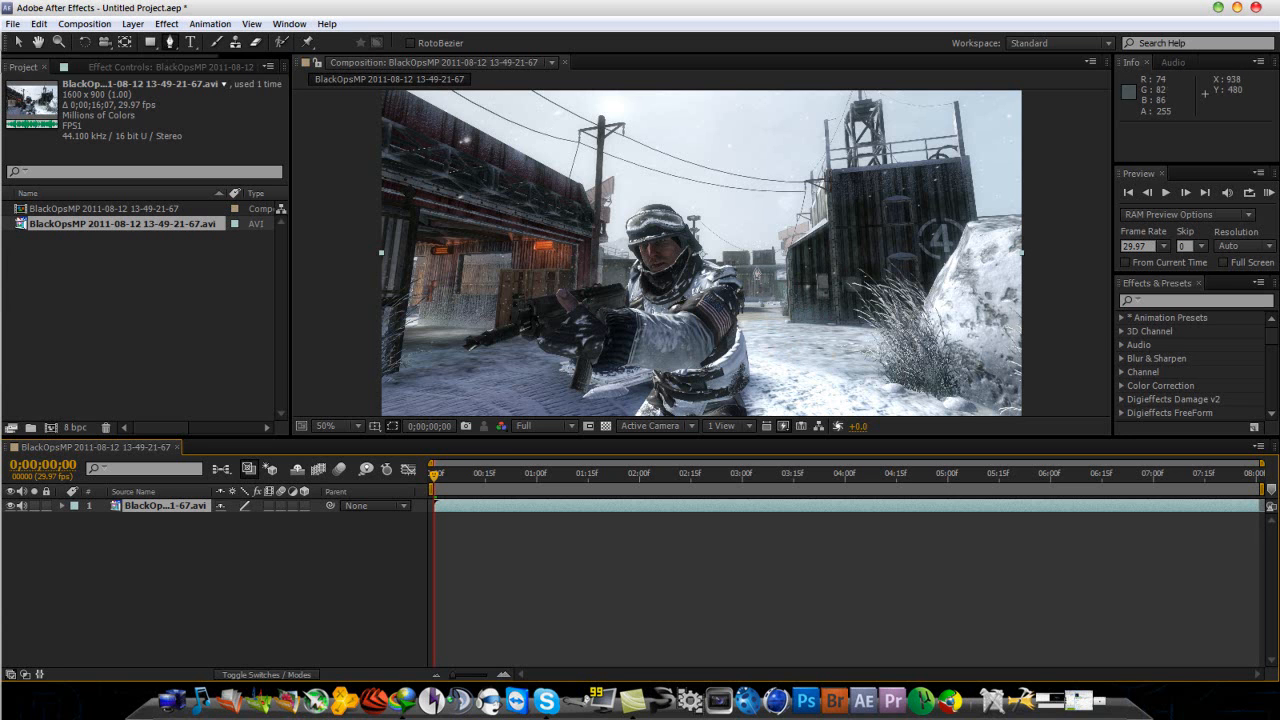
pyautogui.moveTo(540, 300)
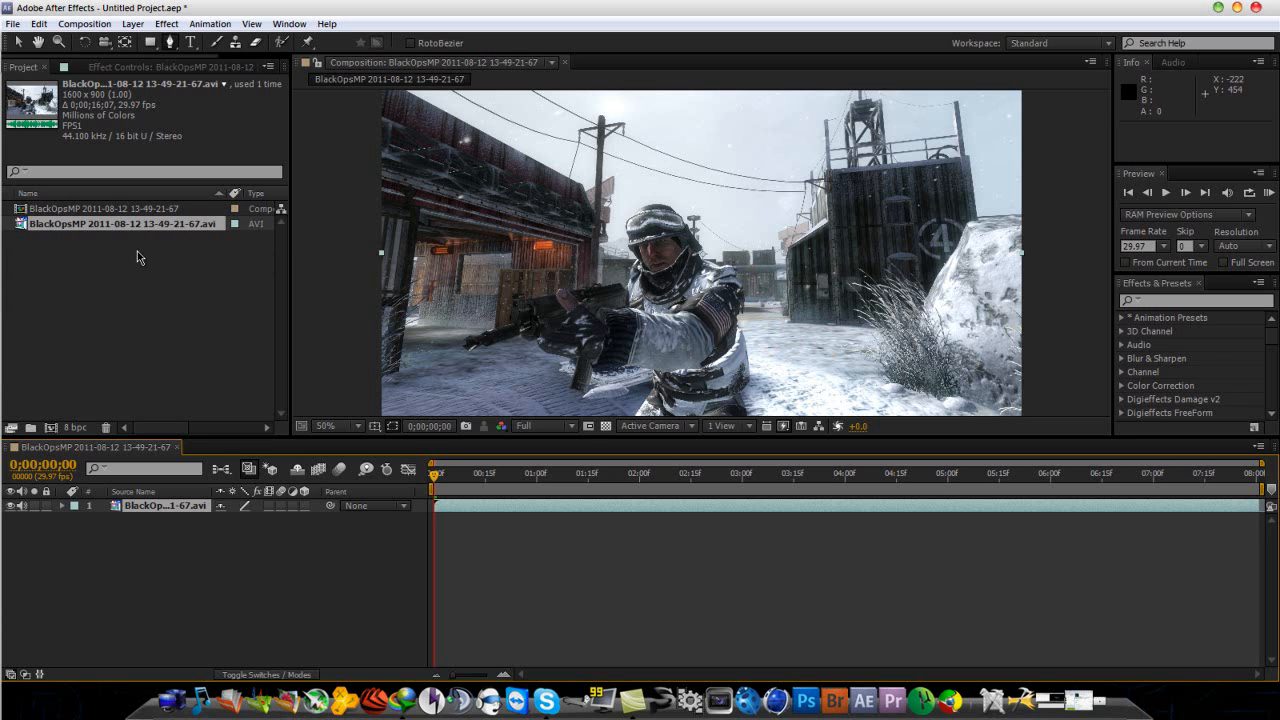
pyautogui.click(116, 208)
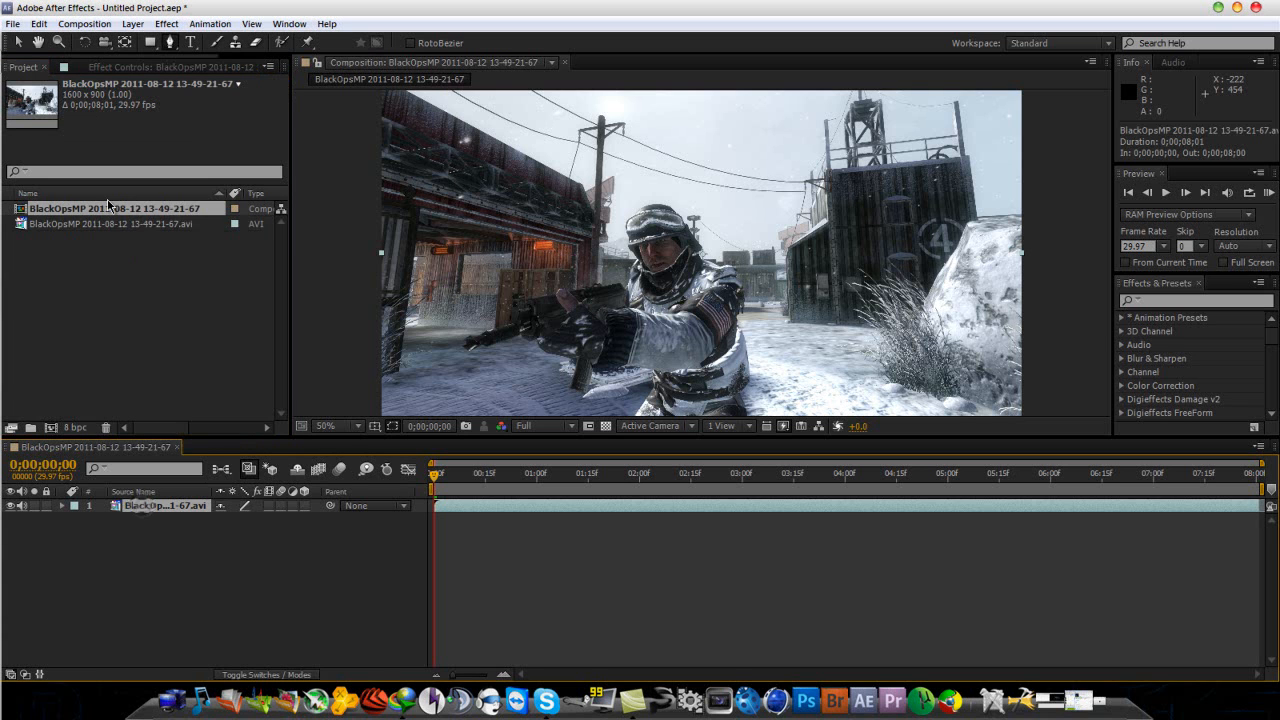
pyautogui.click(110, 224)
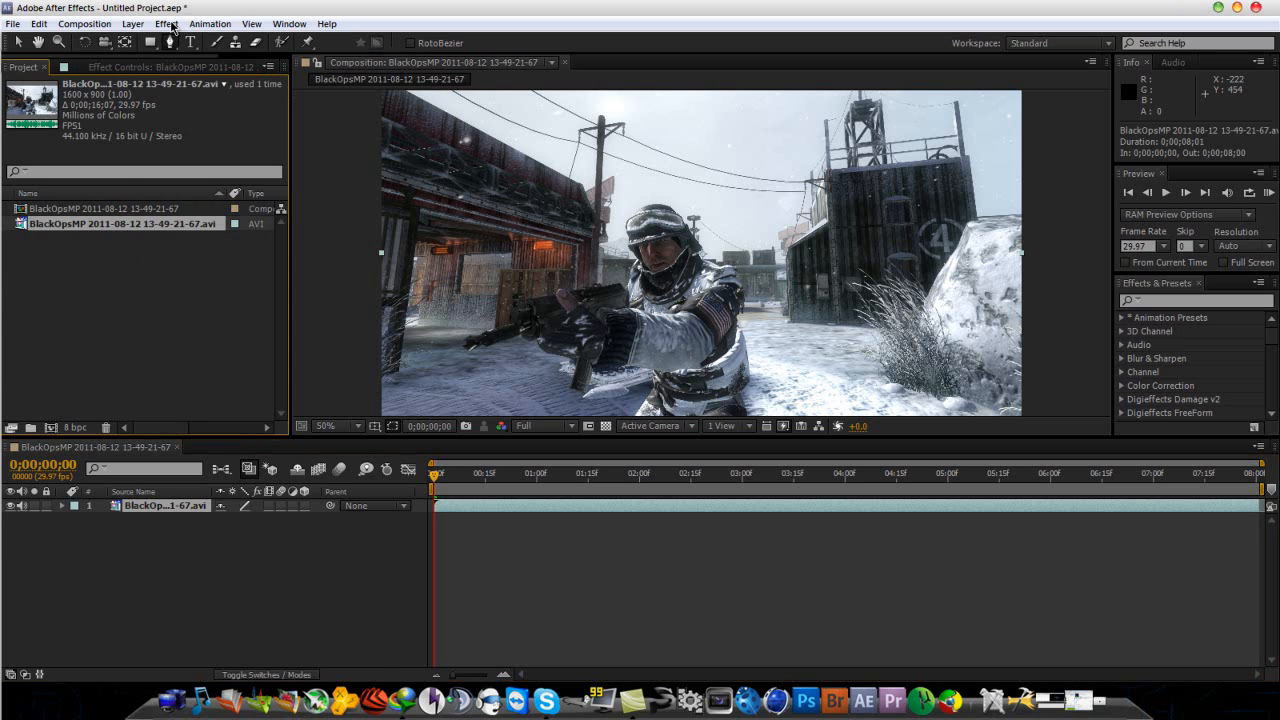
pyautogui.moveTo(108, 292)
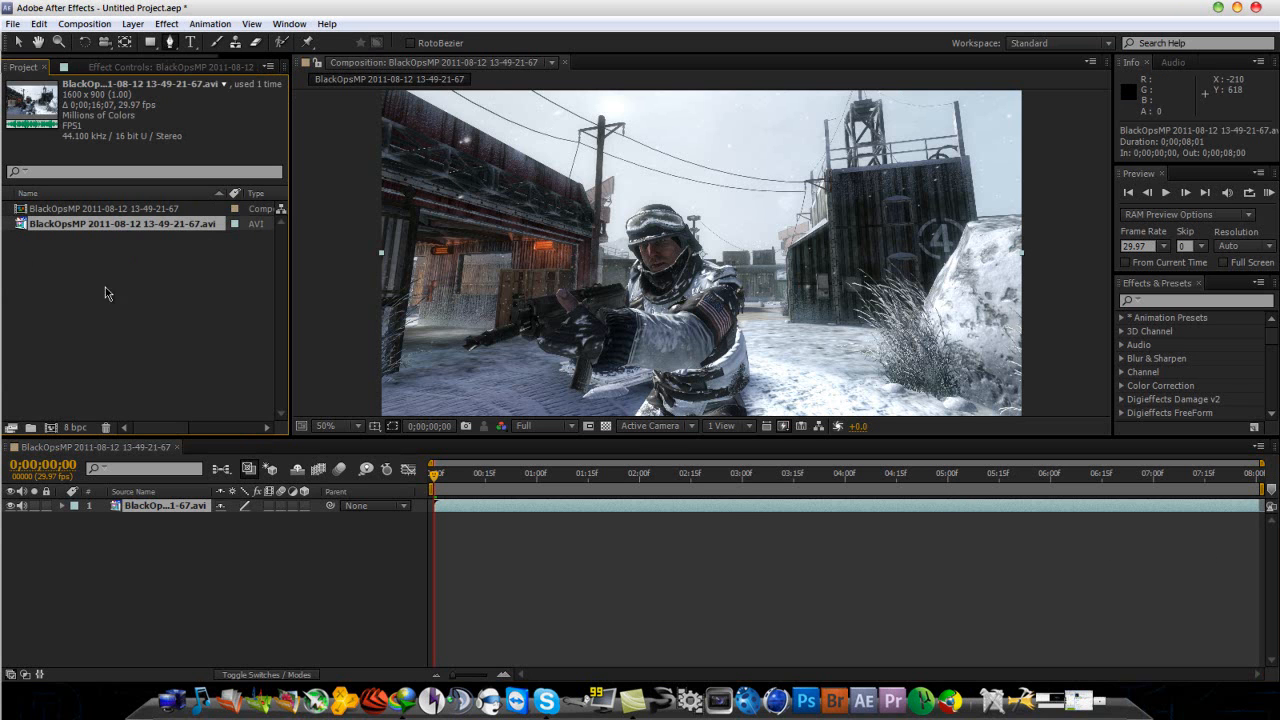
# Step: Apply the Twixtor Pro effect to the gameplay footage layer
pyautogui.click(164, 24)
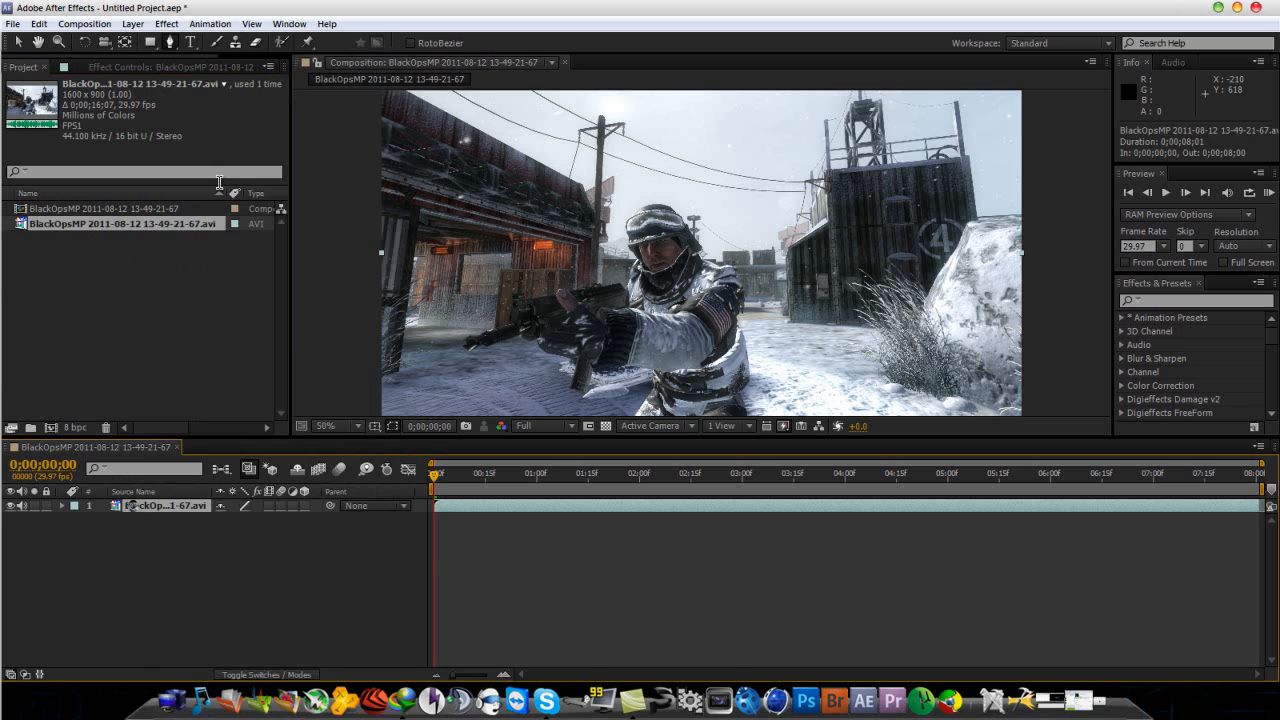
pyautogui.click(166, 24)
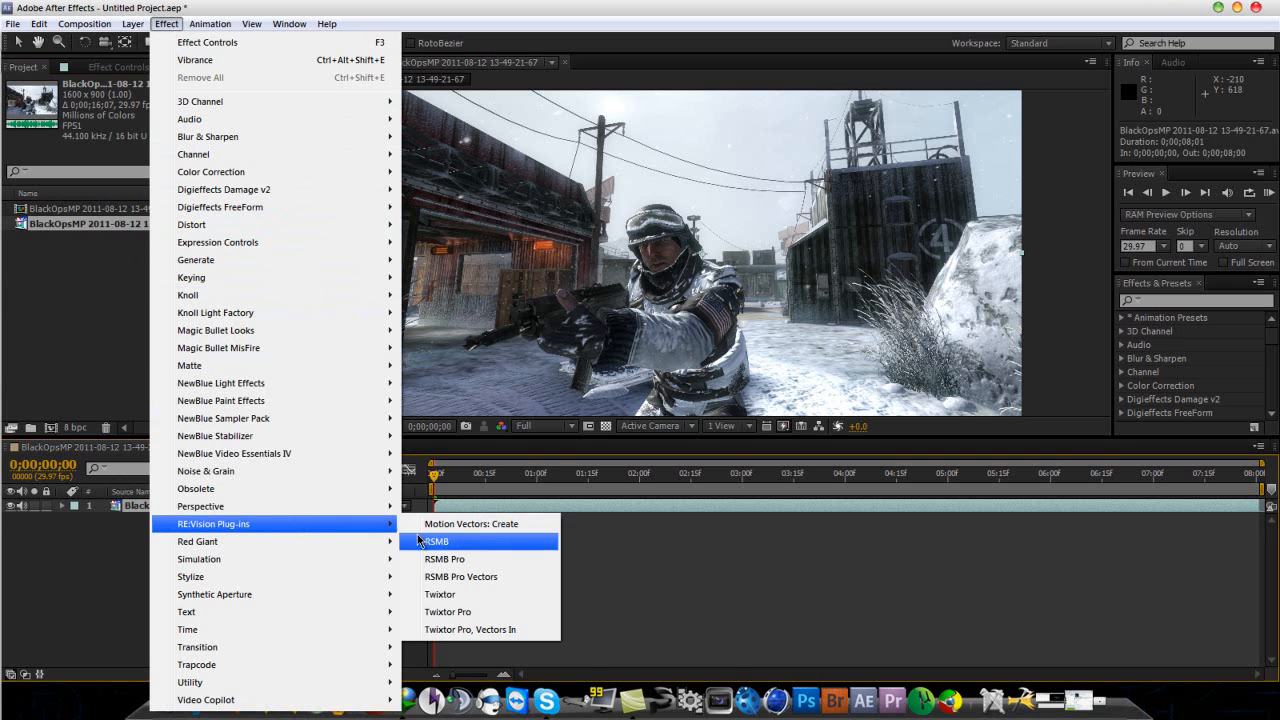
pyautogui.click(448, 612)
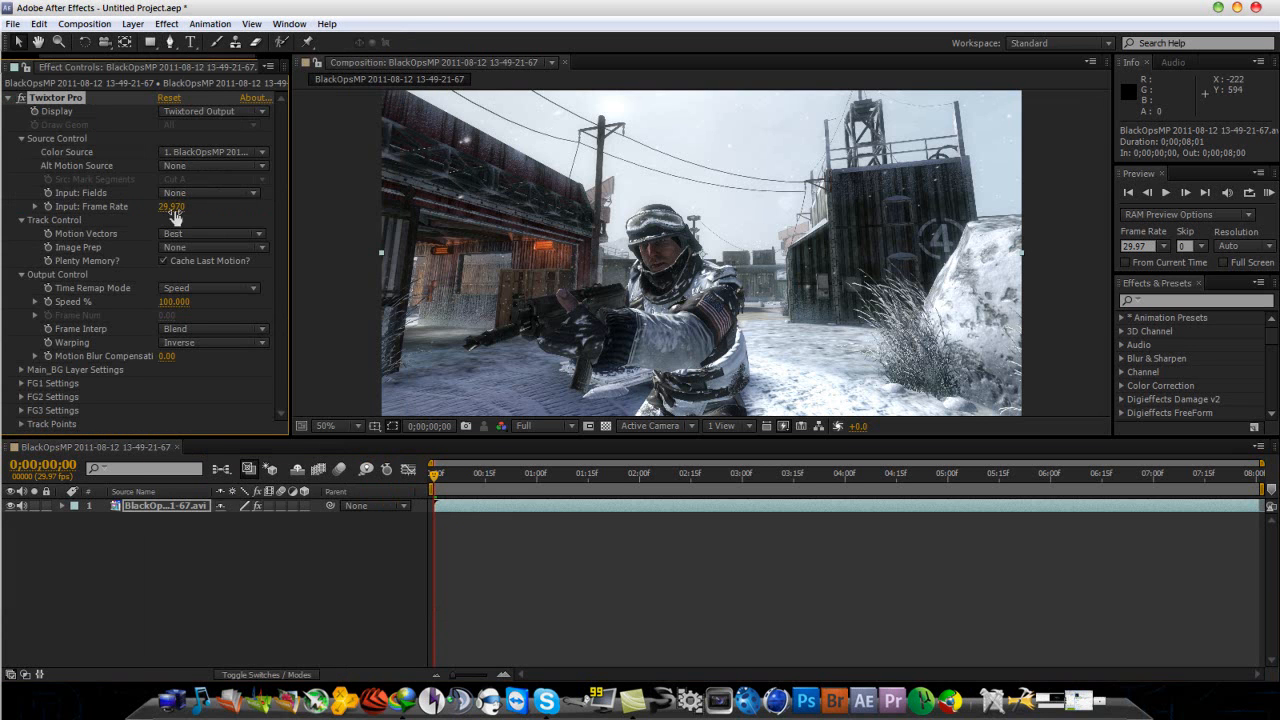
pyautogui.moveTo(364, 198)
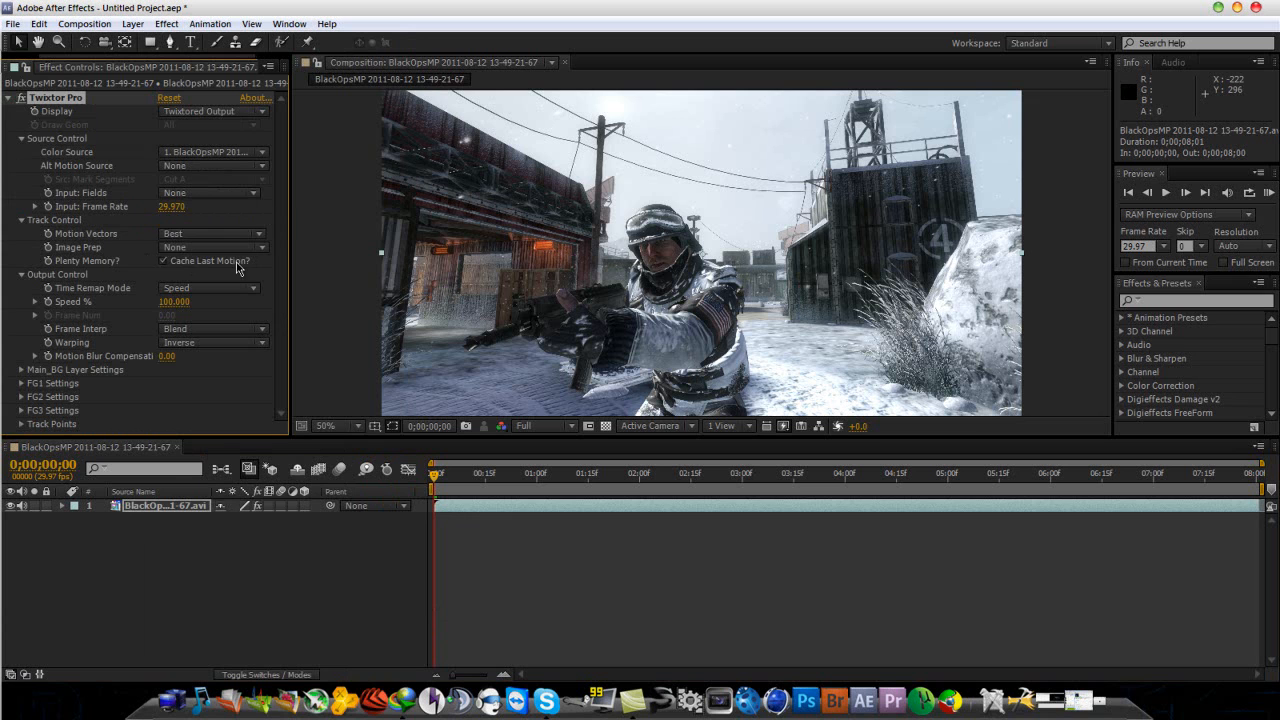
pyautogui.moveTo(210, 250)
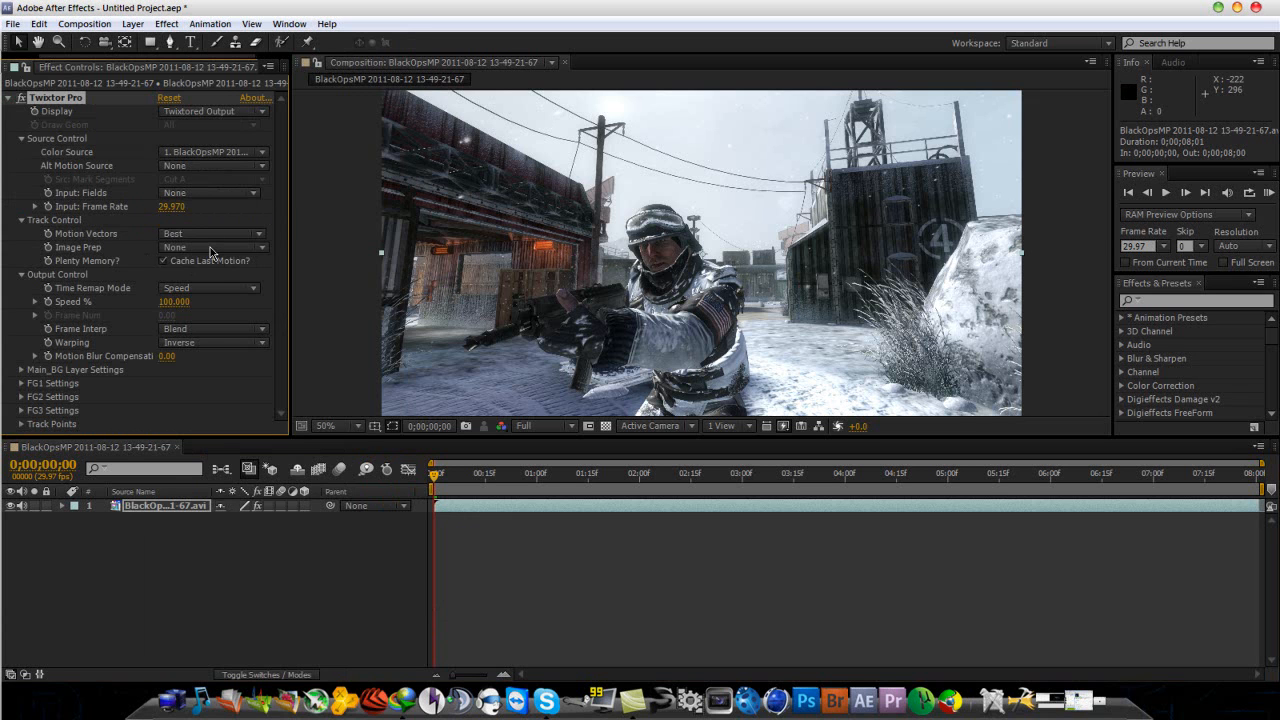
pyautogui.moveTo(196, 248)
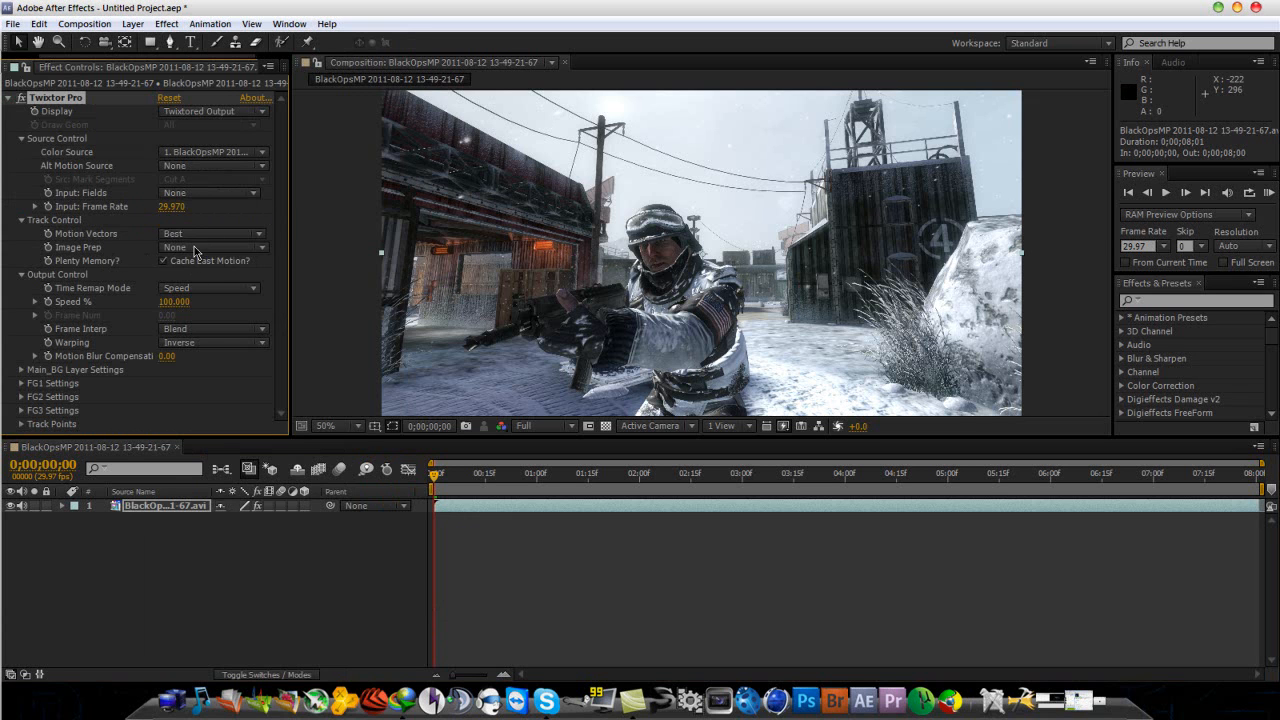
# Step: Set Twixtor image prep to Contrast/Edge Enhance and warping to Inverse w/ Smart Blend
pyautogui.click(210, 248)
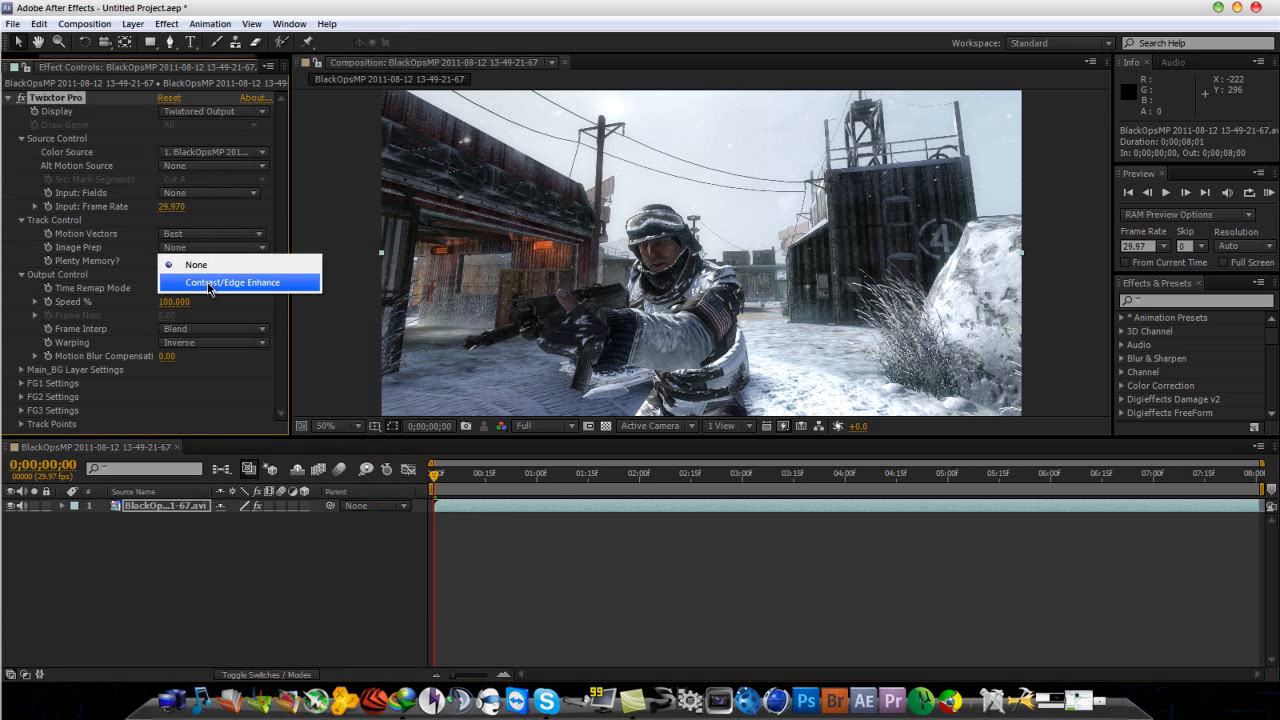
pyautogui.click(232, 282)
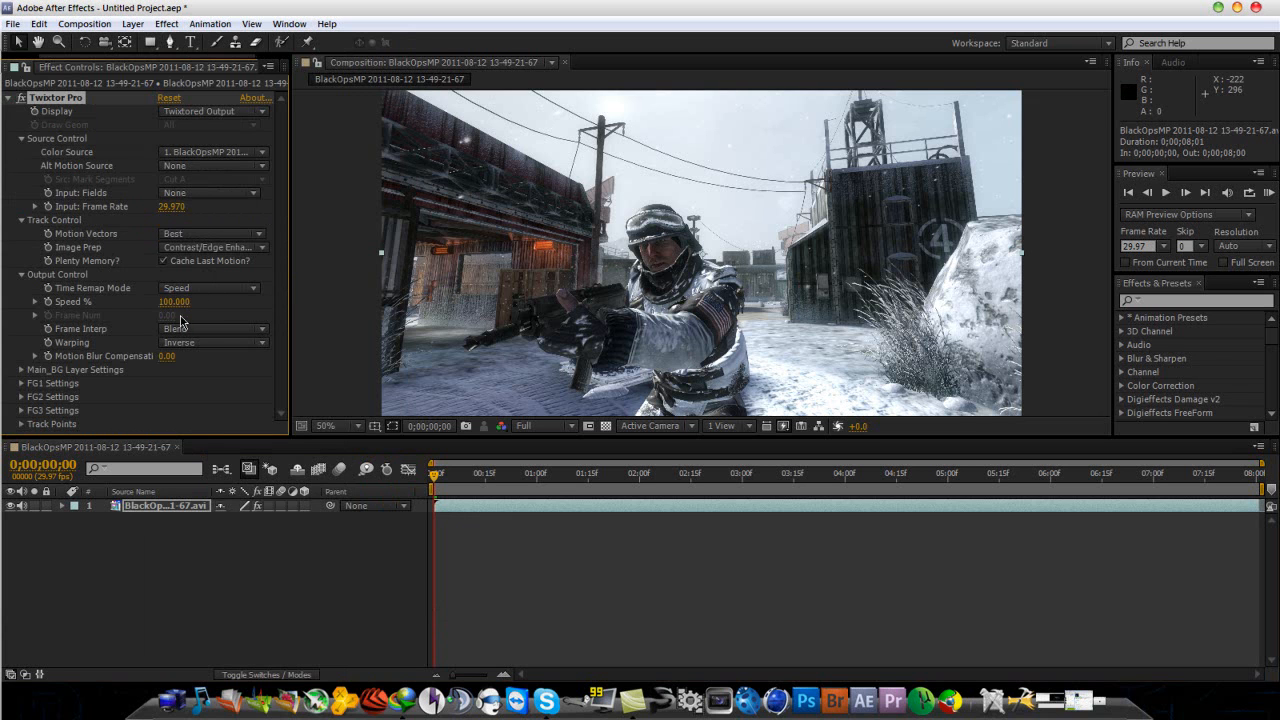
pyautogui.click(210, 342)
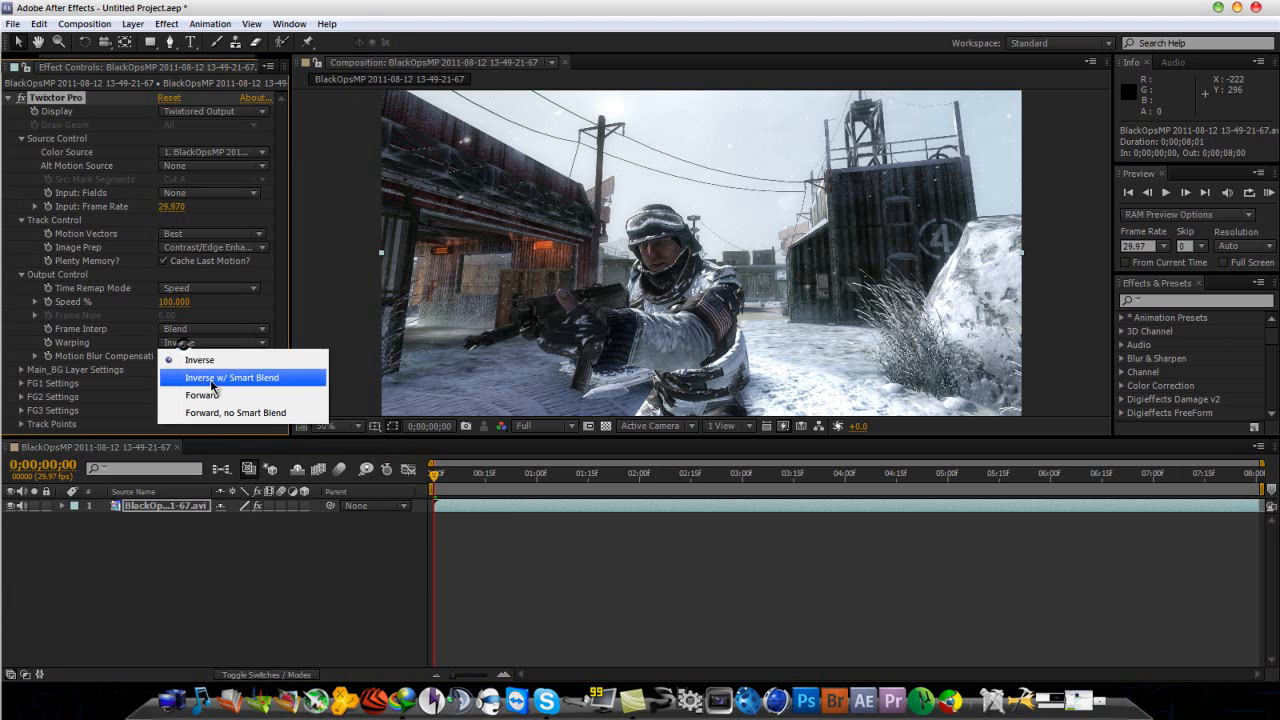
pyautogui.click(232, 376)
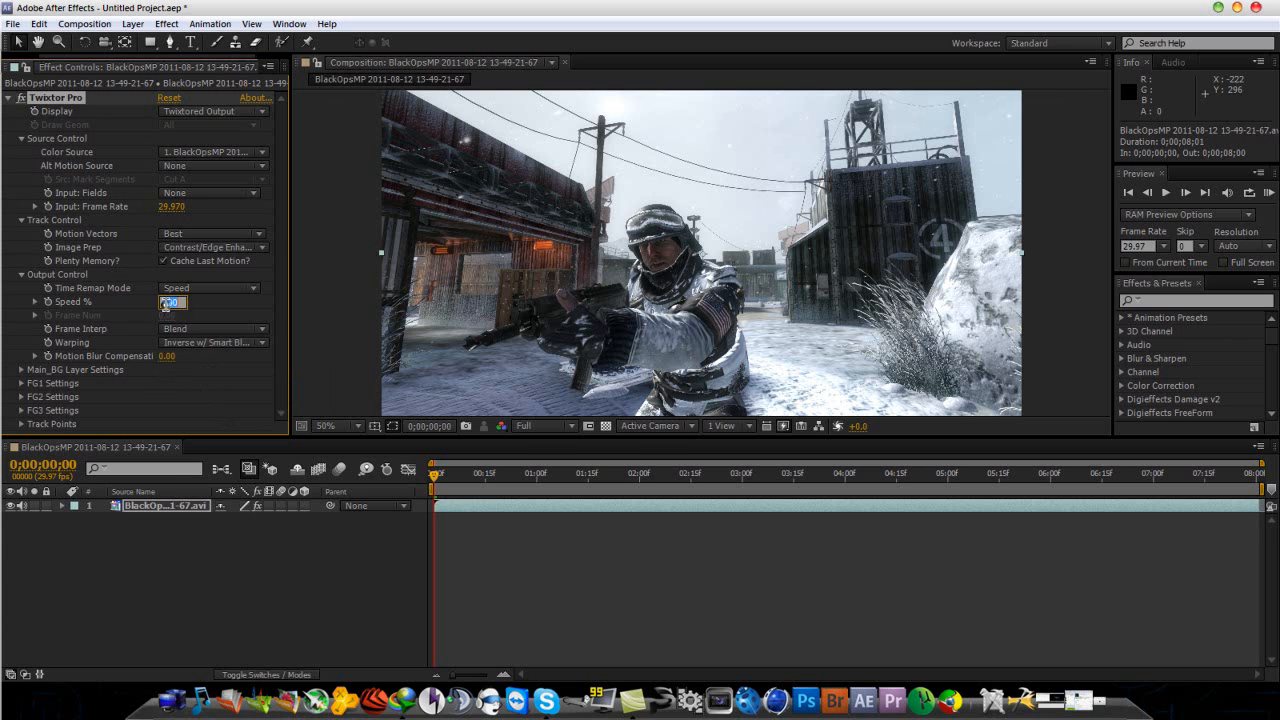
# Step: Set Twixtor Speed % to 15 and expand the Main_BG Level and FG1 settings groups
pyautogui.write('15.000')
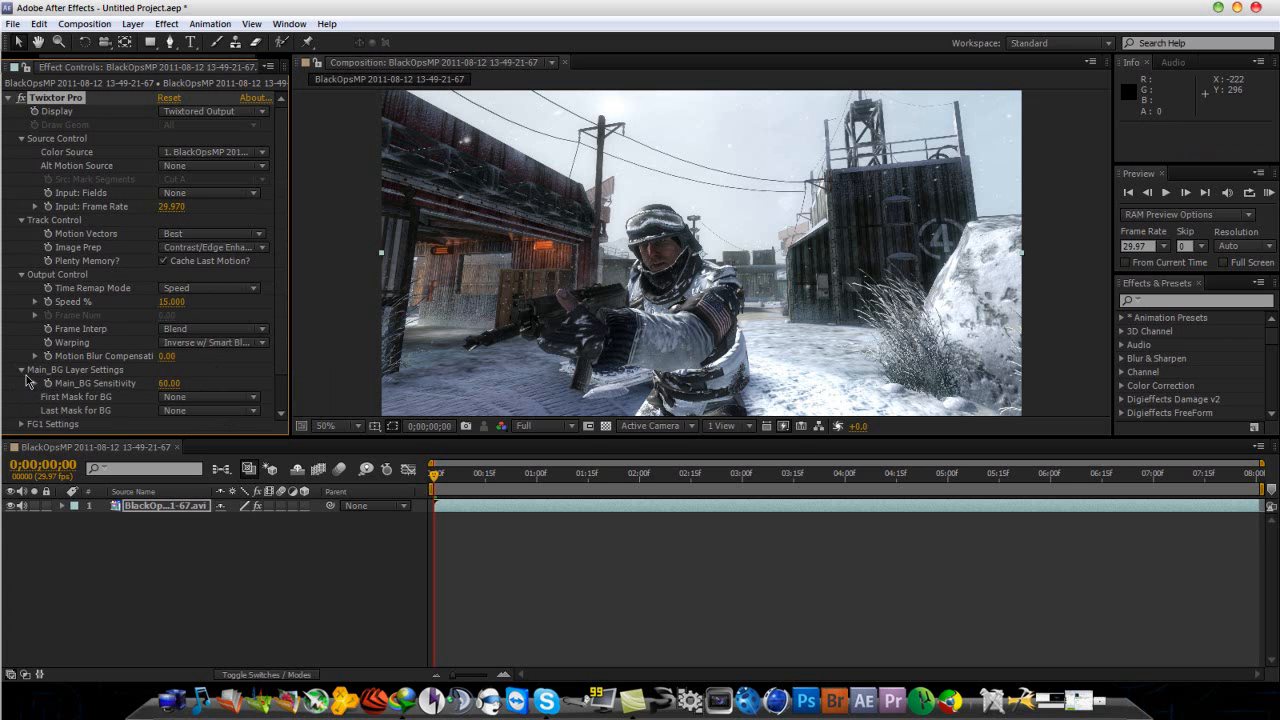
pyautogui.click(22, 368)
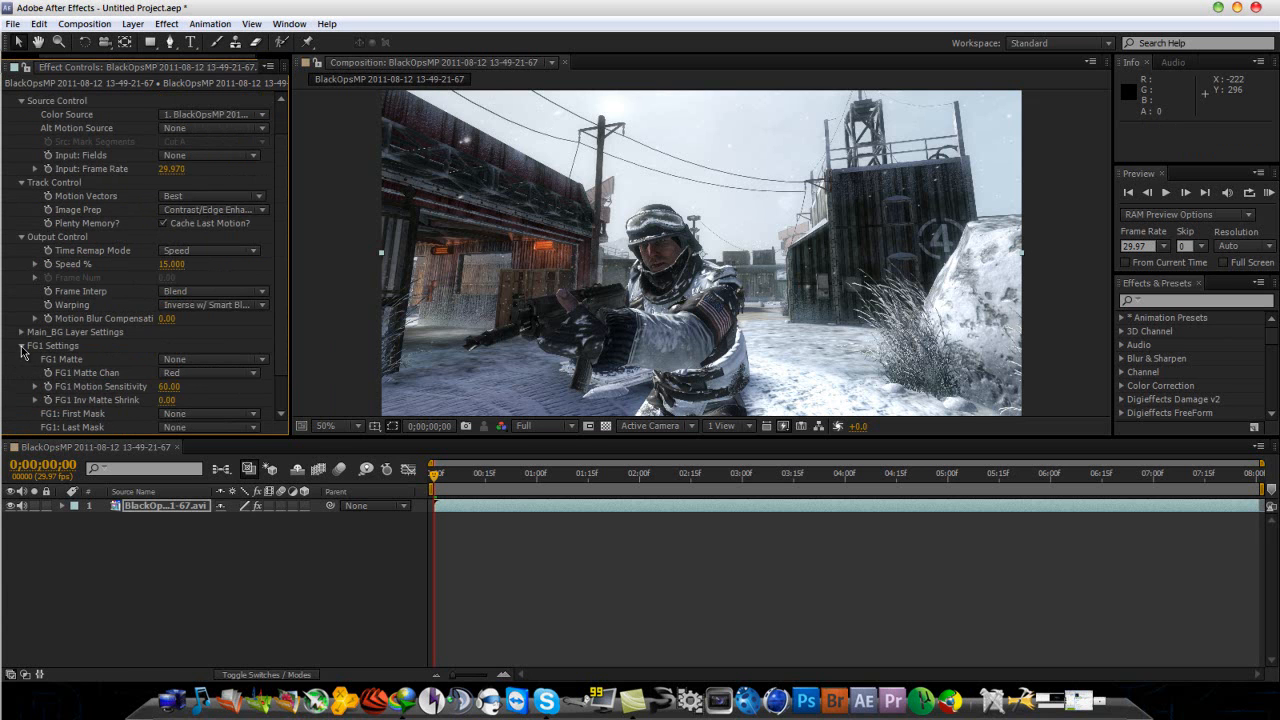
pyautogui.click(22, 344)
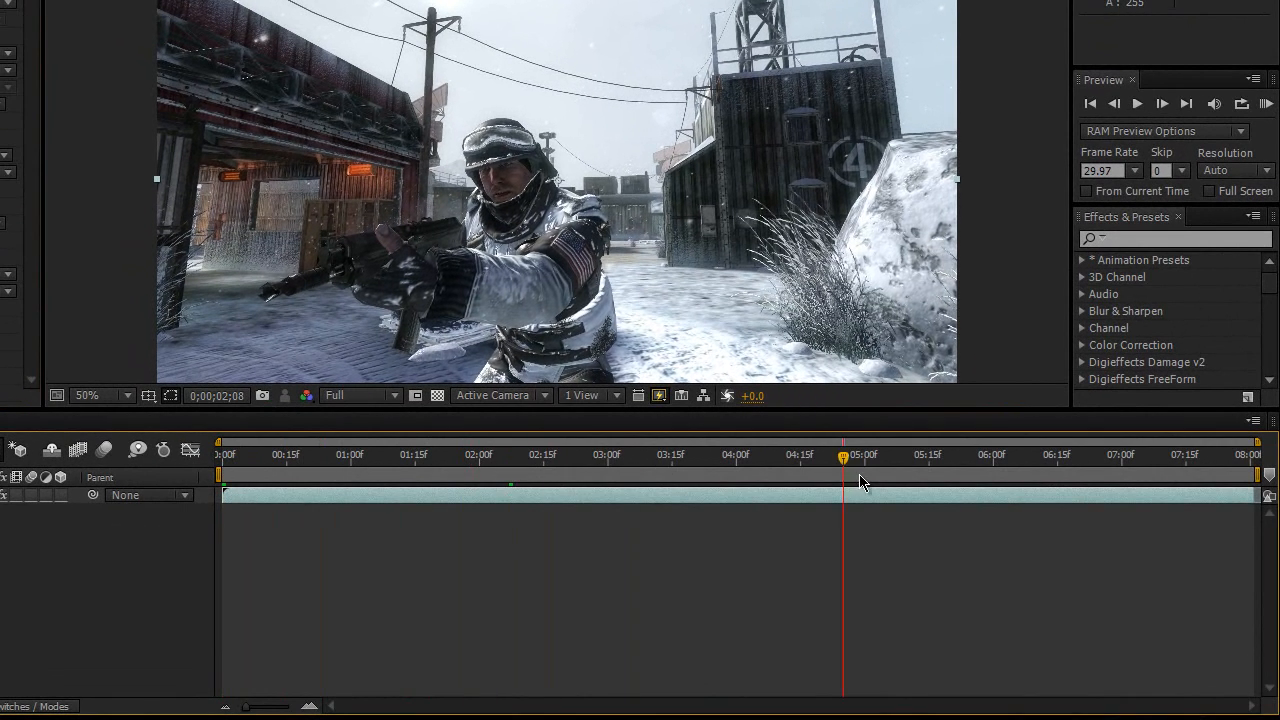
# Step: Return the playhead to frame 0 and collapse the Twixtor Pro effect
pyautogui.click(360, 396)
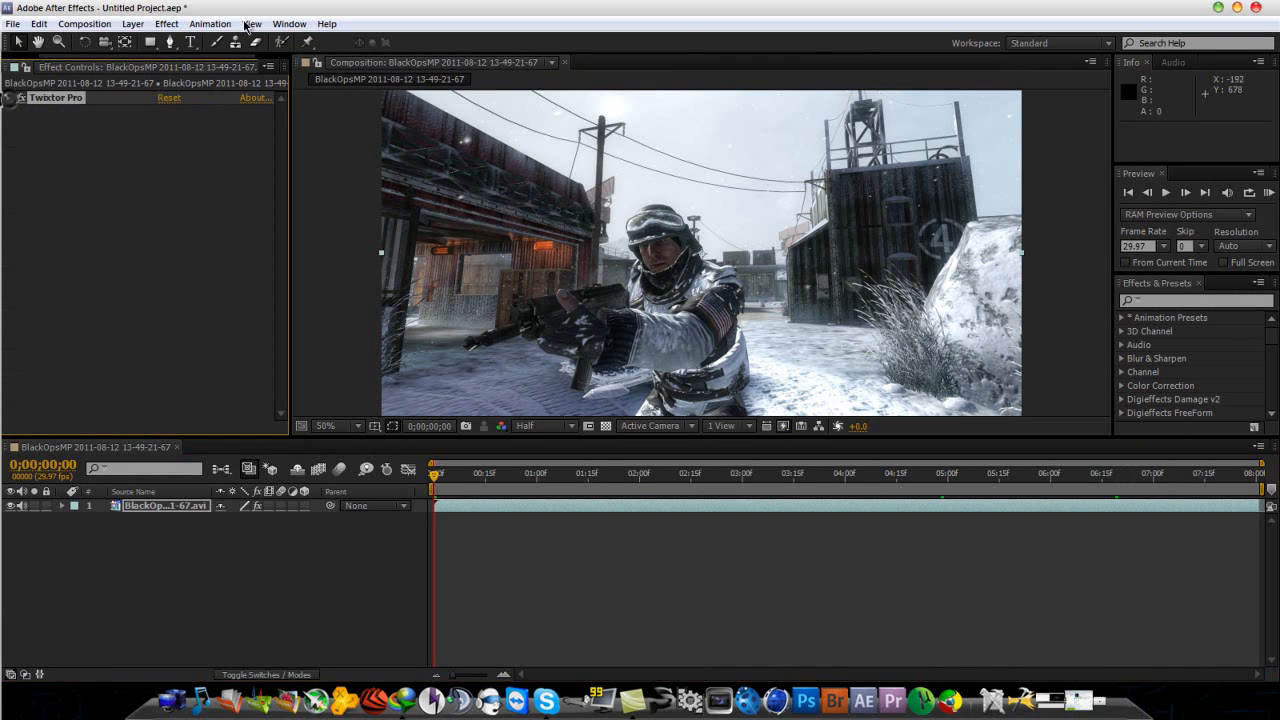
# Step: Add a Curves effect, bend the curve upward, and switch to the Blue channel for a cold tint
pyautogui.click(166, 24)
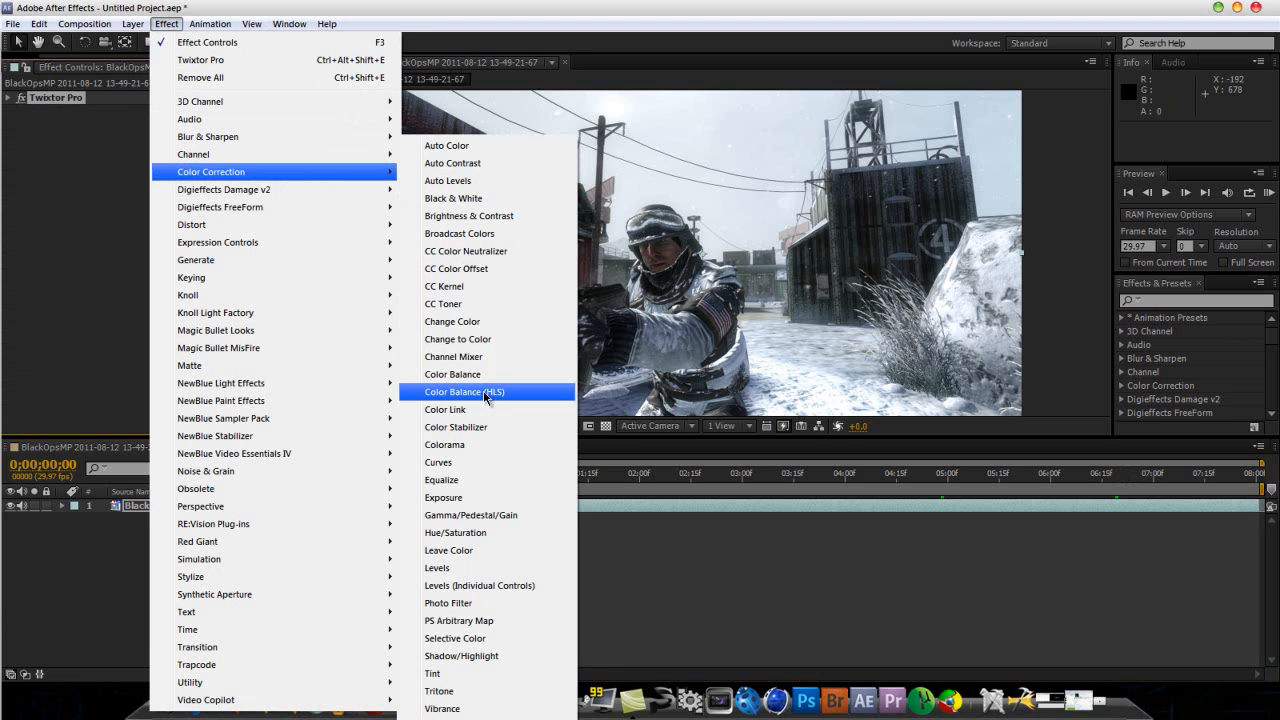
pyautogui.moveTo(472, 462)
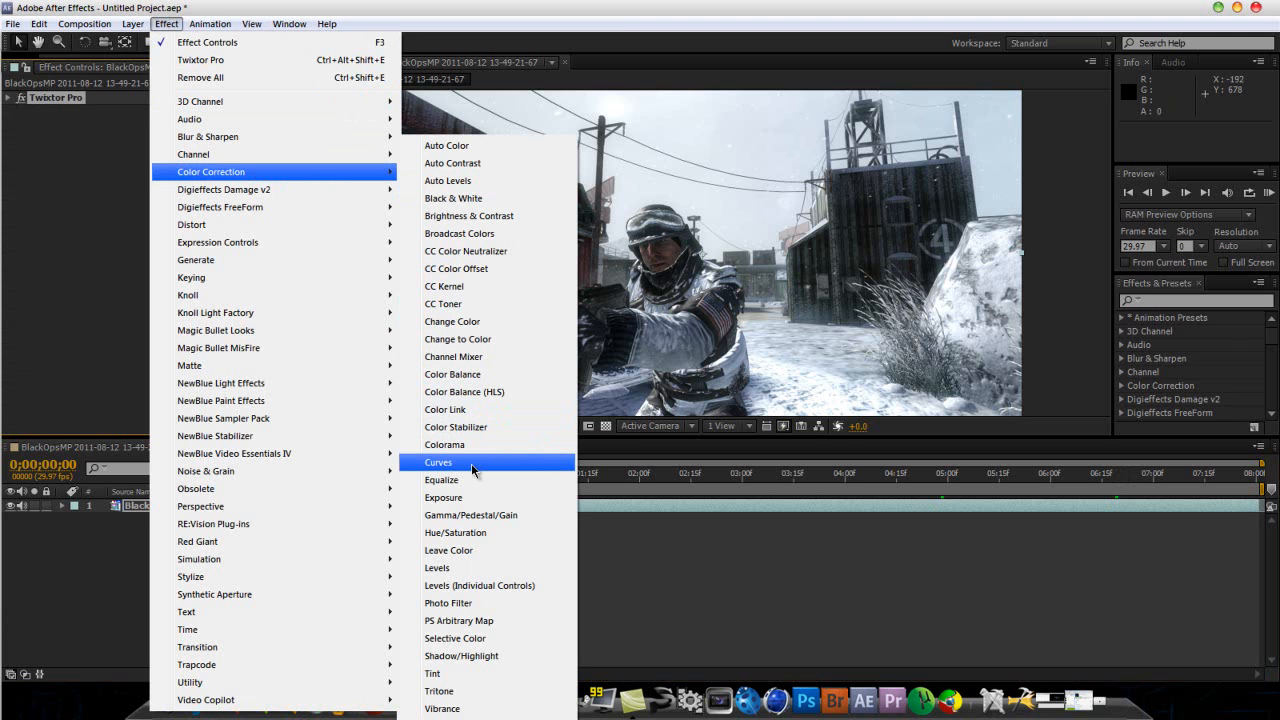
pyautogui.click(438, 462)
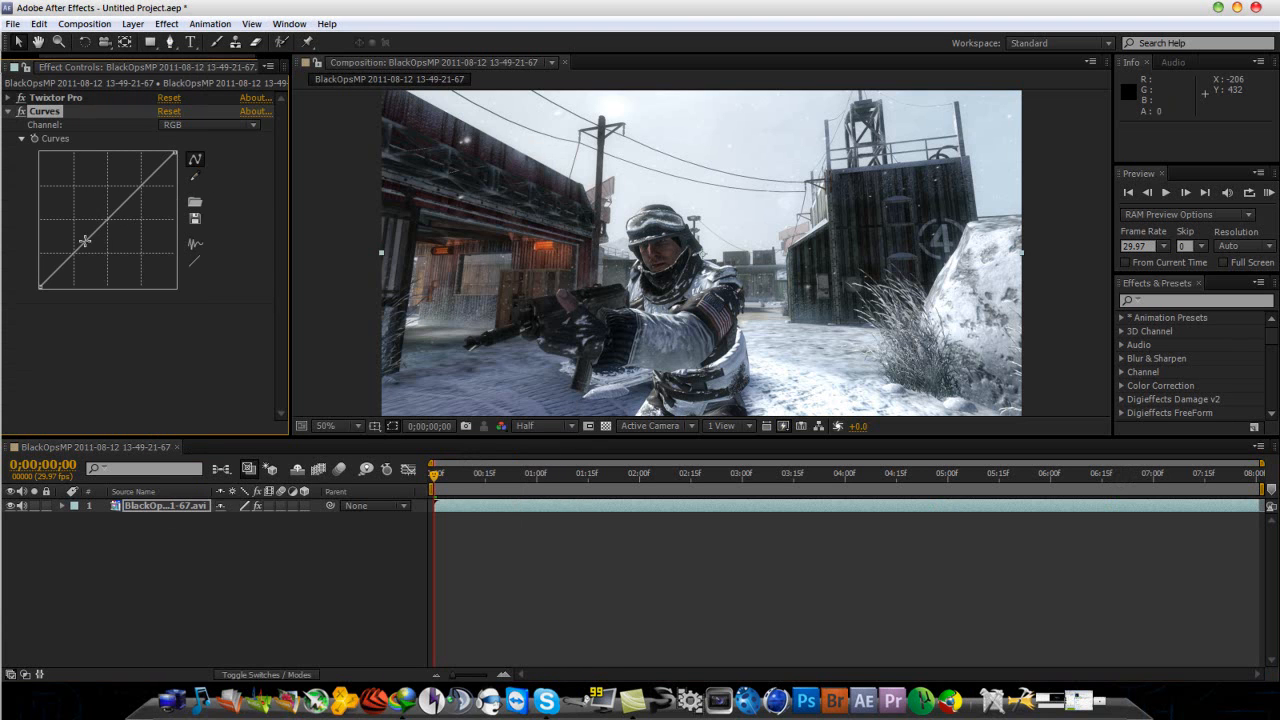
pyautogui.moveTo(84, 240); pyautogui.dragTo(144, 210)
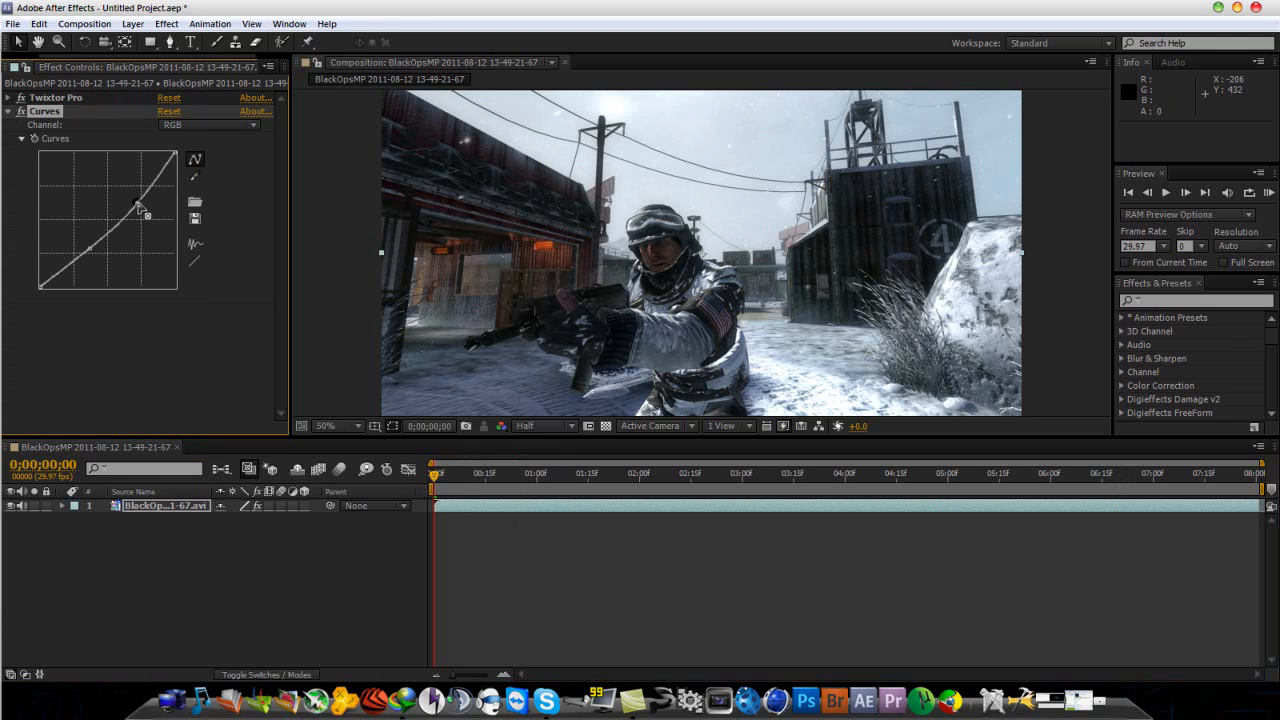
pyautogui.click(210, 124)
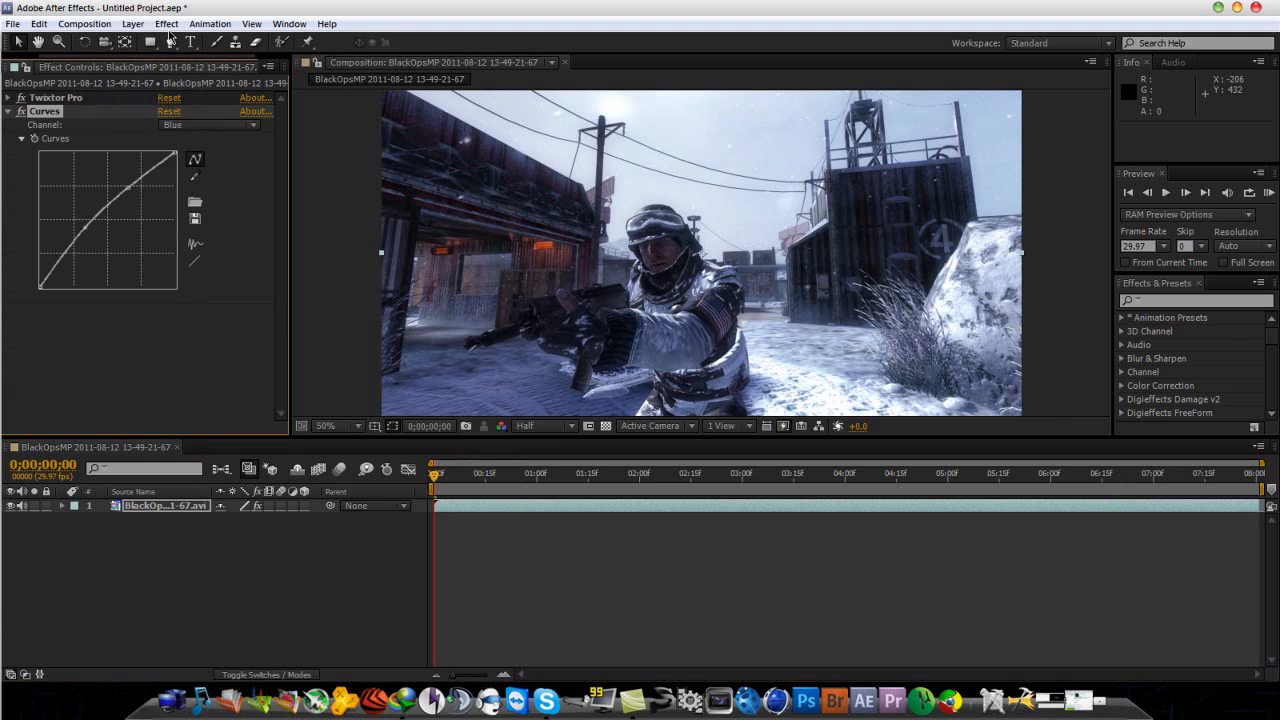
# Step: Add a Vibrance effect to the clip and raise Vibrance to 100
pyautogui.click(166, 24)
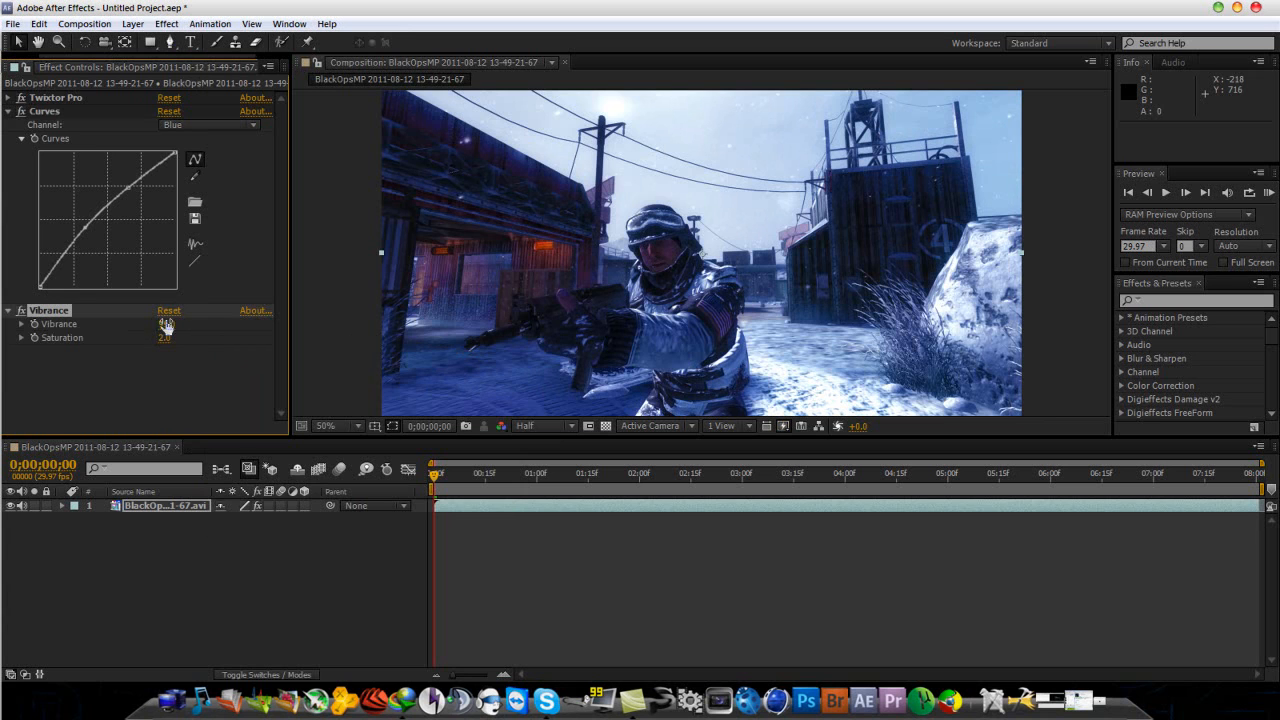
pyautogui.moveTo(164, 324); pyautogui.dragTo(170, 324)
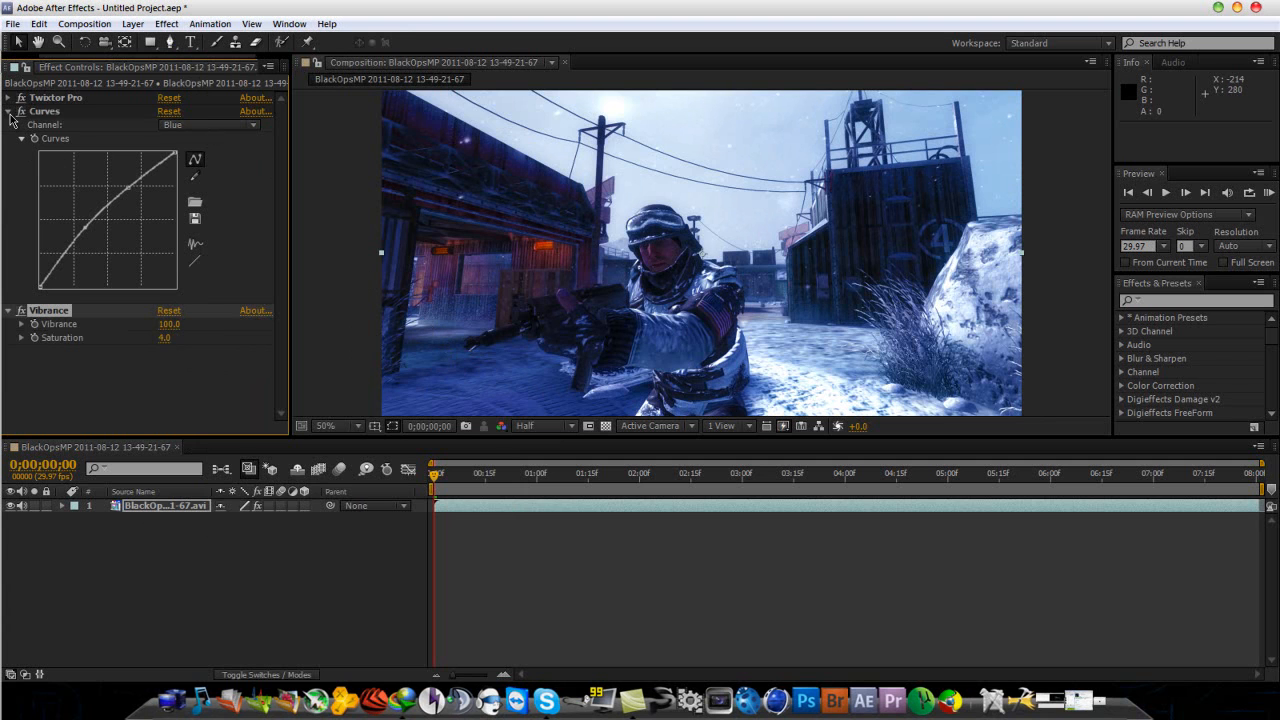
# Step: Add Brightness & Contrast and lower brightness and contrast to small negative values
pyautogui.click(166, 24)
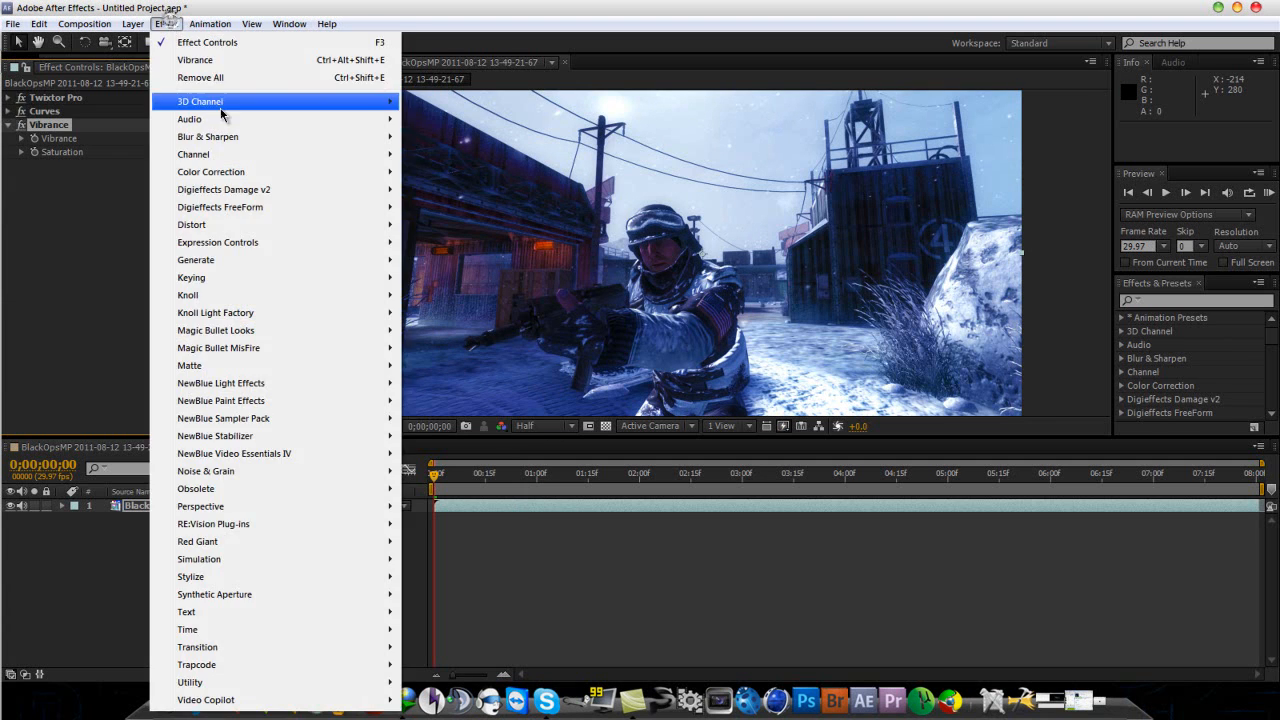
pyautogui.moveTo(208, 136)
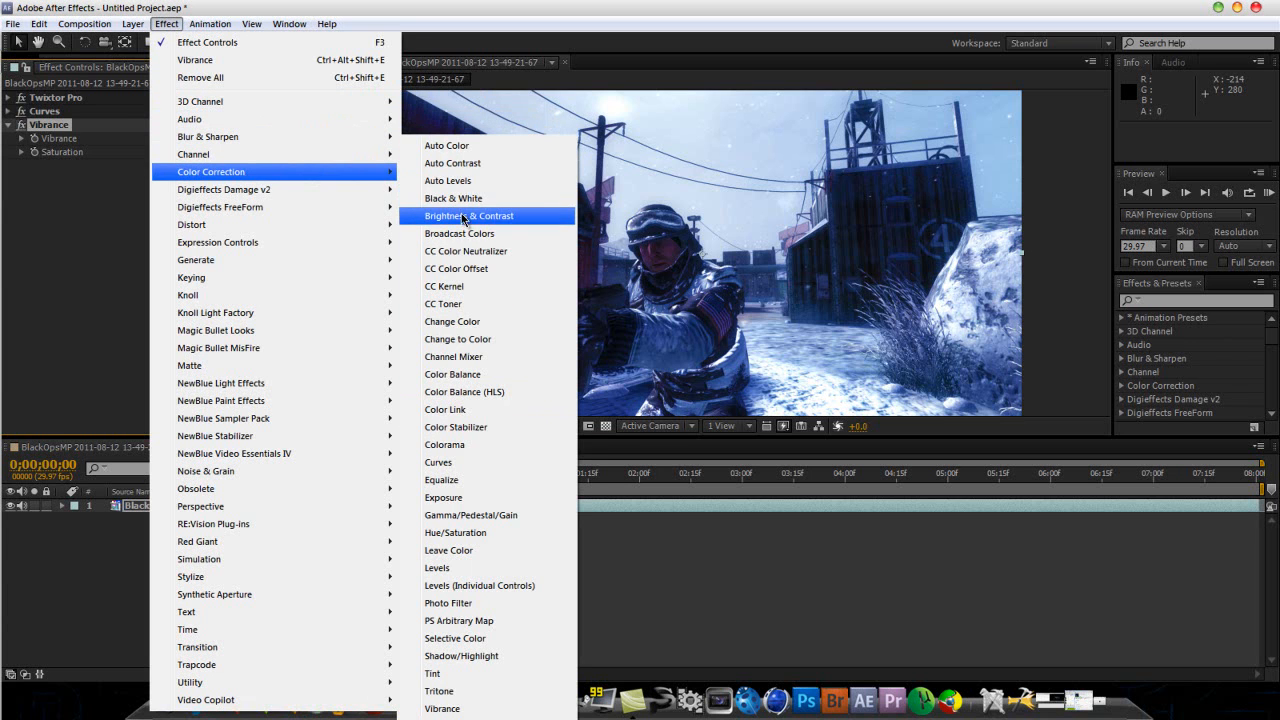
pyautogui.click(468, 216)
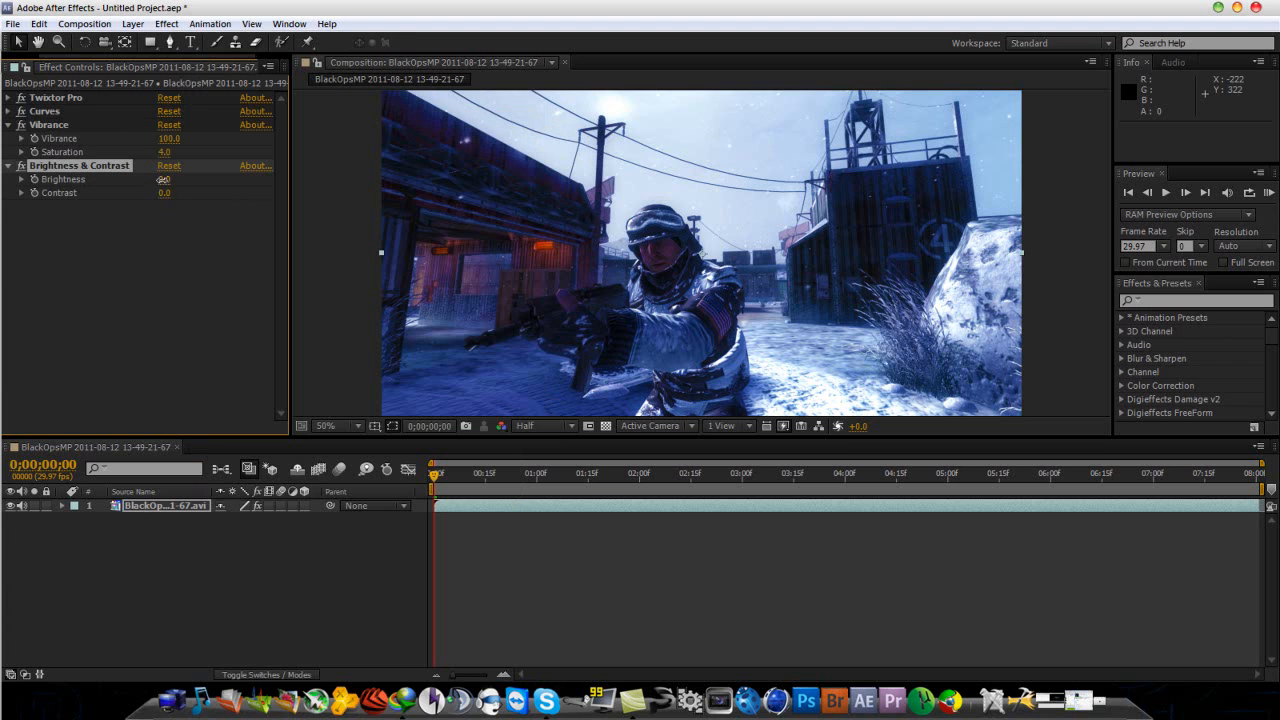
pyautogui.moveTo(164, 180); pyautogui.dragTo(156, 180)
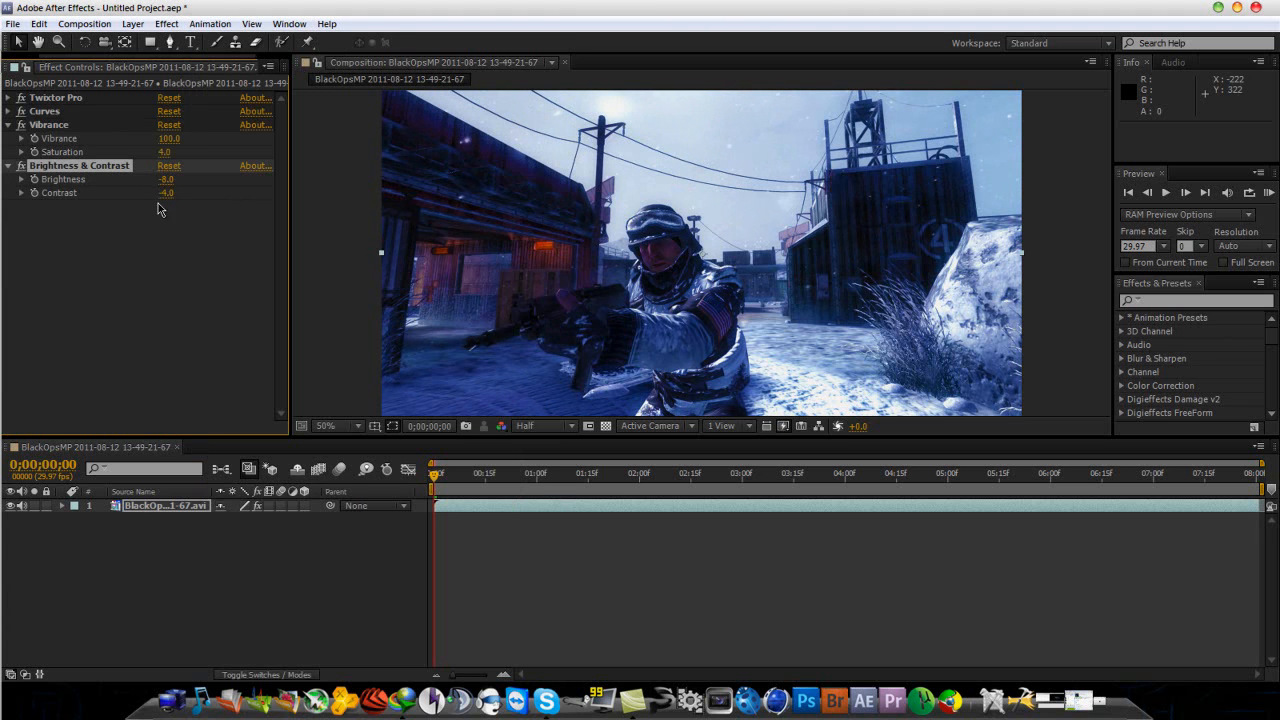
pyautogui.moveTo(264, 512)
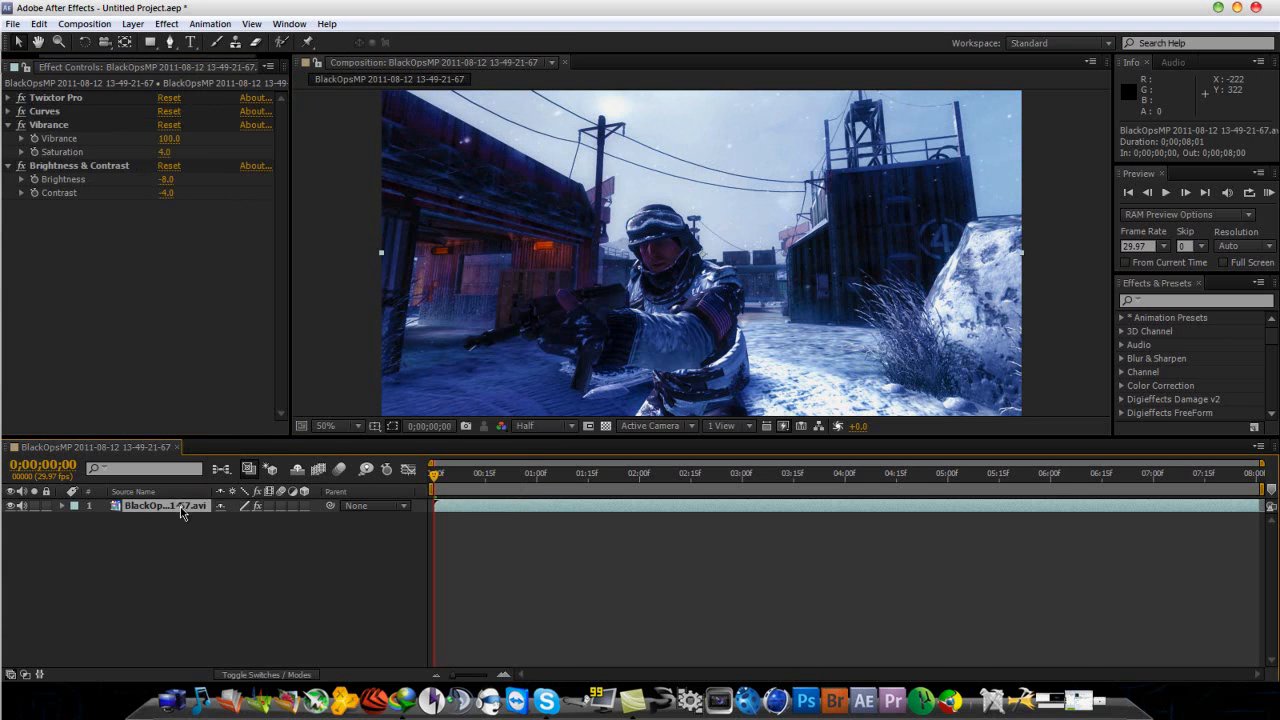
pyautogui.moveTo(268, 502)
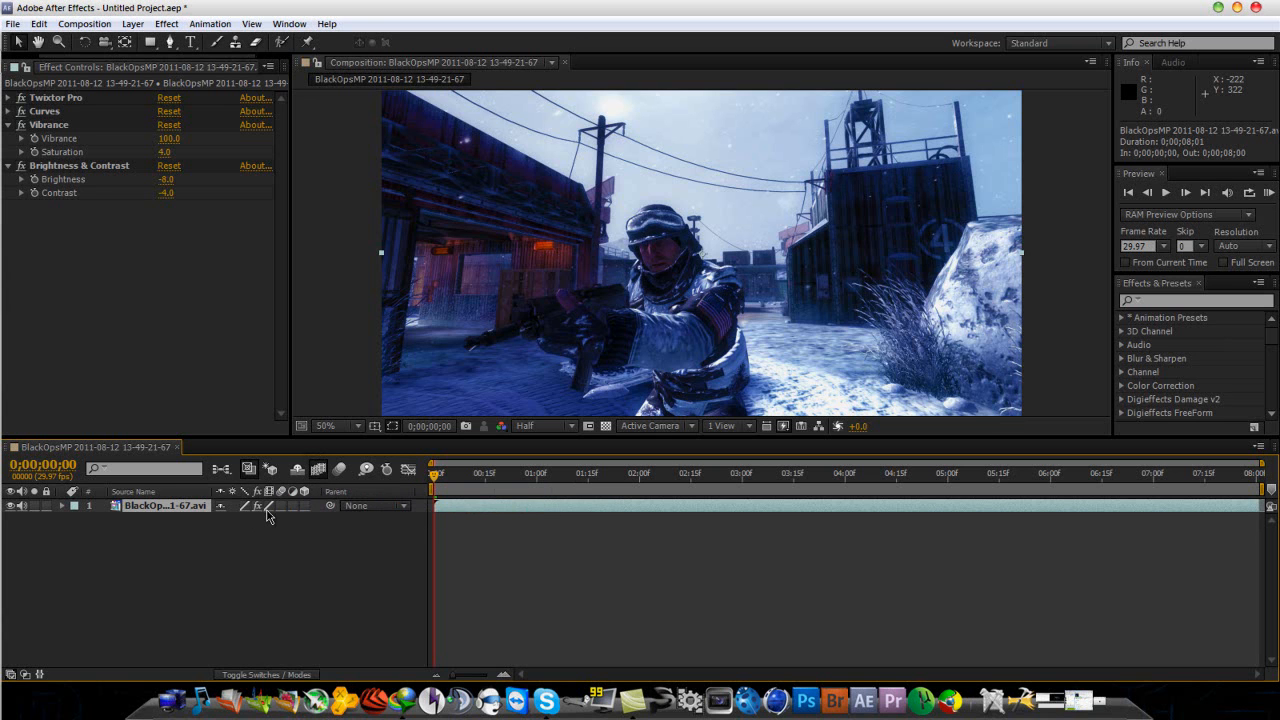
pyautogui.moveTo(290, 520)
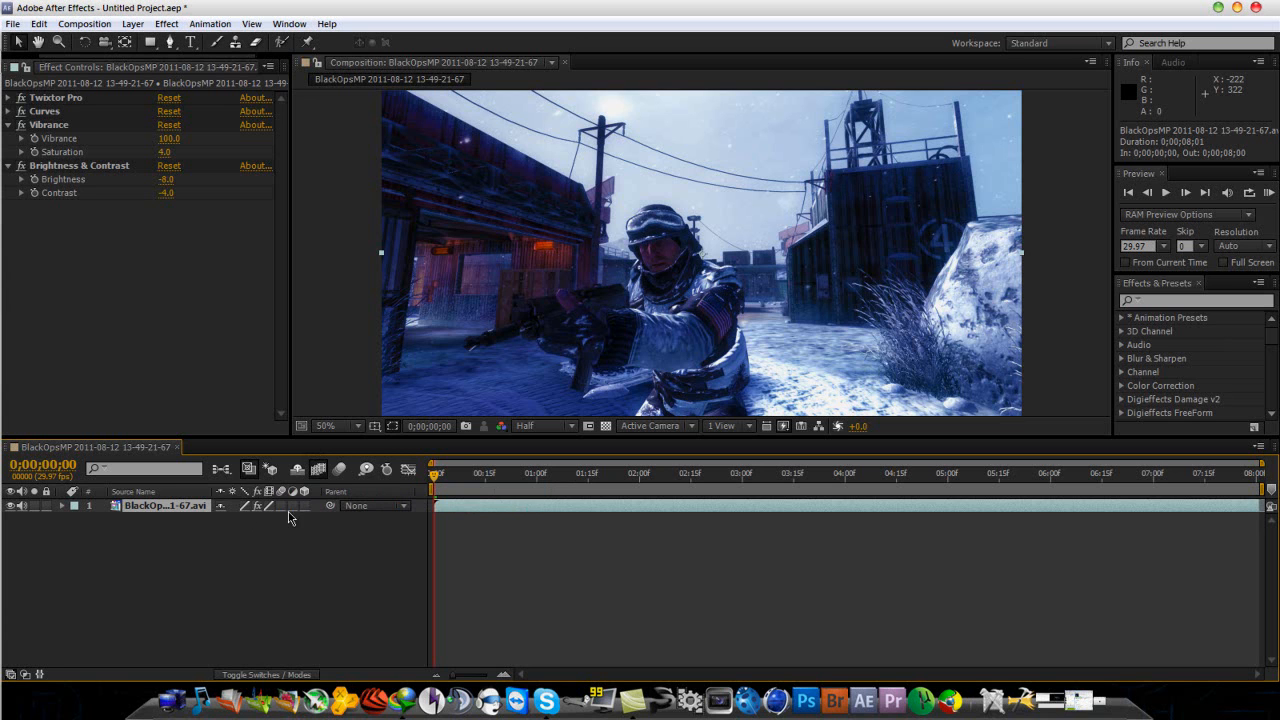
pyautogui.moveTo(424, 366)
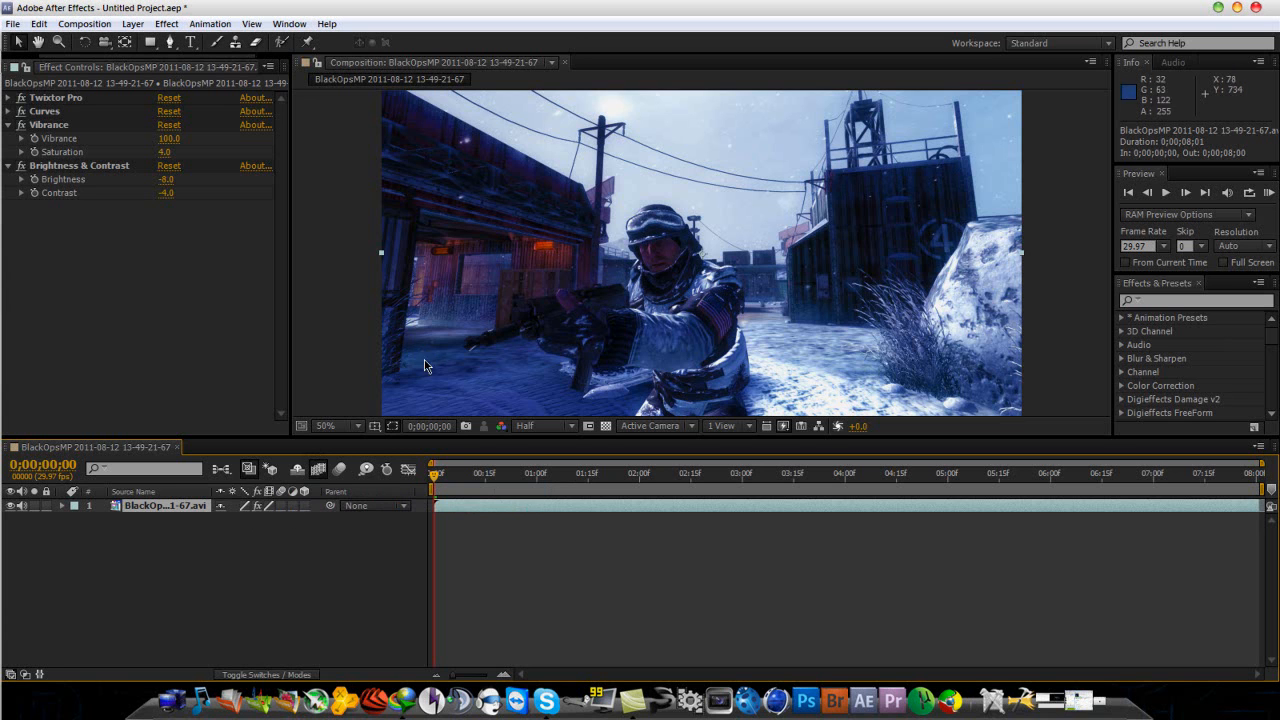
pyautogui.rightClick(164, 504)
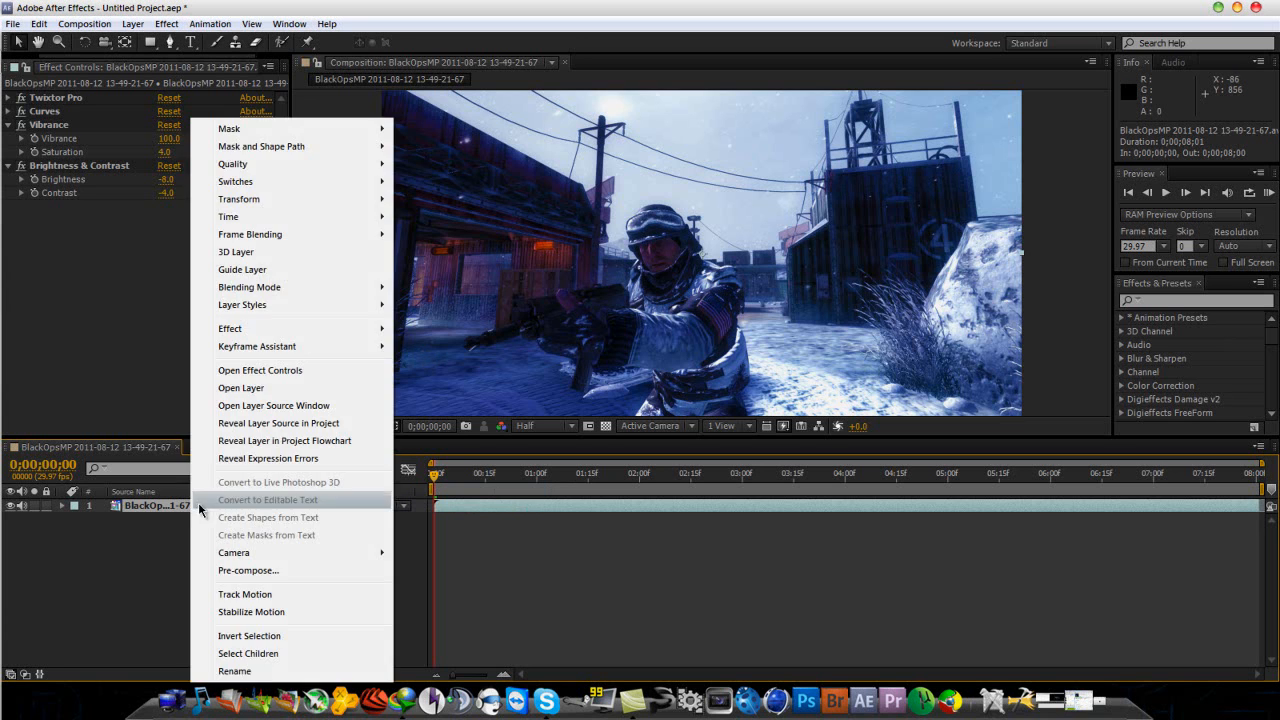
pyautogui.moveTo(228, 216)
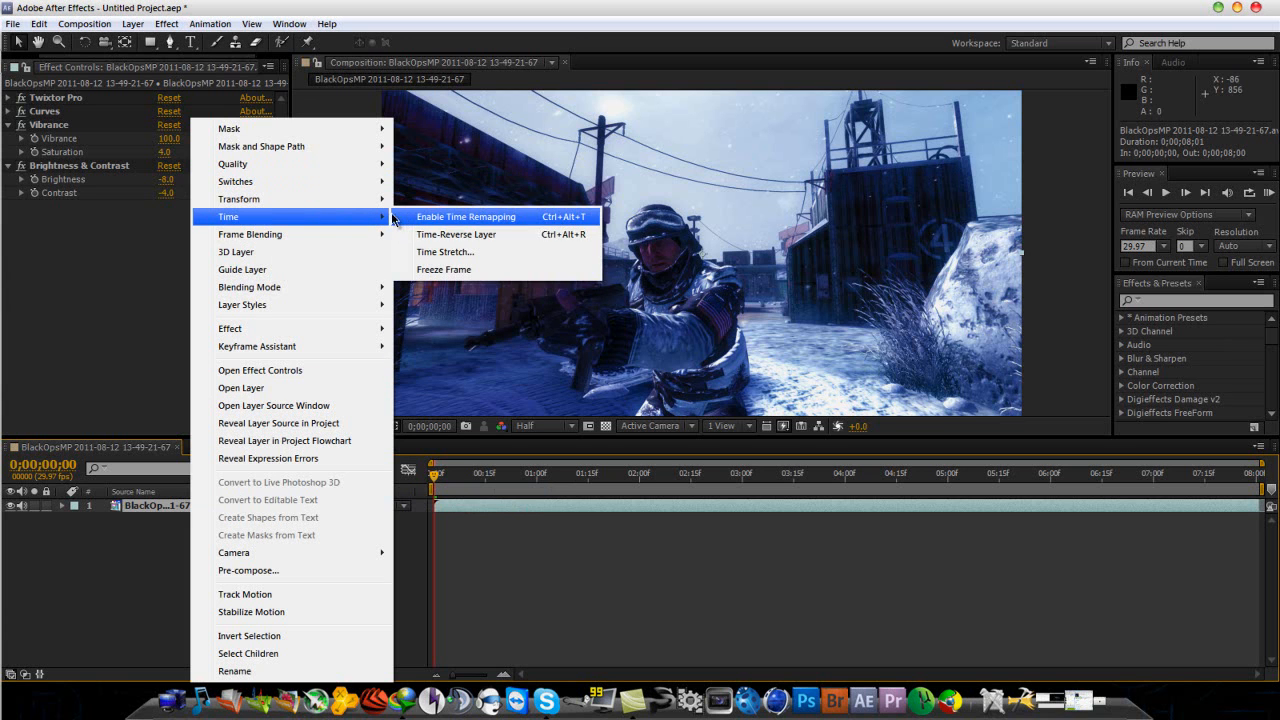
pyautogui.moveTo(240, 200)
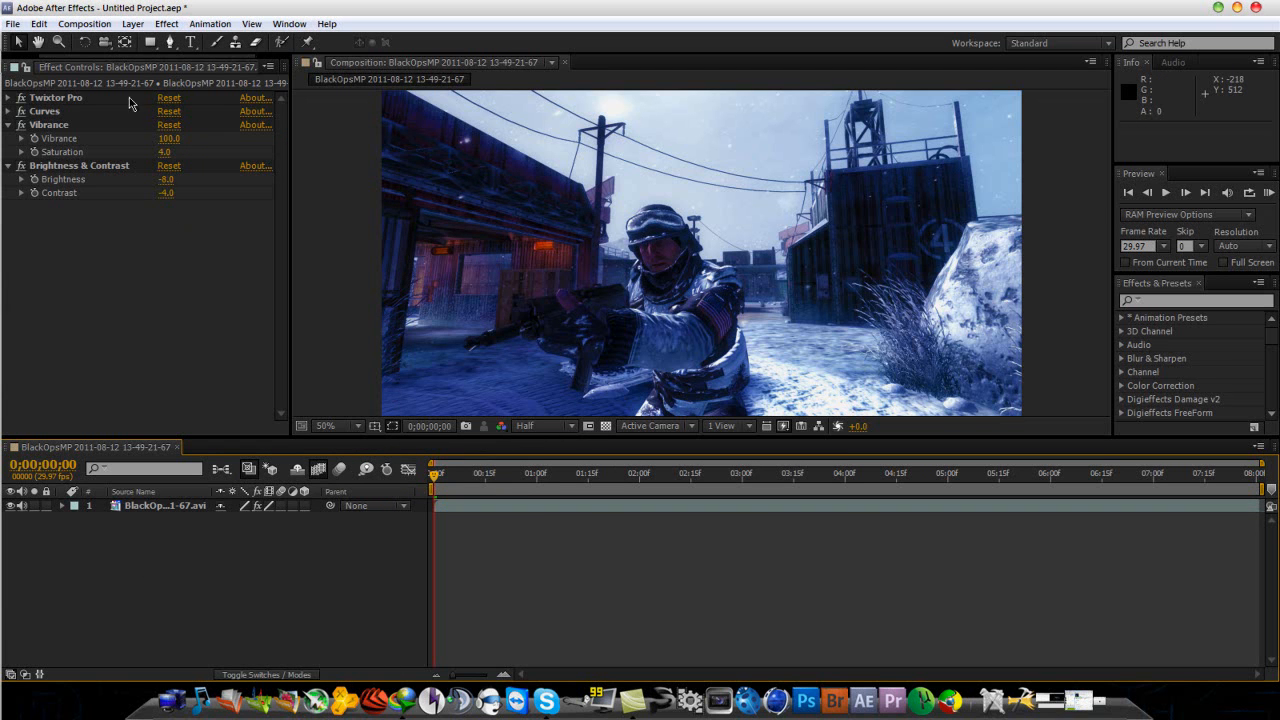
# Step: Create an adjustment layer and begin a Pen mask around the right-side snowy background
pyautogui.click(132, 24)
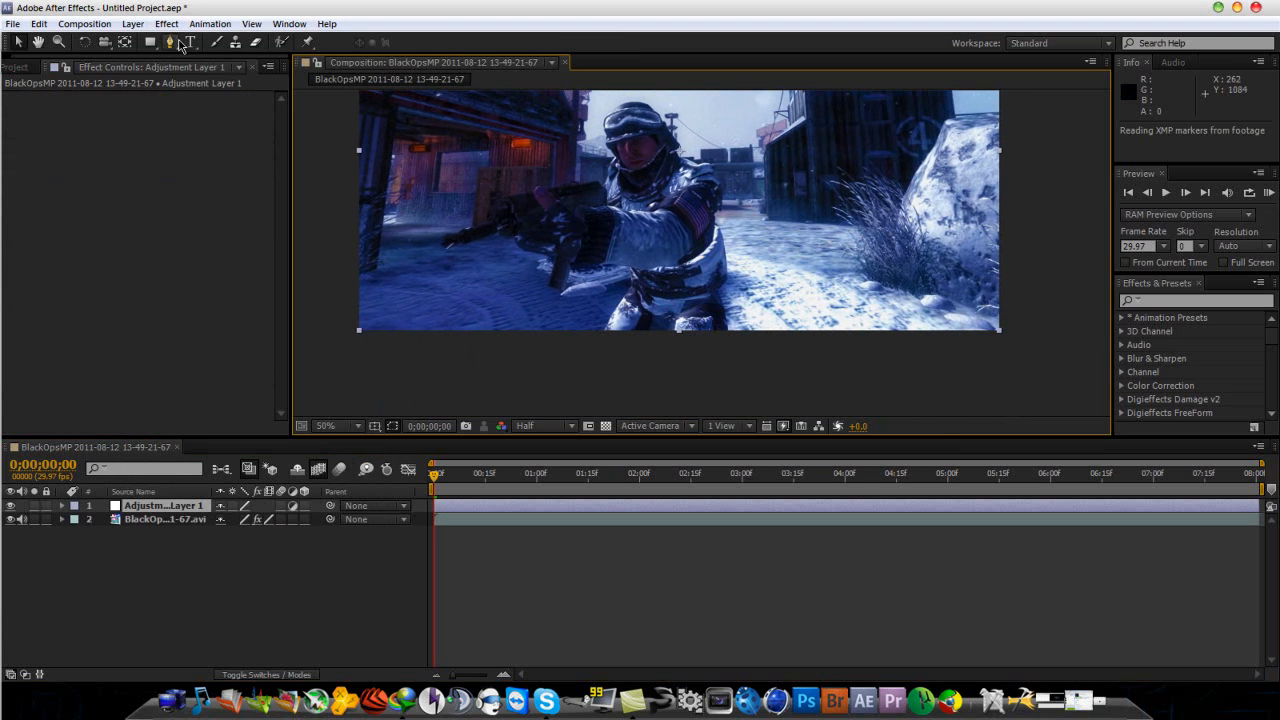
pyautogui.click(170, 42)
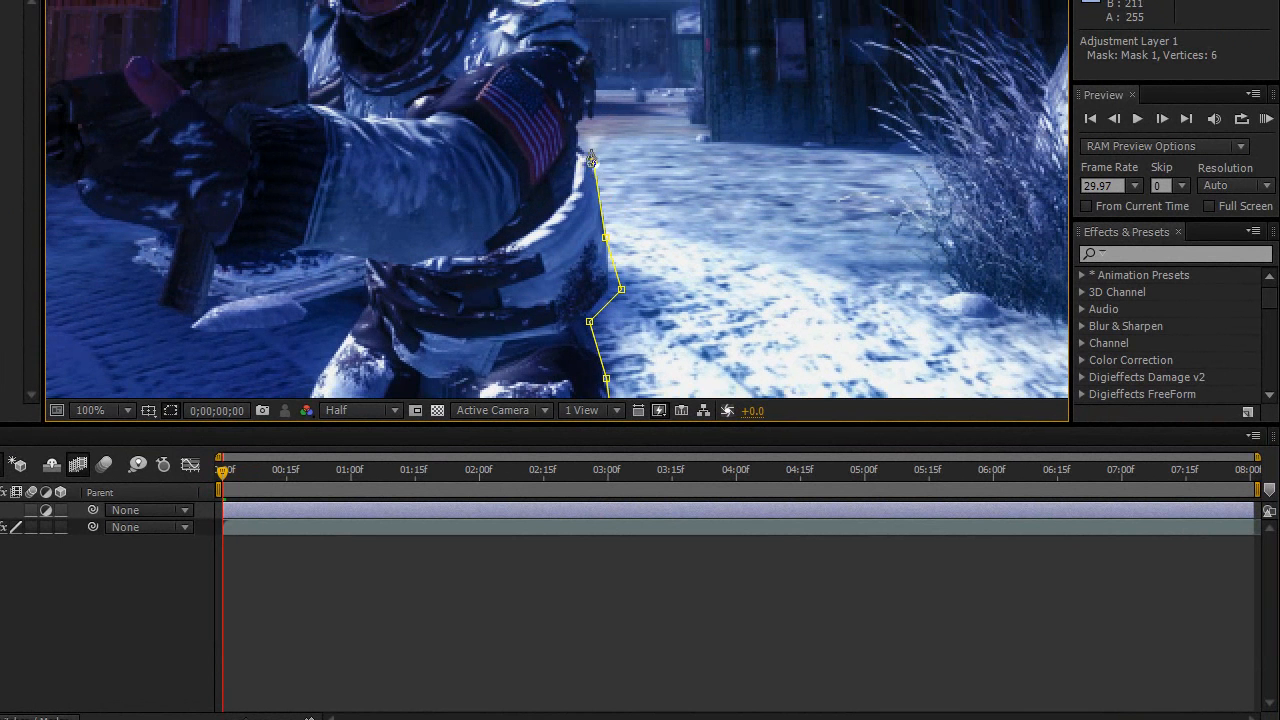
pyautogui.click(580, 148)
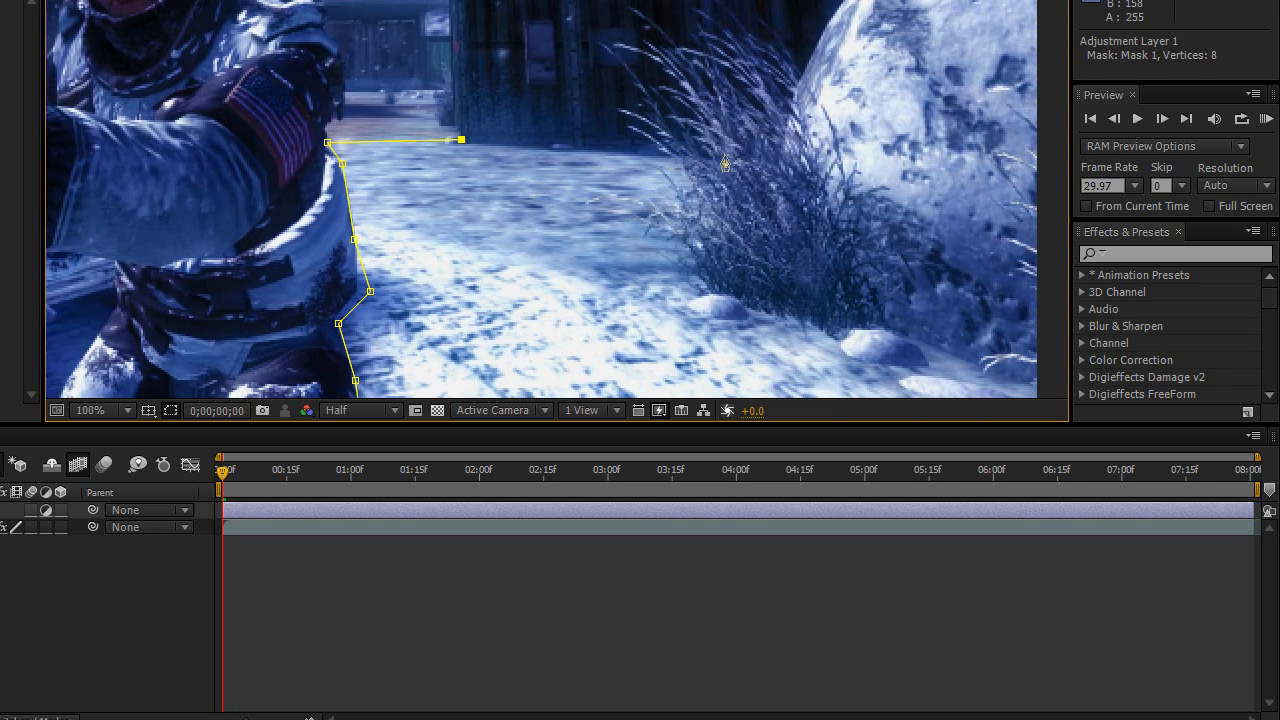
pyautogui.click(776, 160)
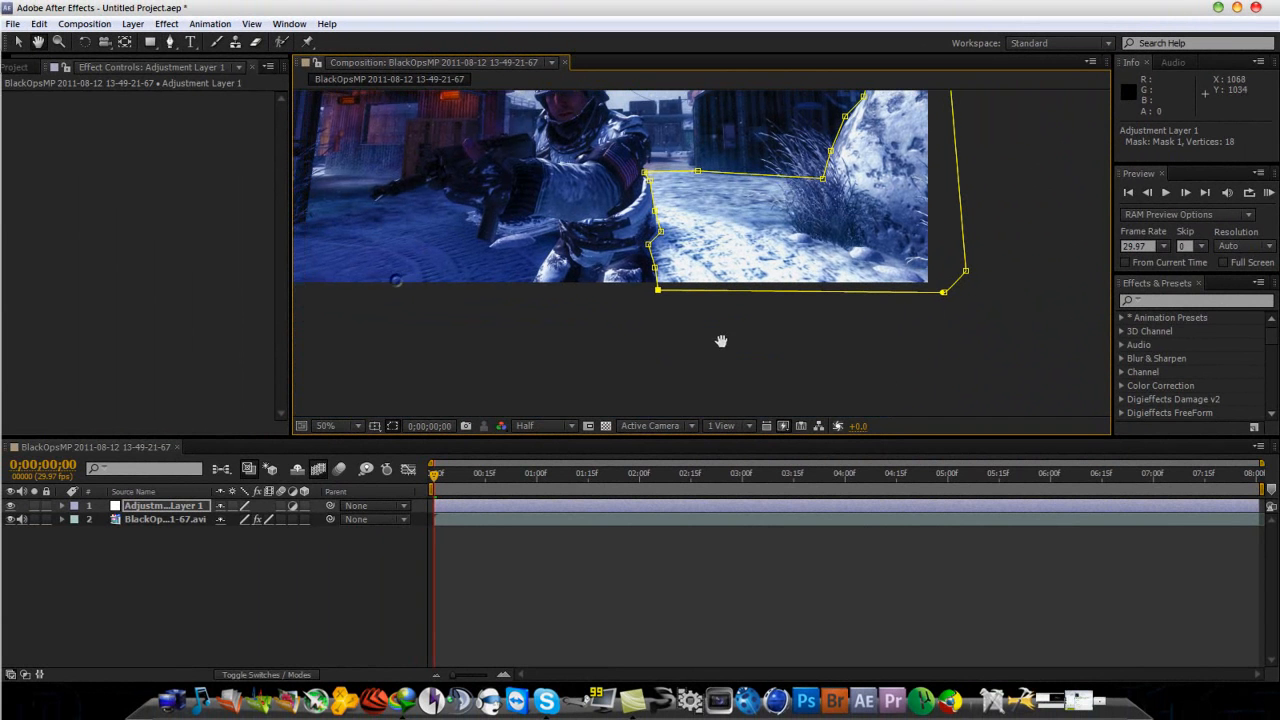
# Step: Create a second adjustment layer and trace mask points along the soldier's legs over the snowy ground
pyautogui.click(132, 24)
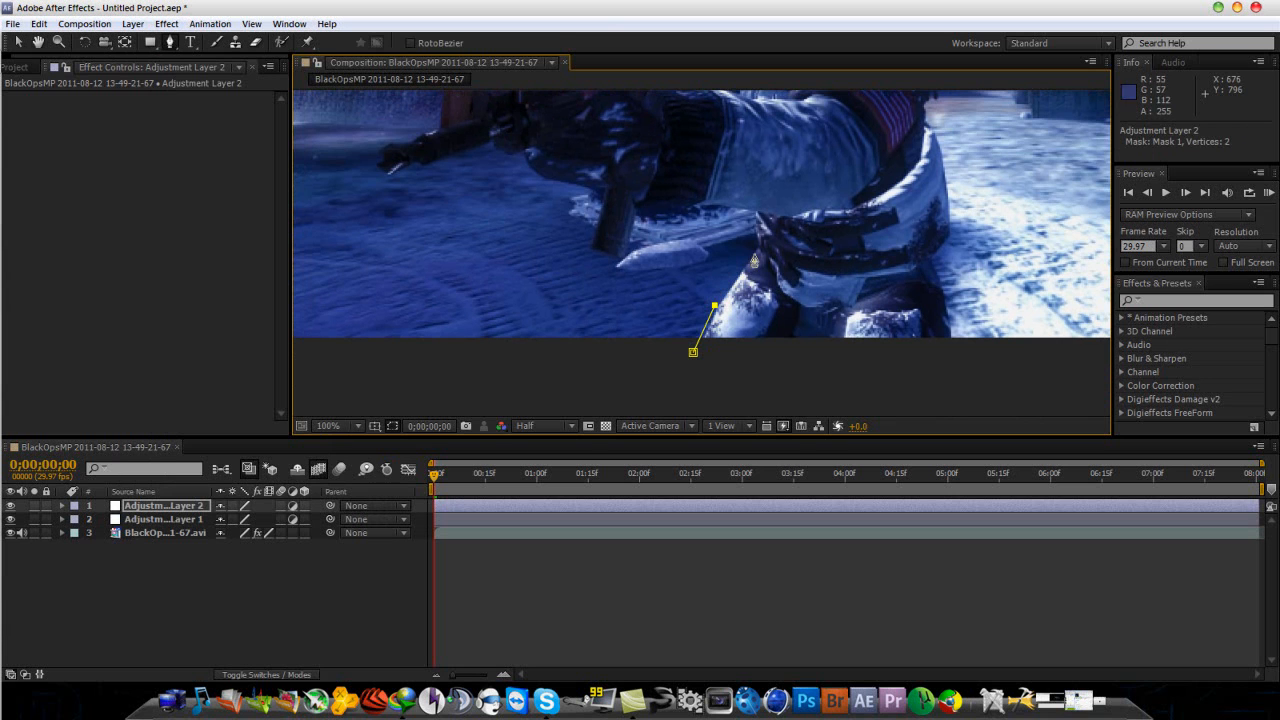
pyautogui.click(750, 220)
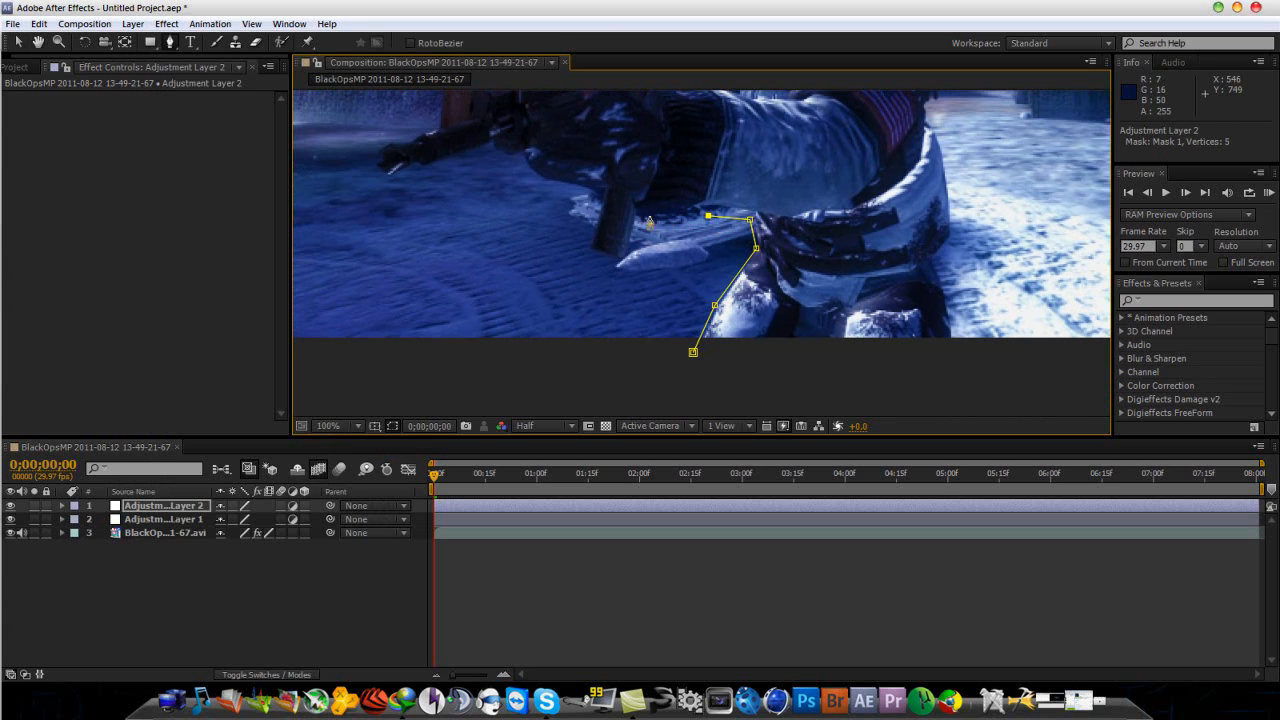
pyautogui.click(640, 210)
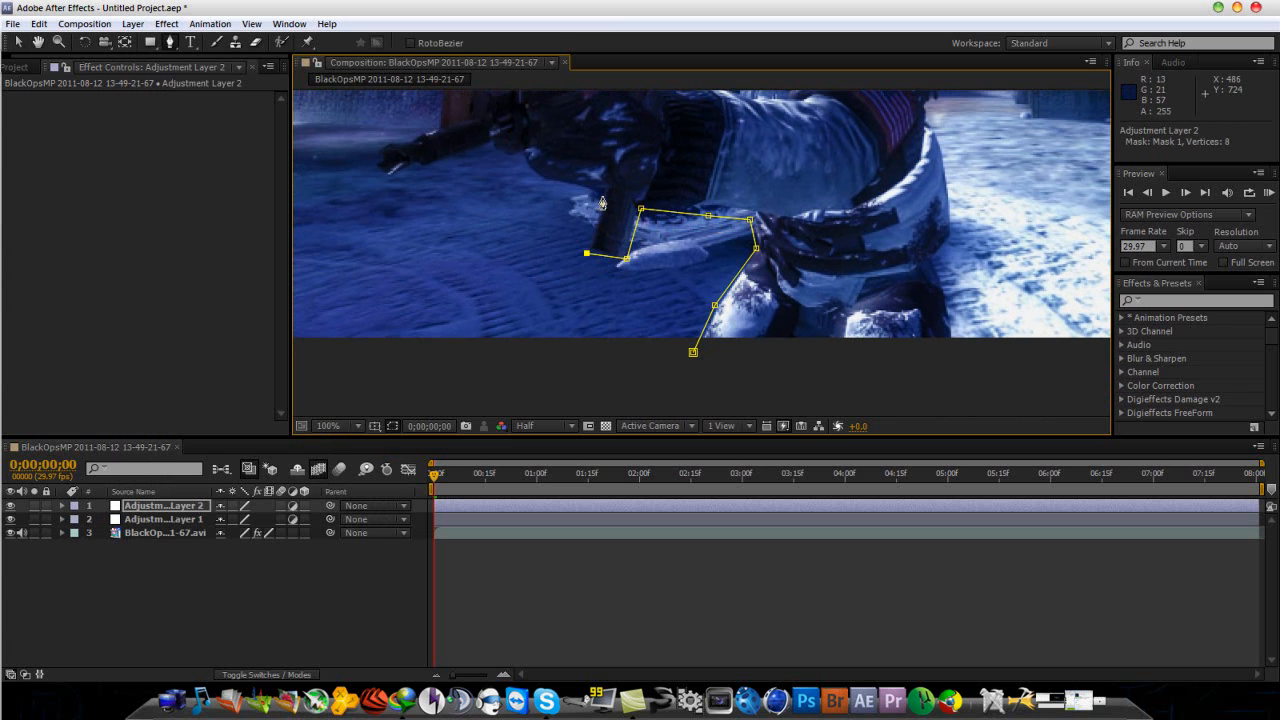
pyautogui.click(544, 182)
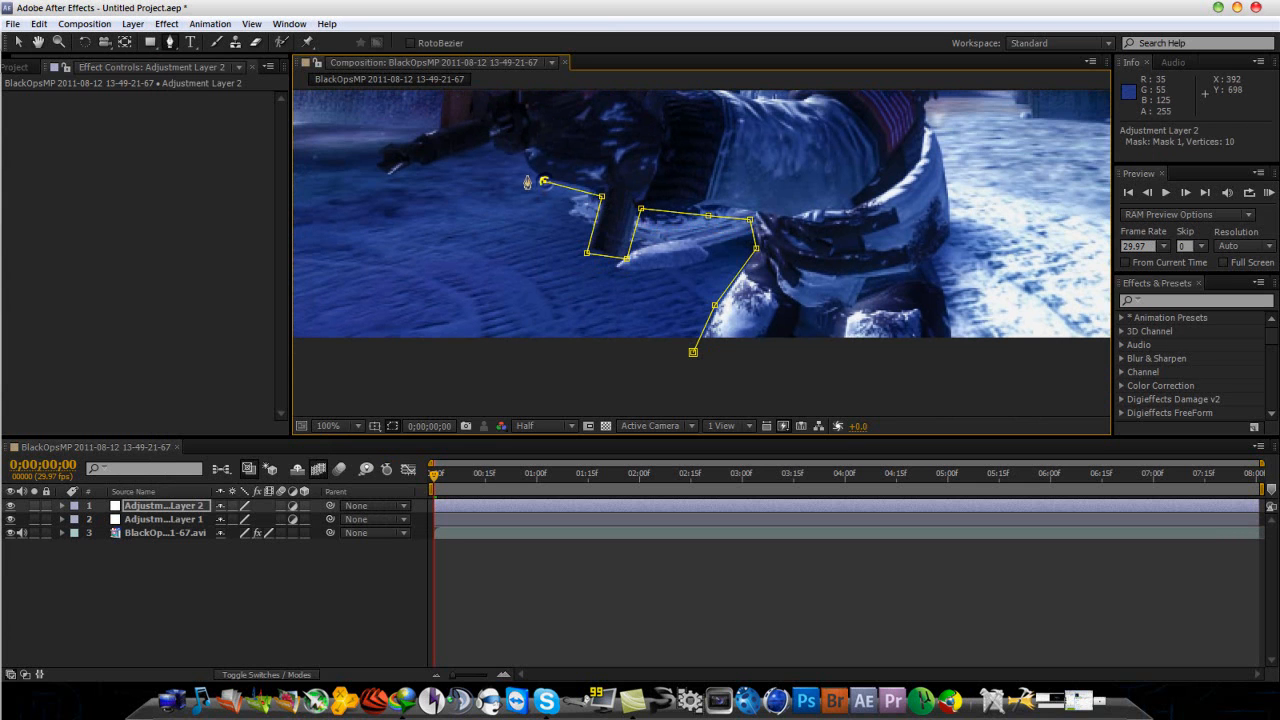
pyautogui.click(522, 164)
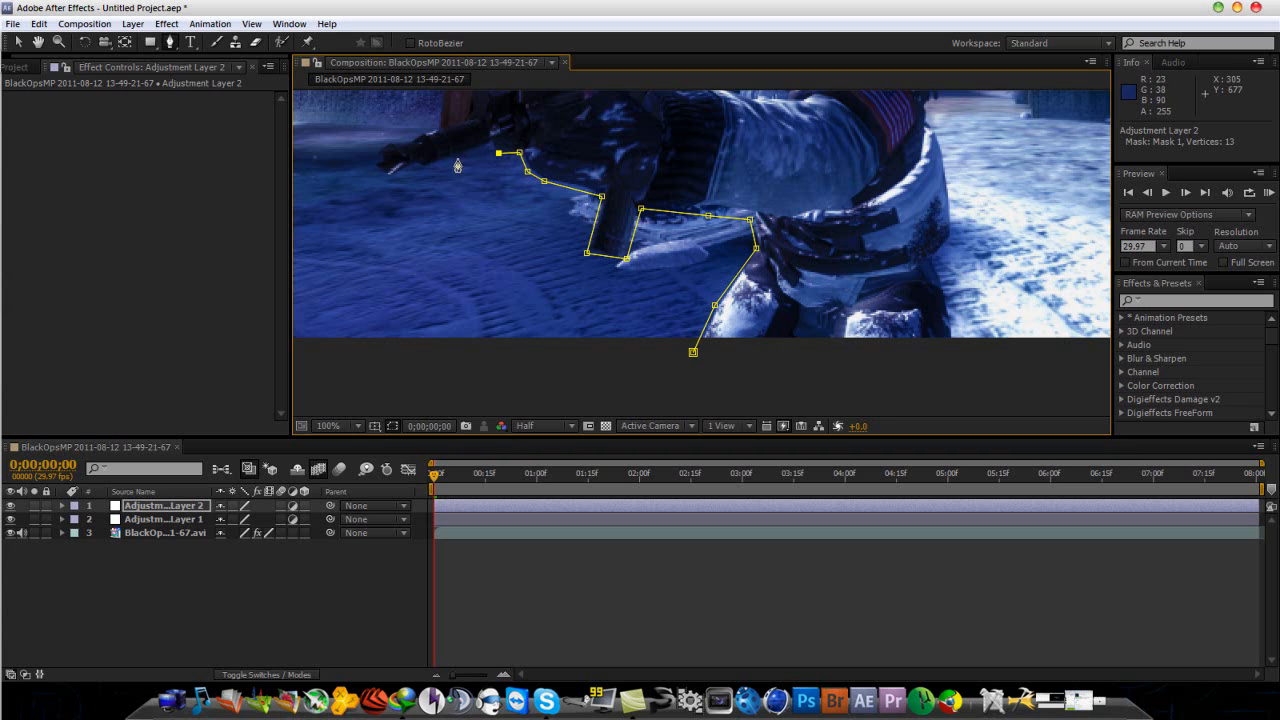
pyautogui.click(400, 178)
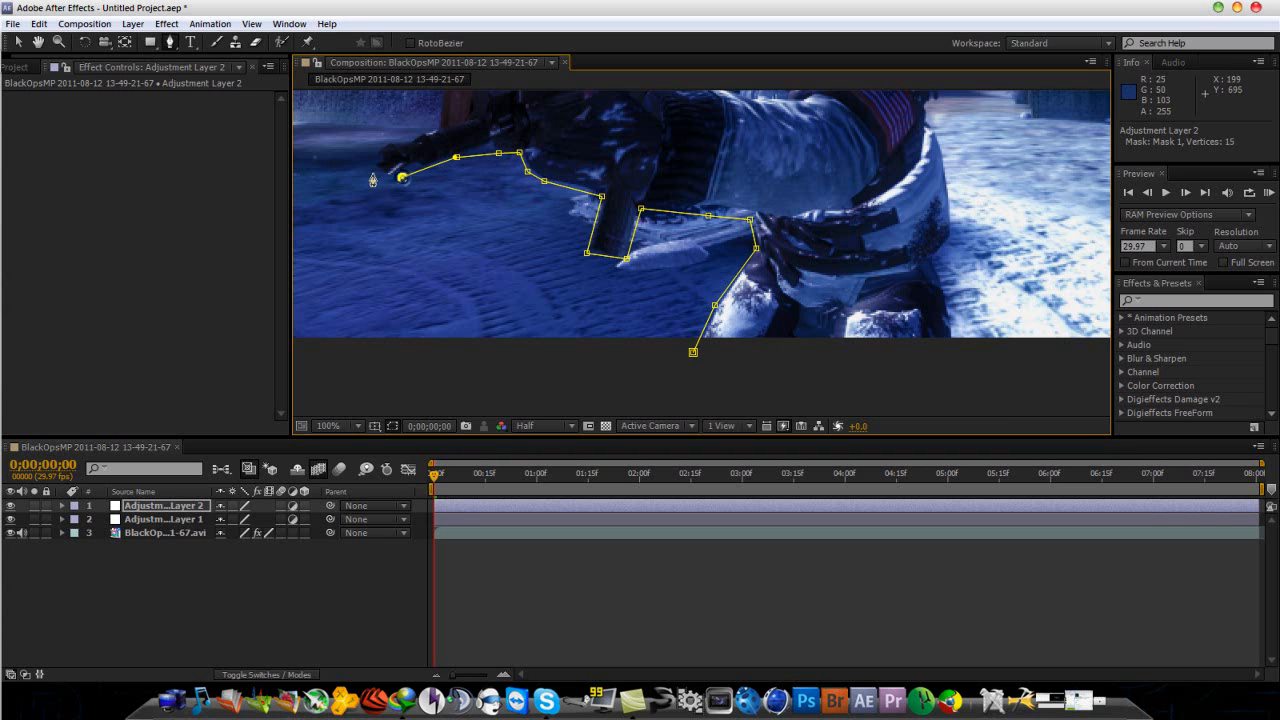
pyautogui.click(392, 144)
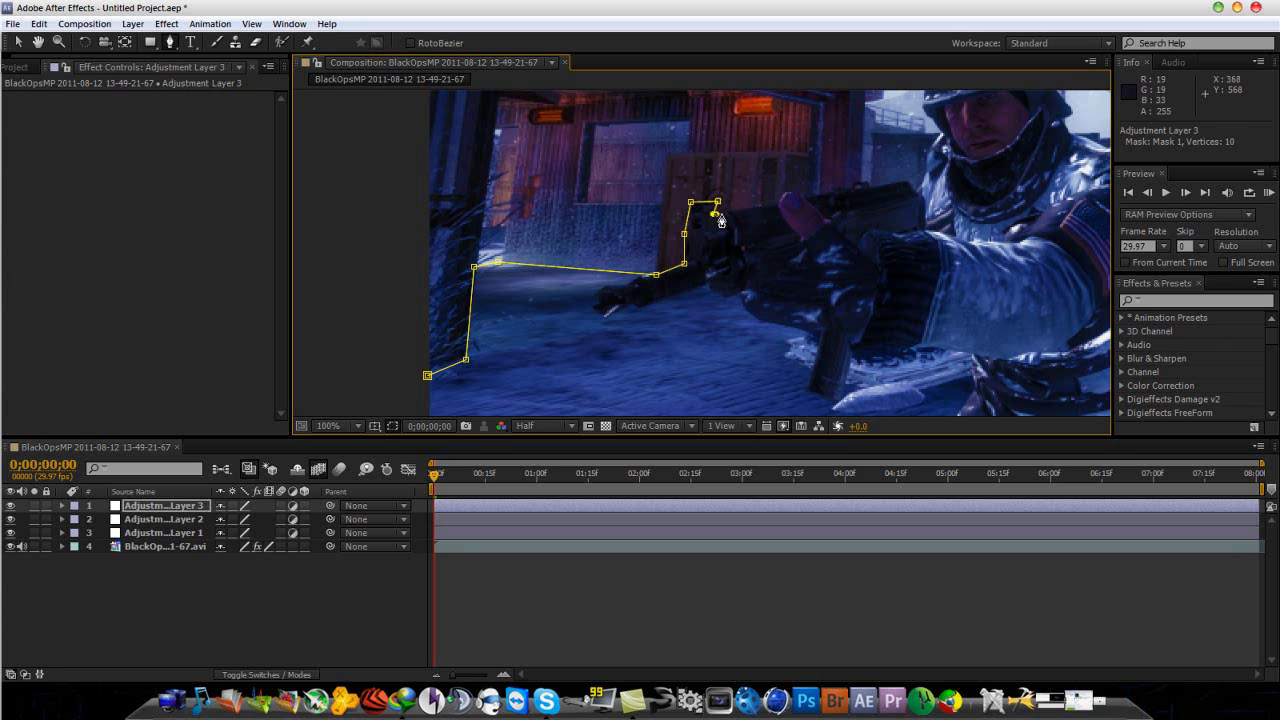
# Step: Place mask points beside the gun and up the dark building's edge on Adjustment Layer 3
pyautogui.click(780, 206)
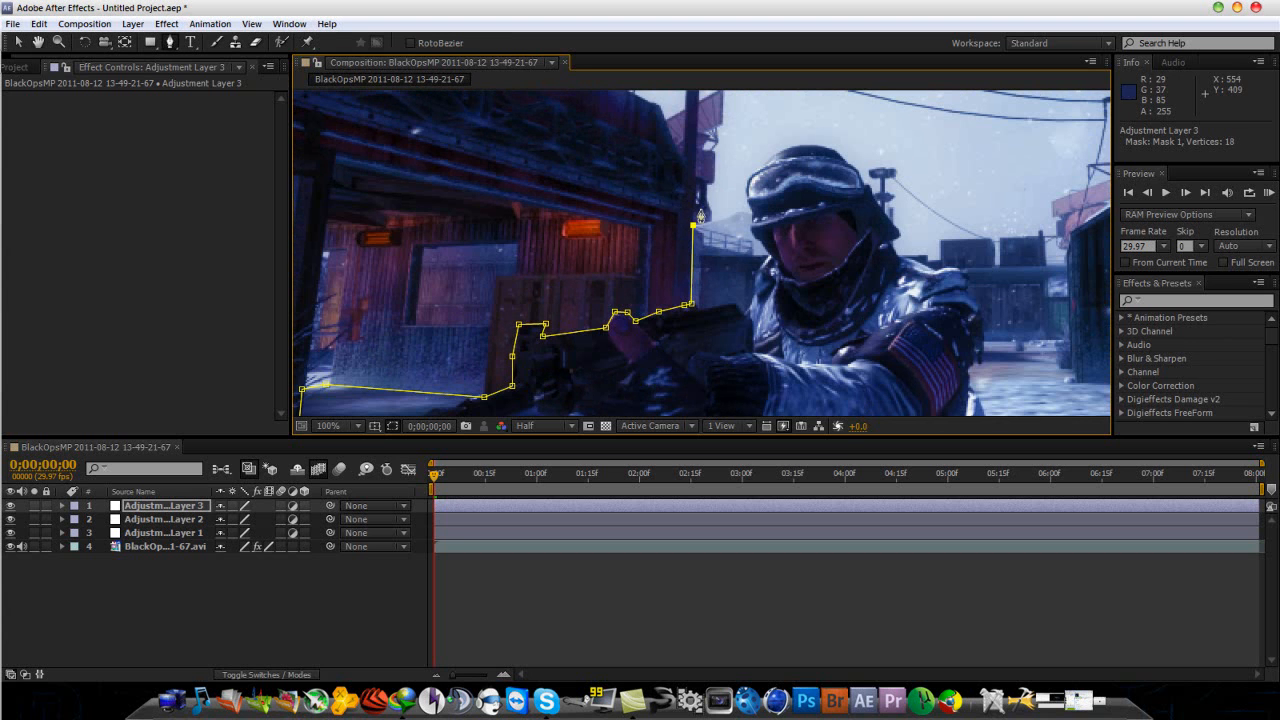
pyautogui.click(704, 190)
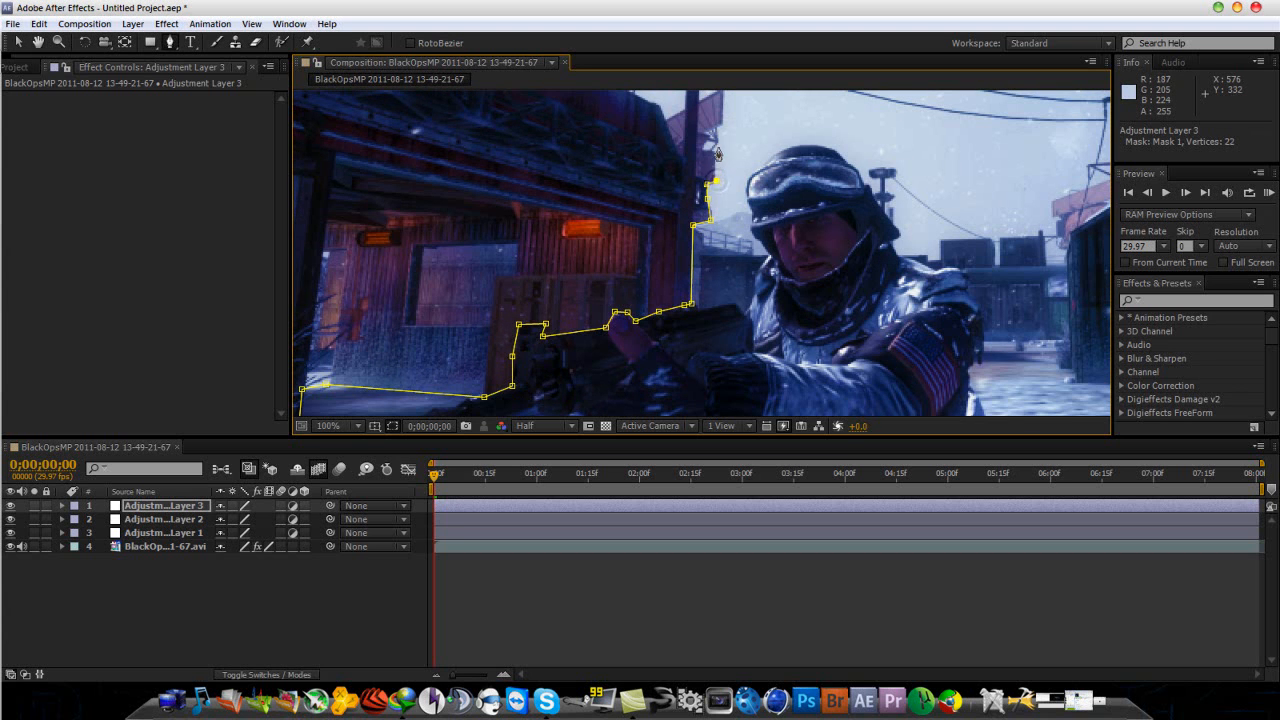
pyautogui.click(714, 150)
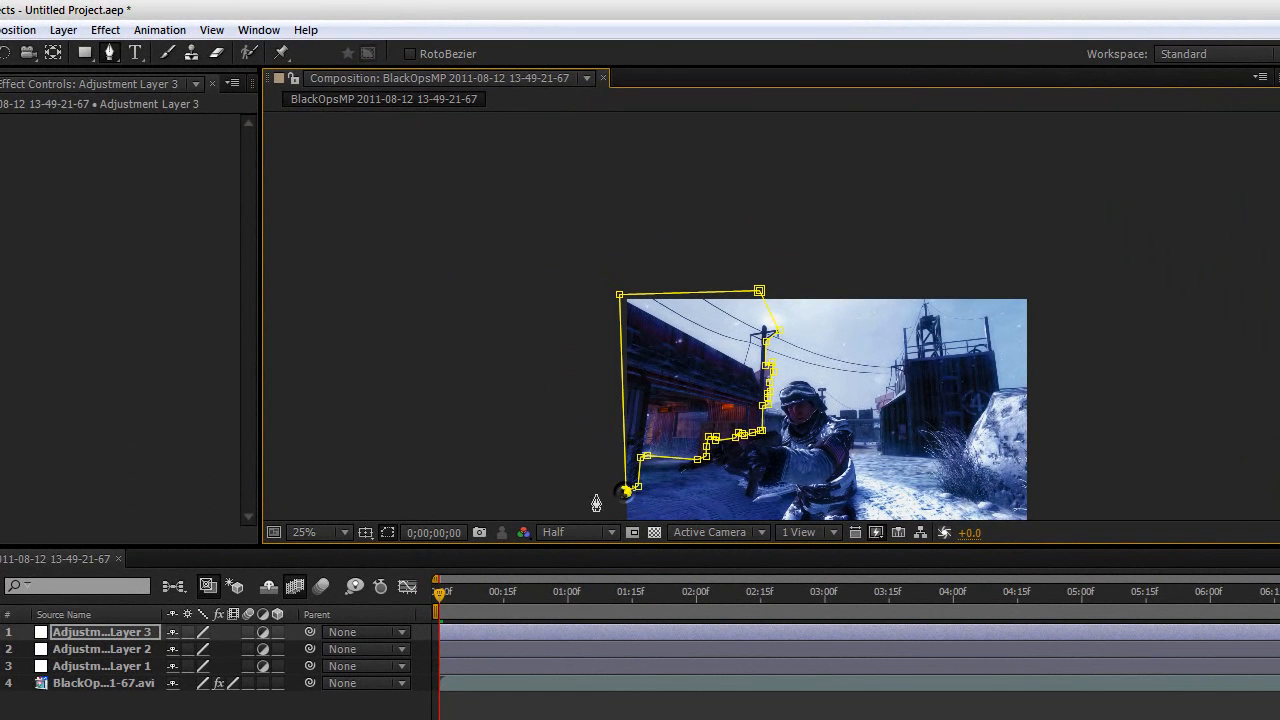
pyautogui.moveTo(548, 408)
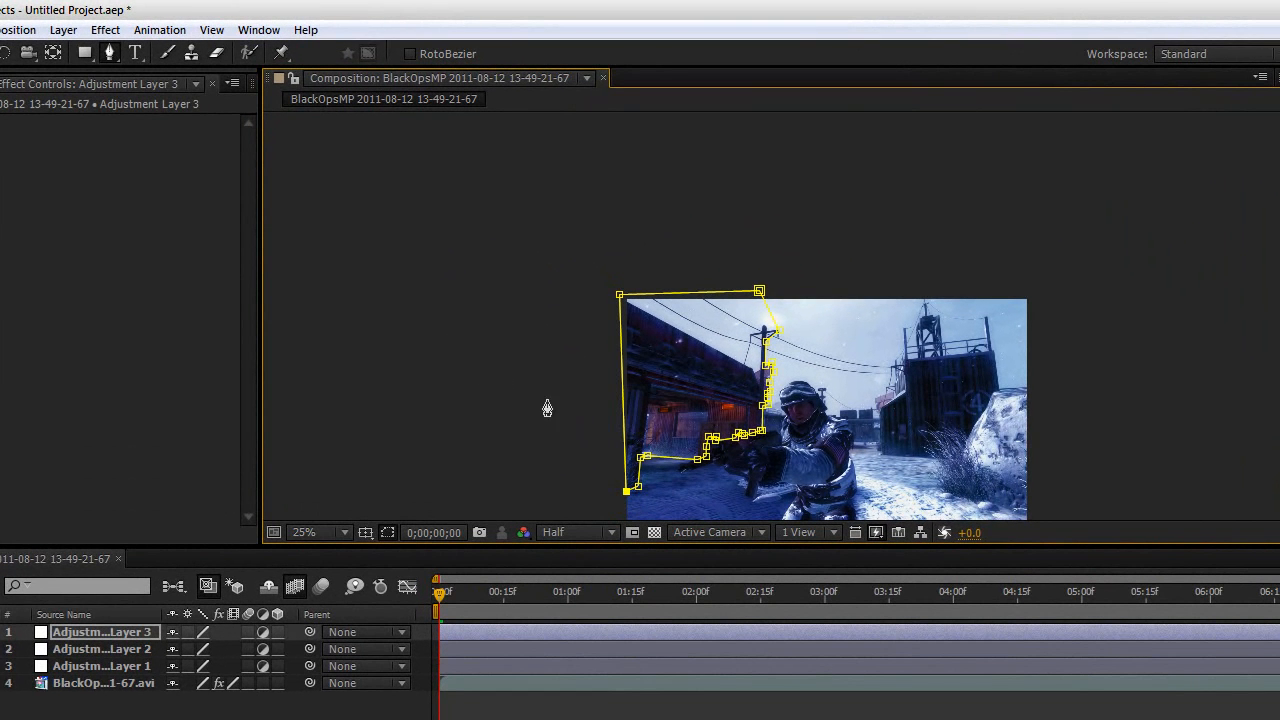
# Step: Create a fourth adjustment layer through Layer > New > Adjustment Layer
pyautogui.click(64, 30)
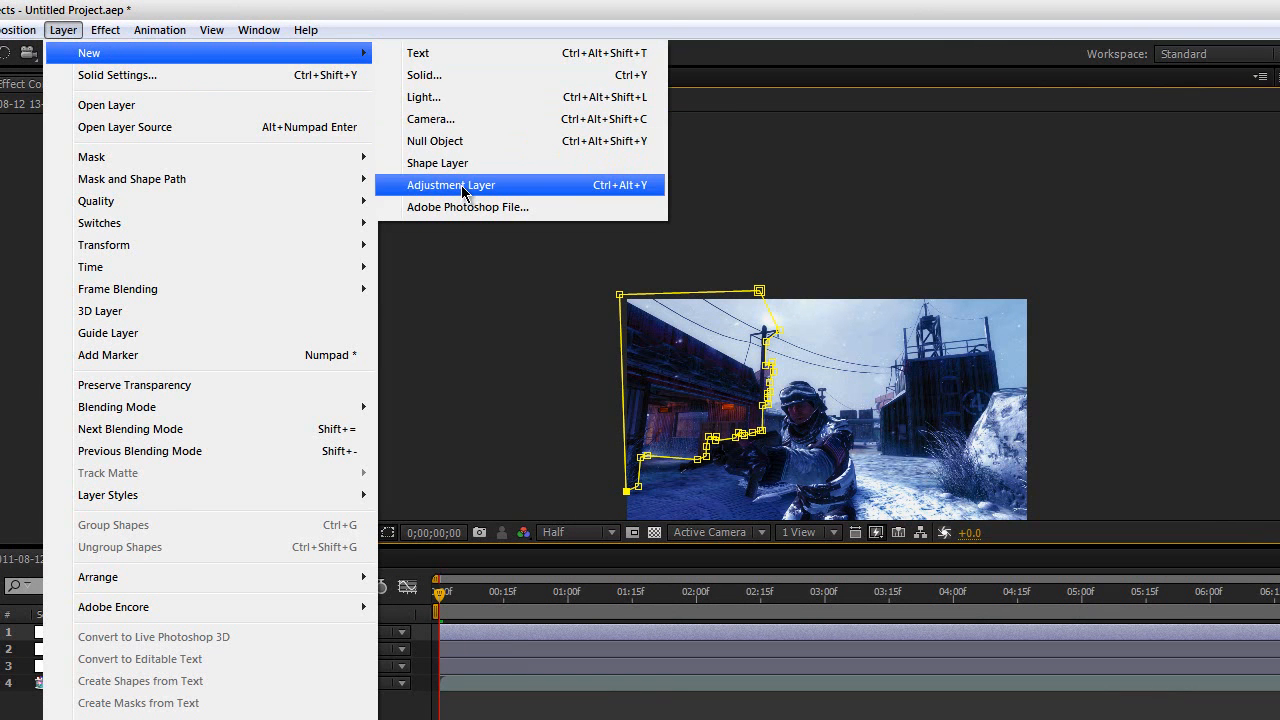
pyautogui.click(452, 184)
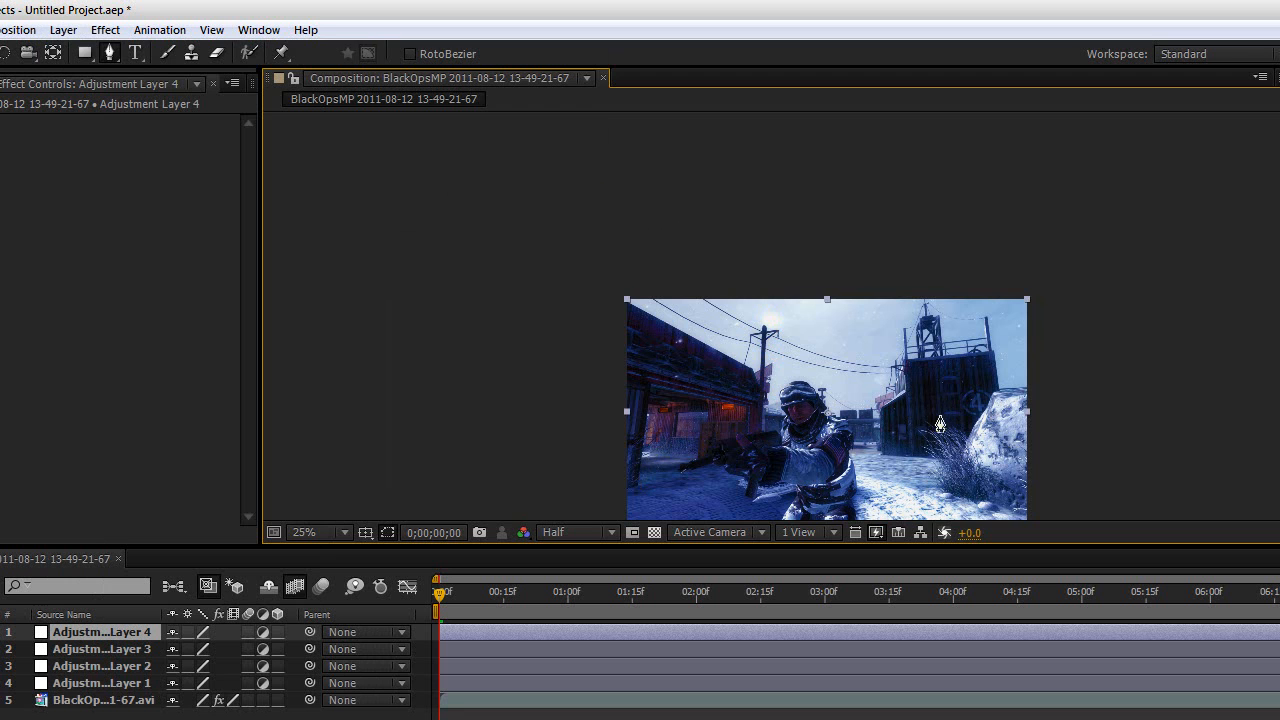
pyautogui.click(304, 532)
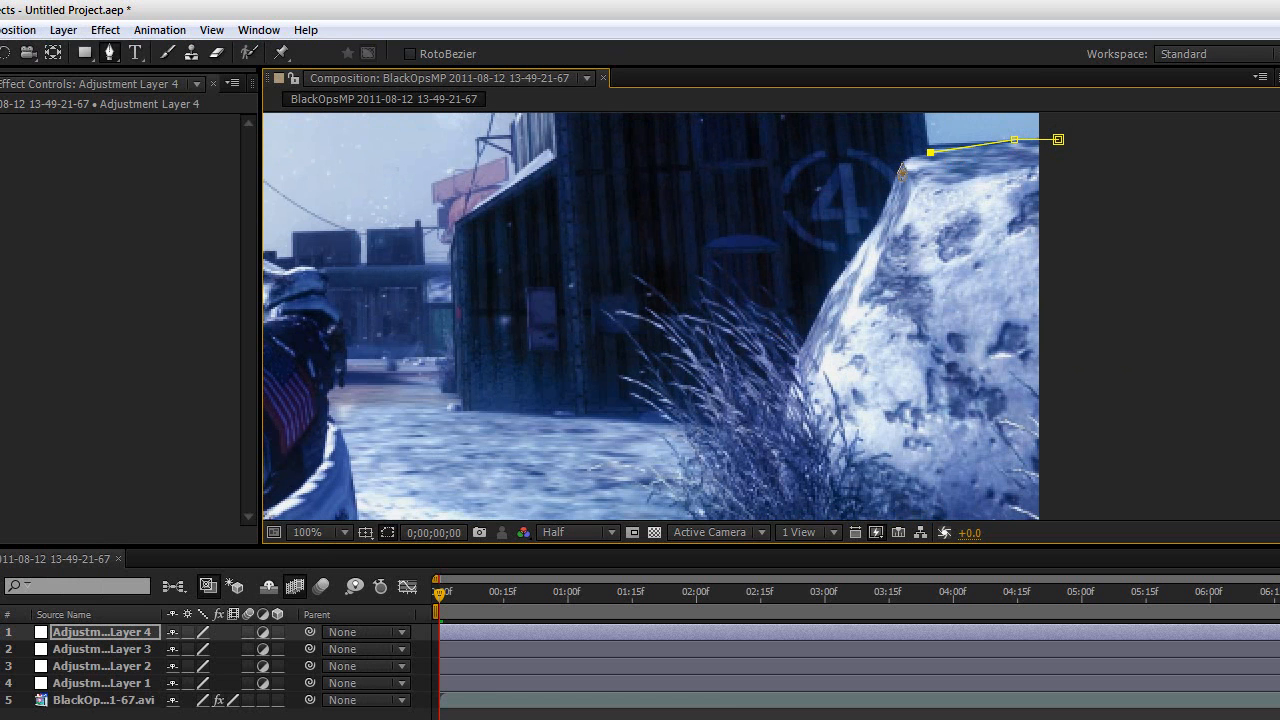
# Step: Draw a Pen-tool mask around the rock, up the pole and wires, beside the tower
pyautogui.click(876, 224)
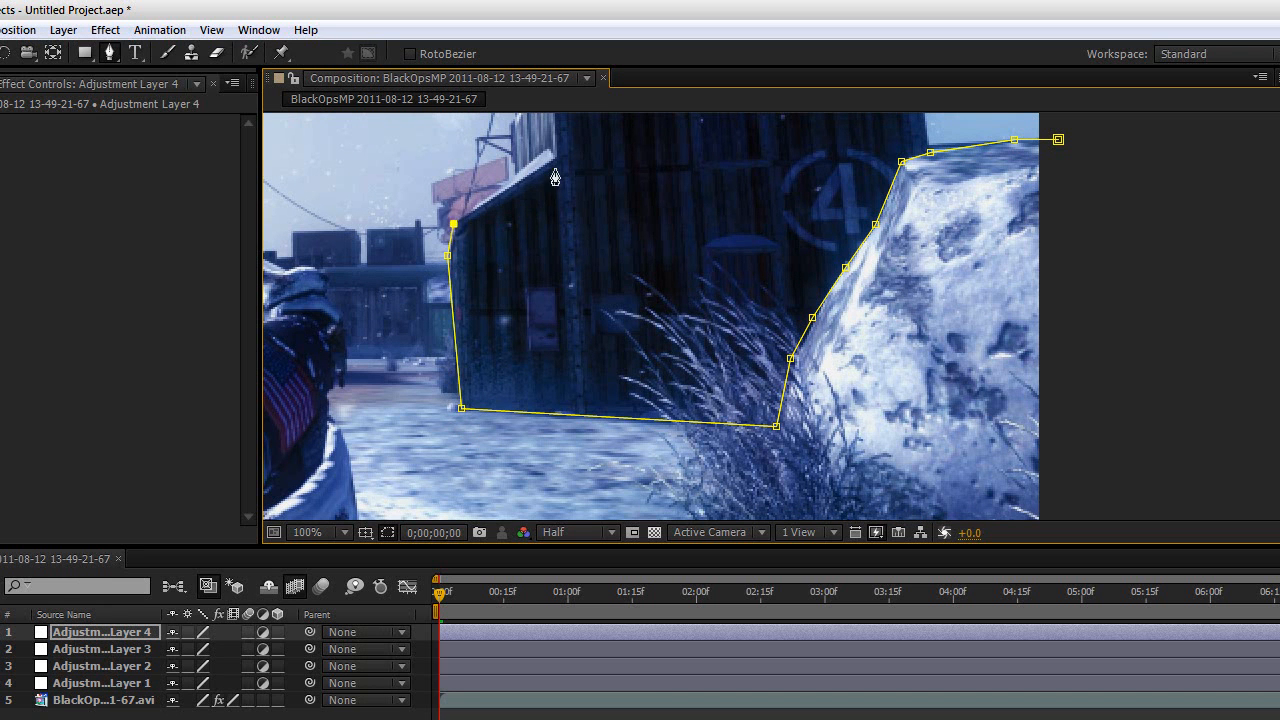
pyautogui.moveTo(512, 184)
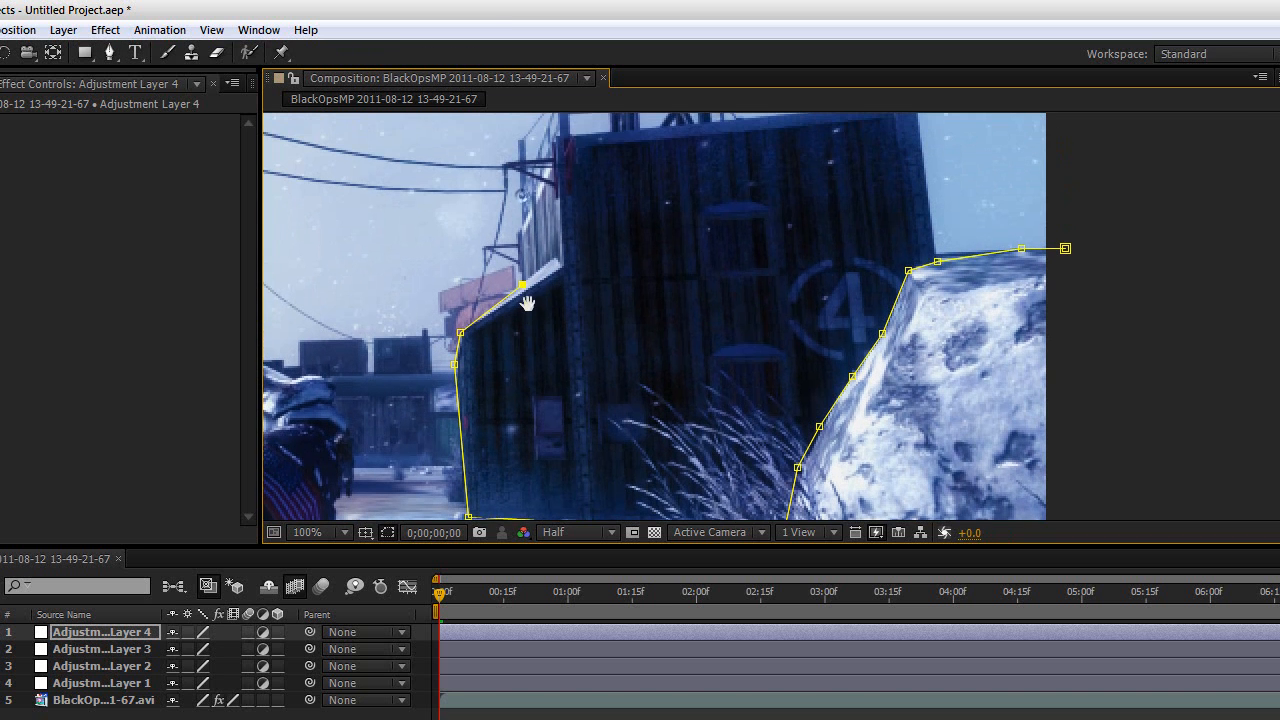
pyautogui.moveTo(520, 284); pyautogui.dragTo(518, 230)
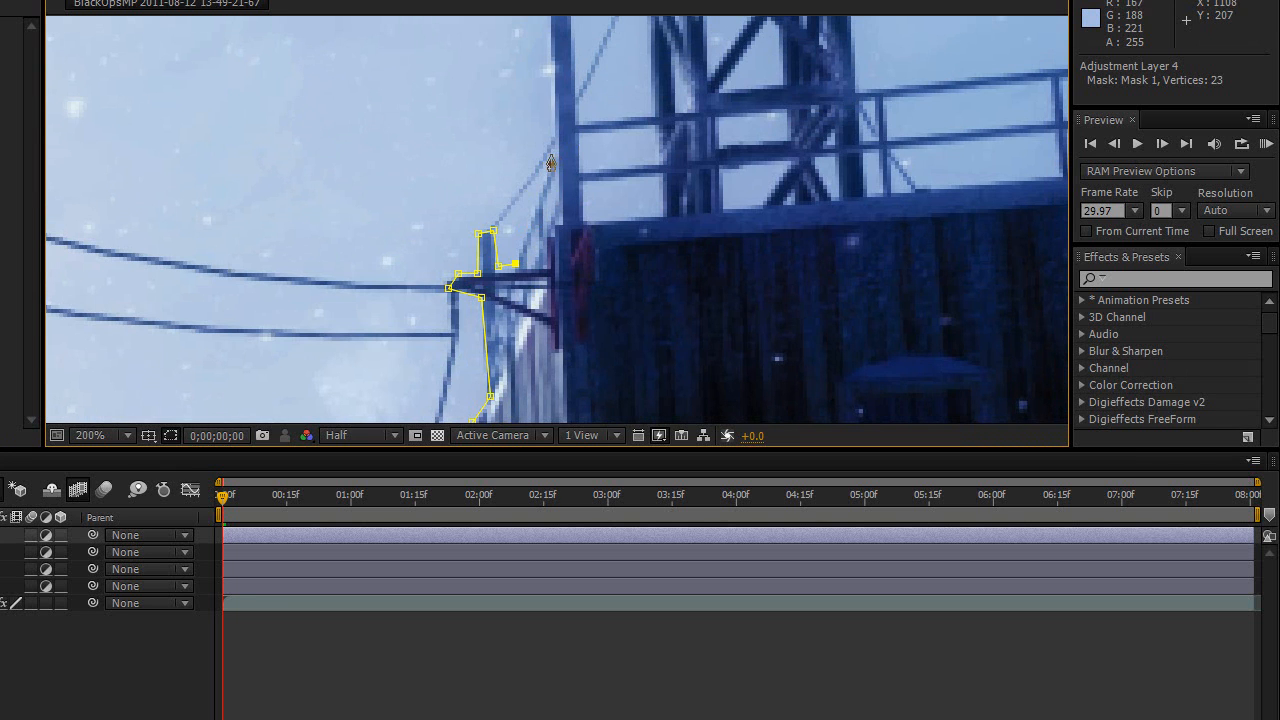
pyautogui.click(512, 212)
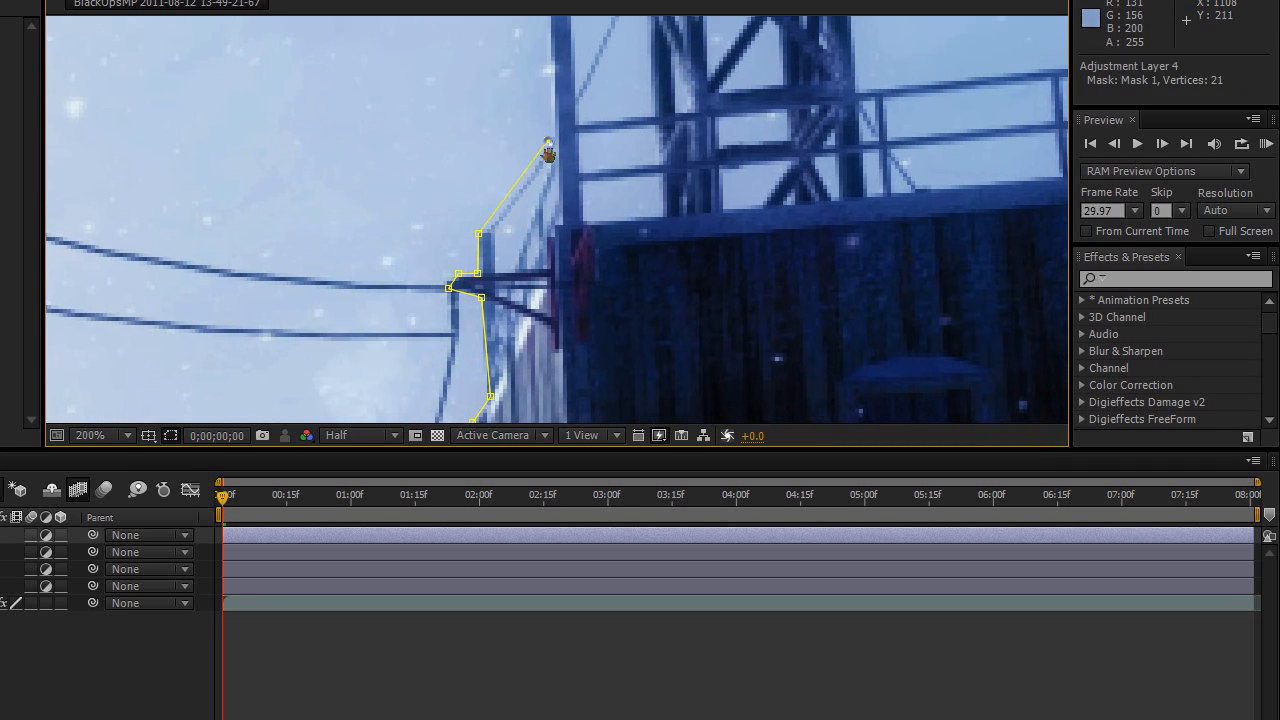
pyautogui.click(504, 116)
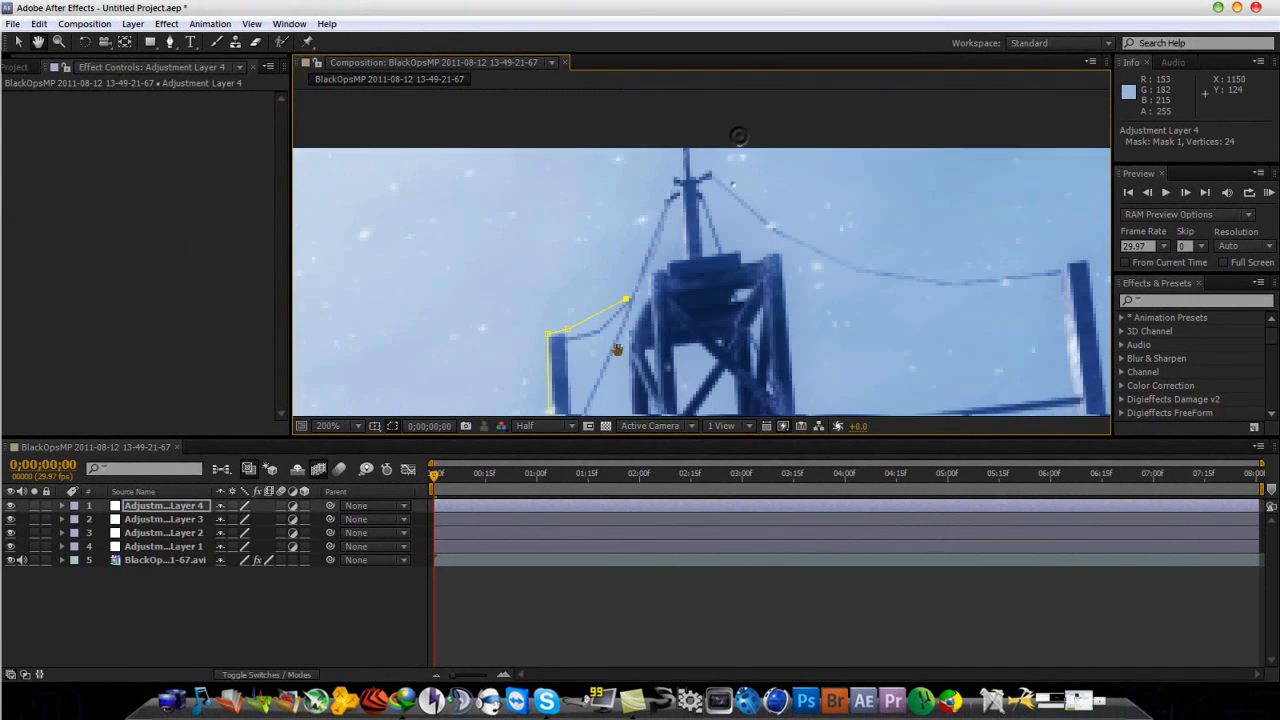
pyautogui.click(656, 204)
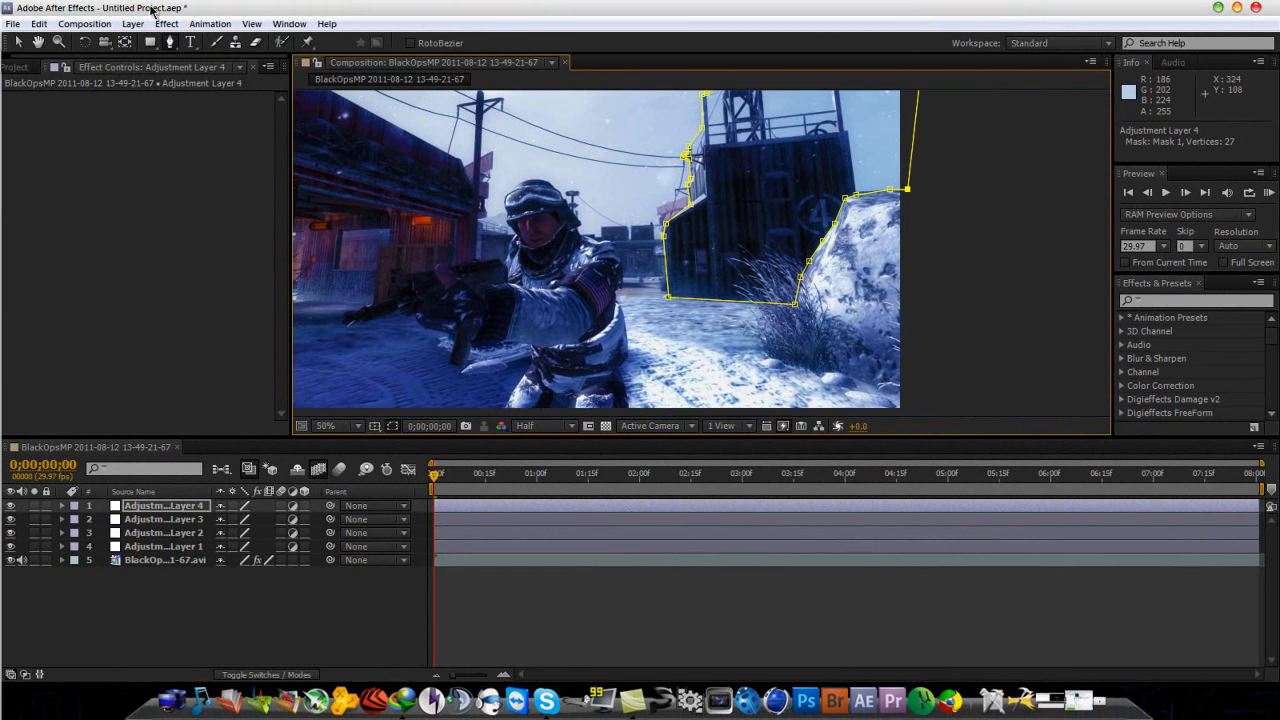
# Step: Create Adjustment Layer 5 and start its mask beside and atop the background tower
pyautogui.click(132, 24)
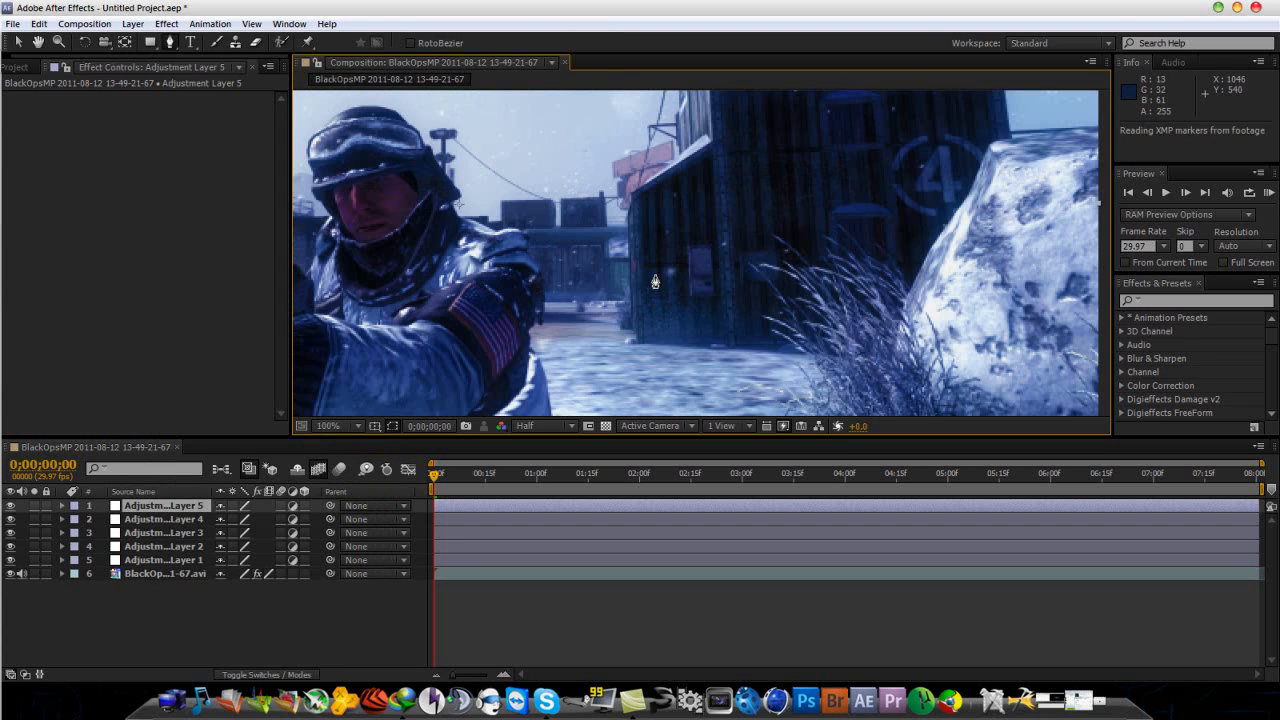
pyautogui.moveTo(636, 344)
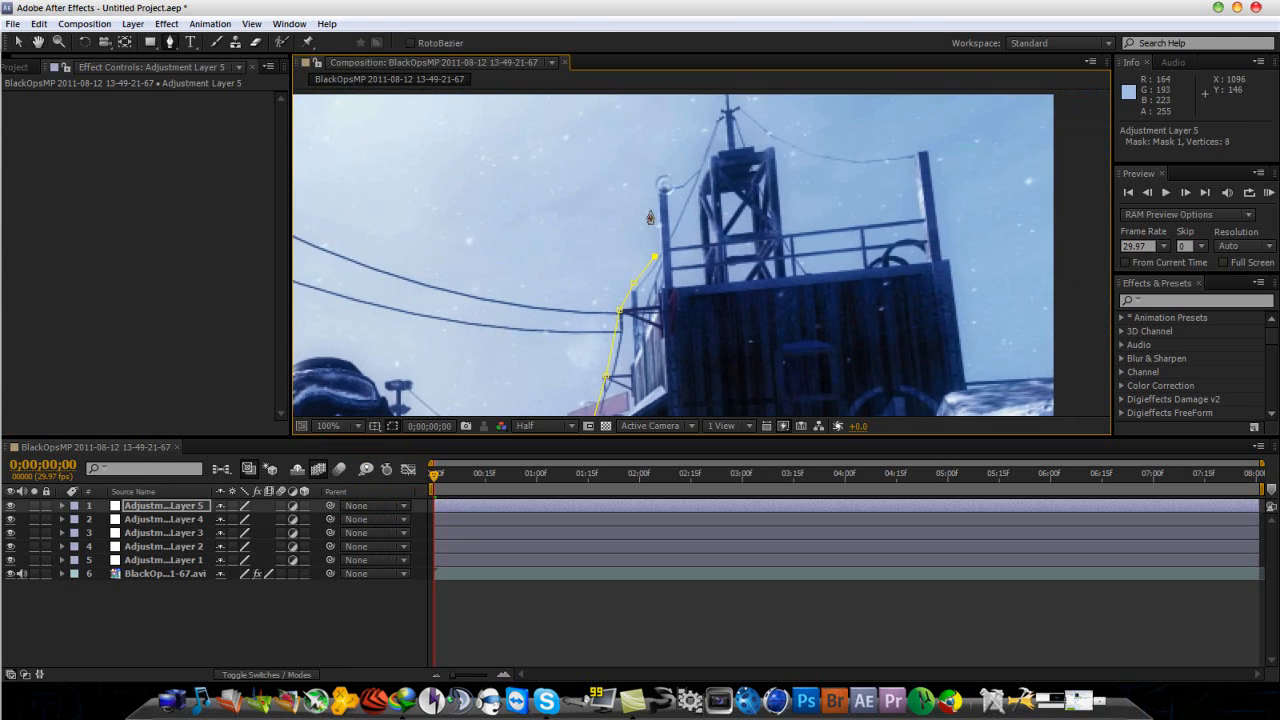
pyautogui.click(712, 120)
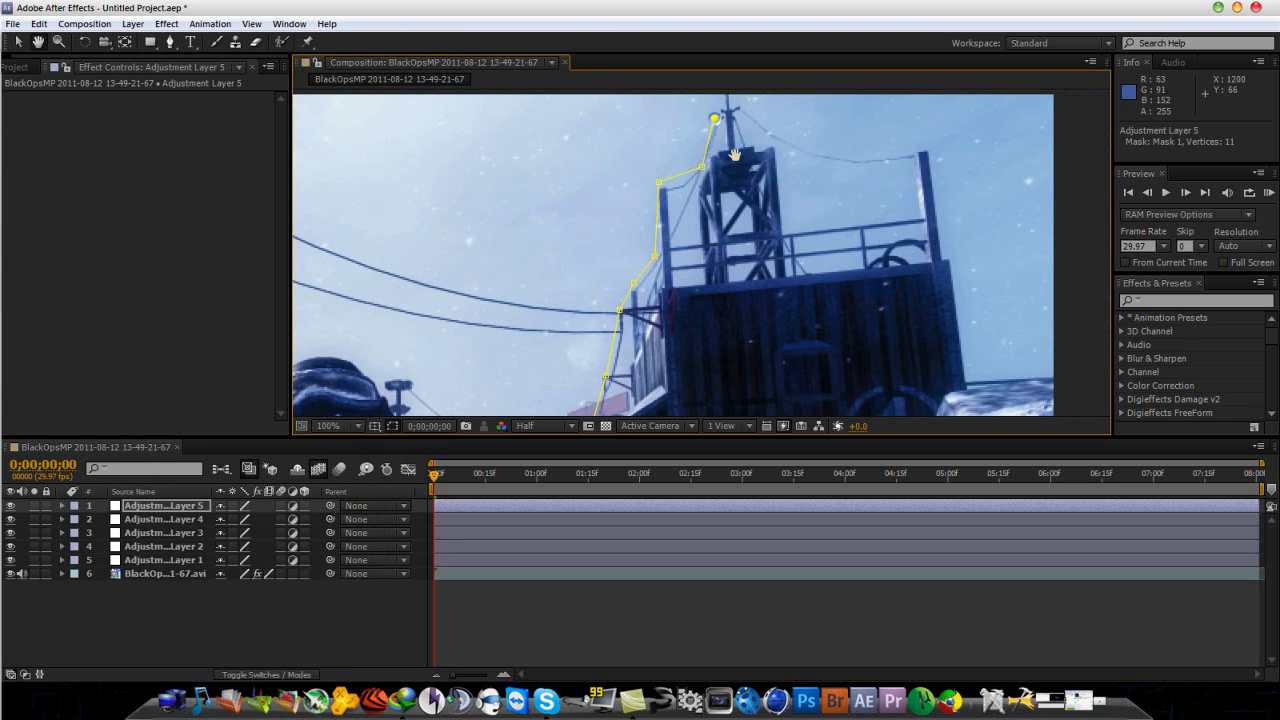
pyautogui.moveTo(736, 156); pyautogui.dragTo(916, 112)
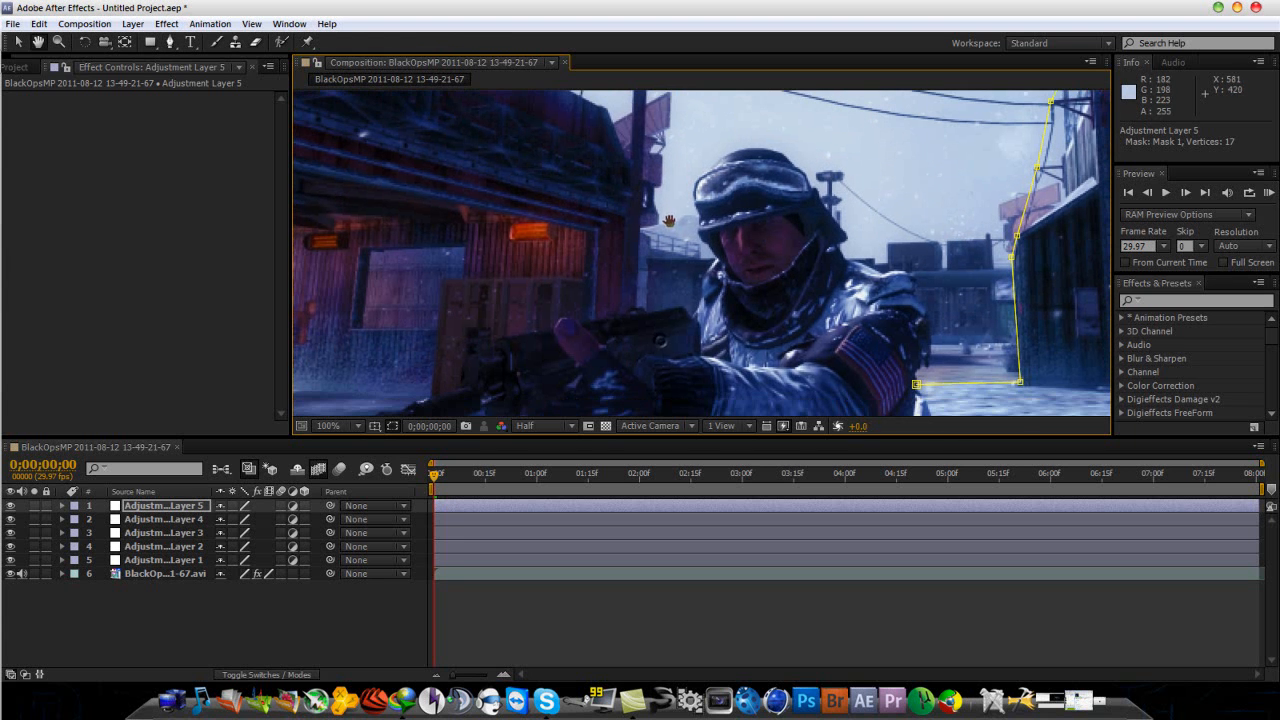
# Step: Continue the mask along the soldier's edge, arm, helmet and shoulder
pyautogui.click(632, 308)
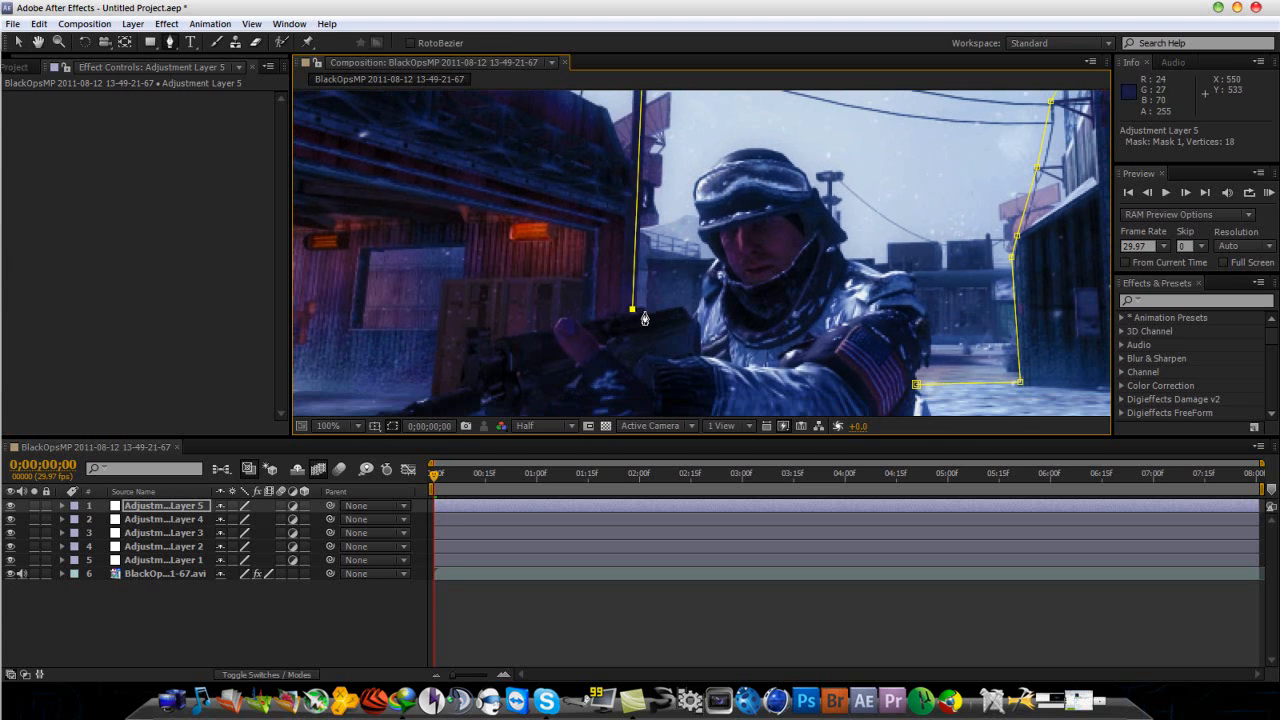
pyautogui.click(678, 304)
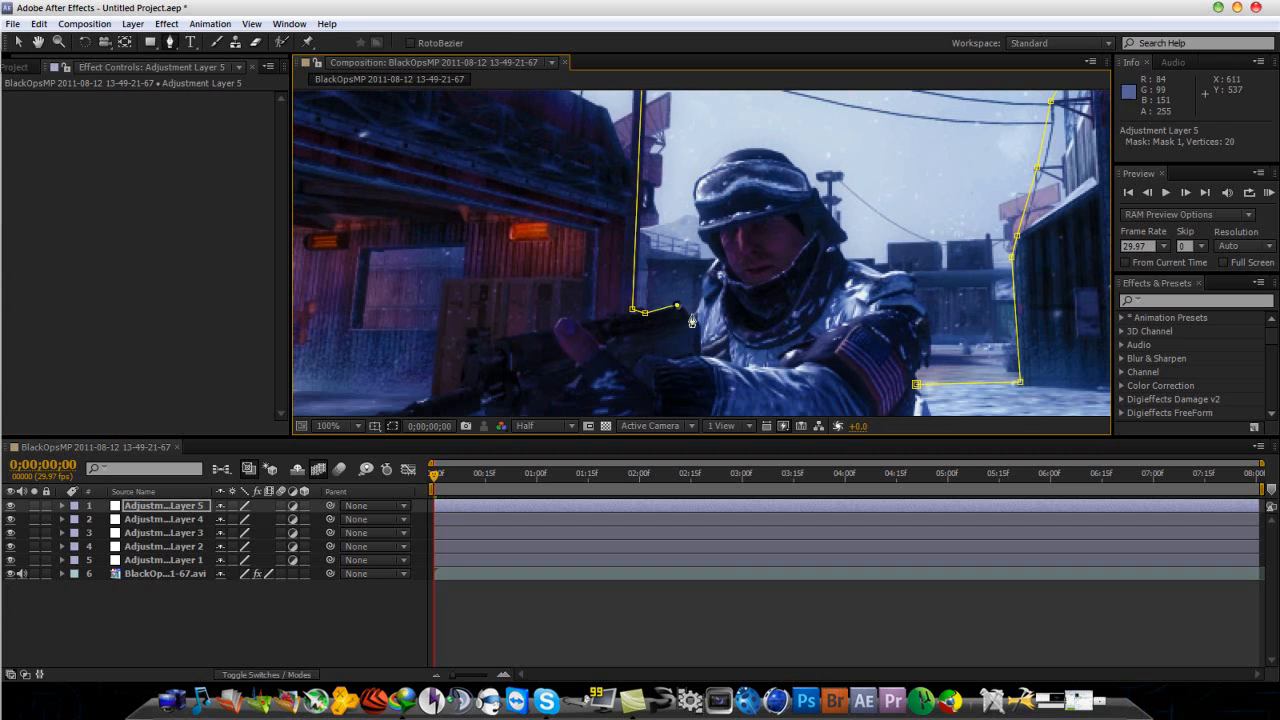
pyautogui.click(700, 284)
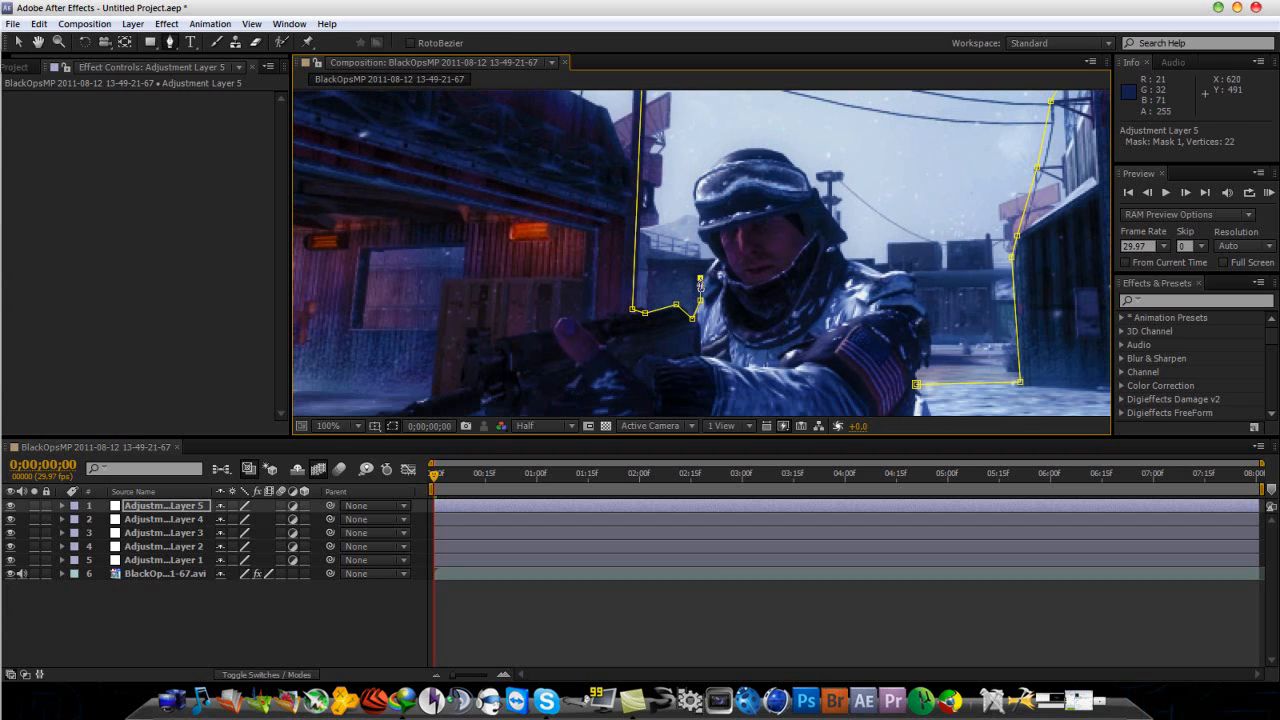
pyautogui.click(718, 264)
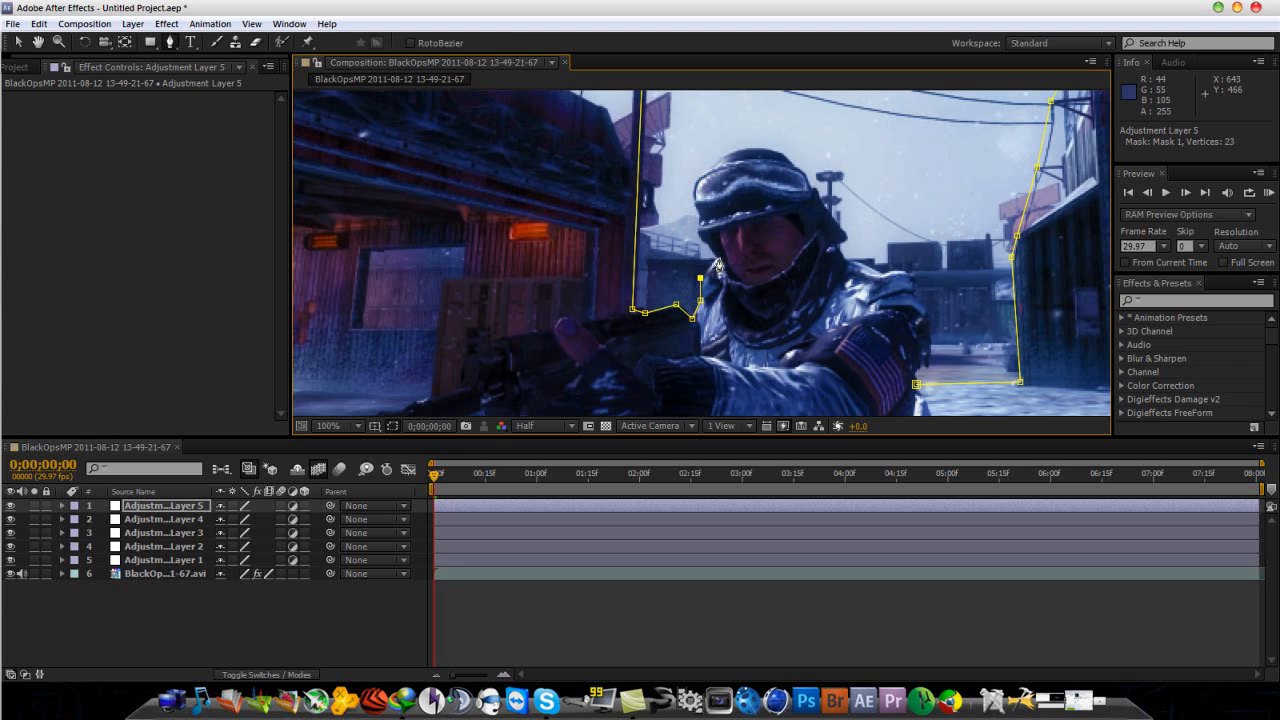
pyautogui.click(710, 260)
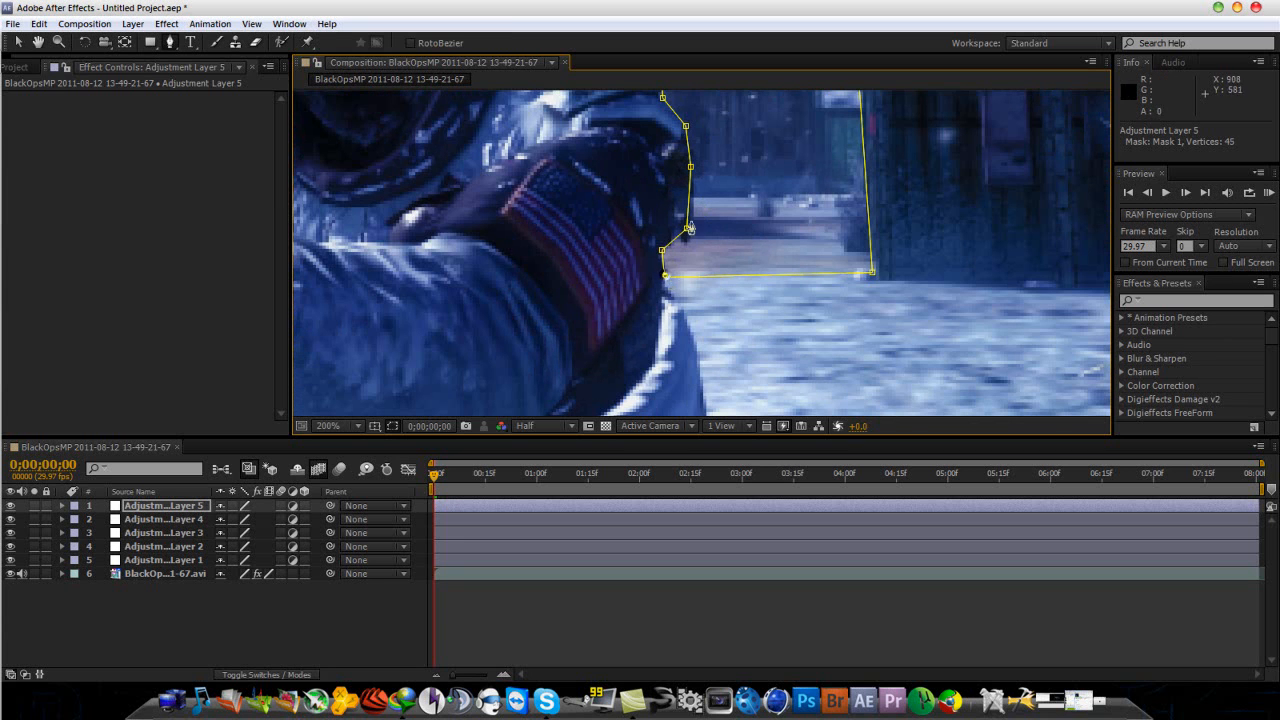
pyautogui.click(328, 424)
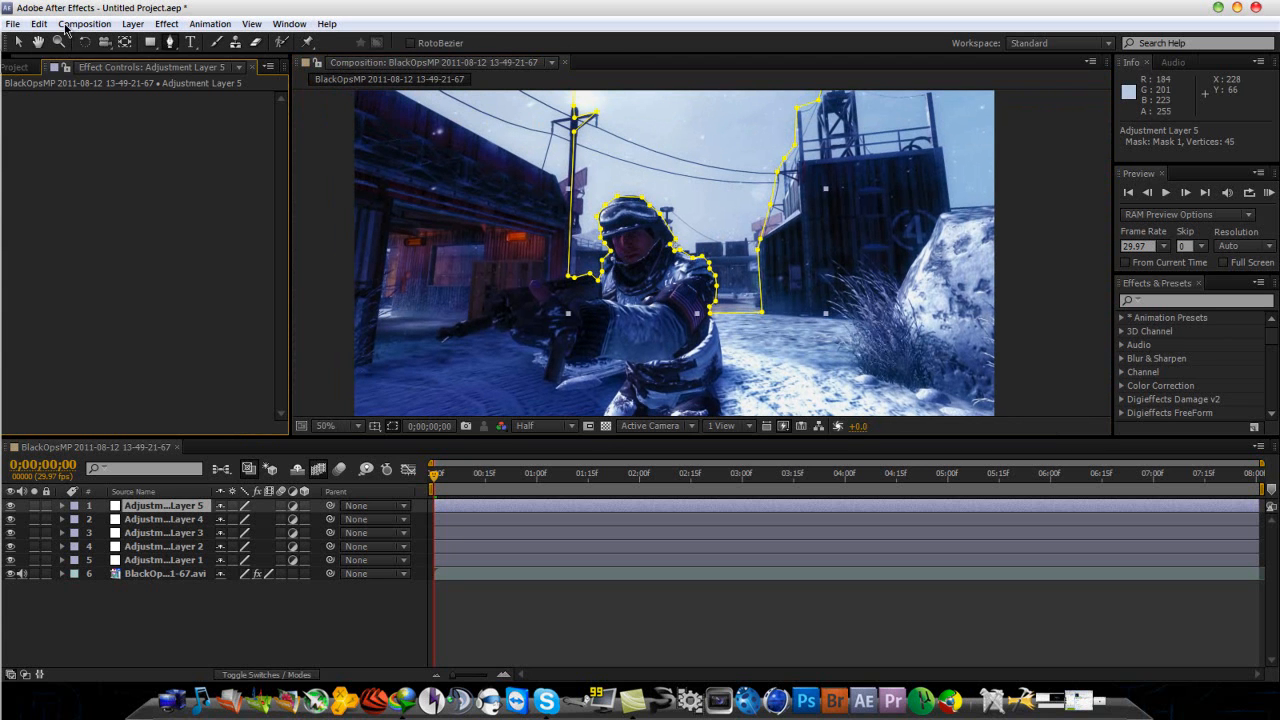
# Step: Apply Gaussian Blur to Adjustment Layer 1 from the Effect menu
pyautogui.click(166, 24)
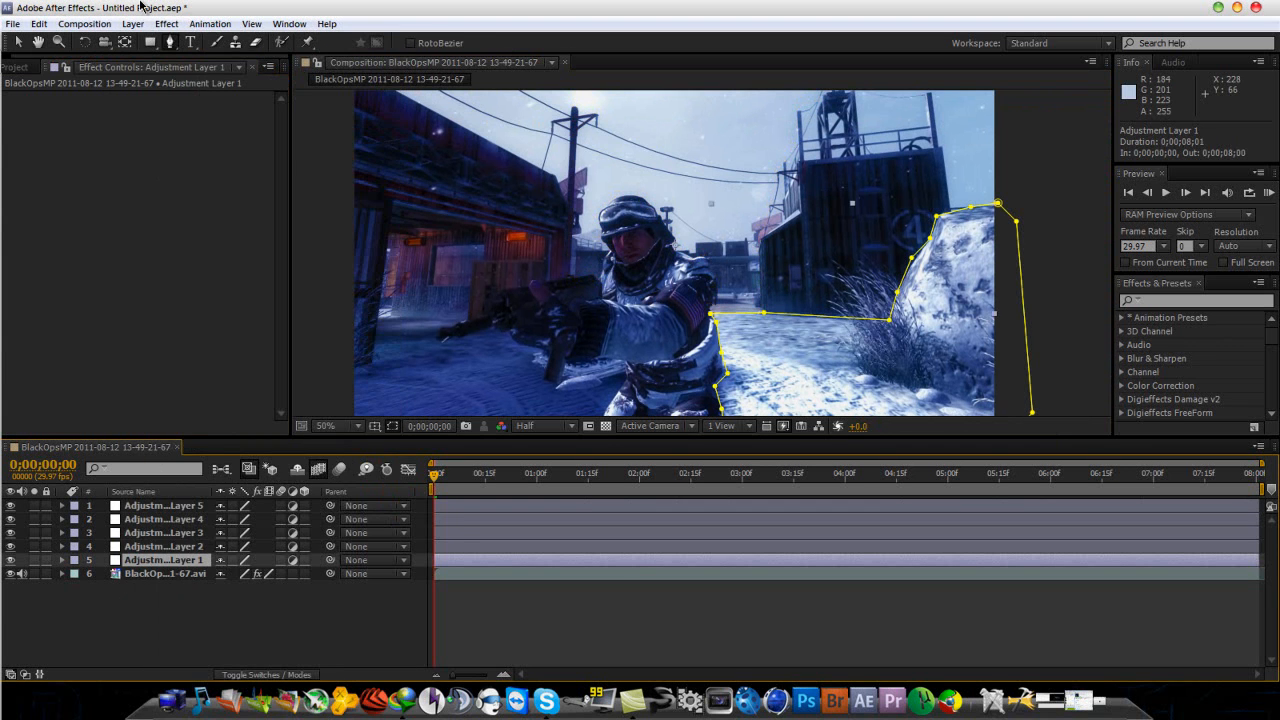
pyautogui.click(166, 24)
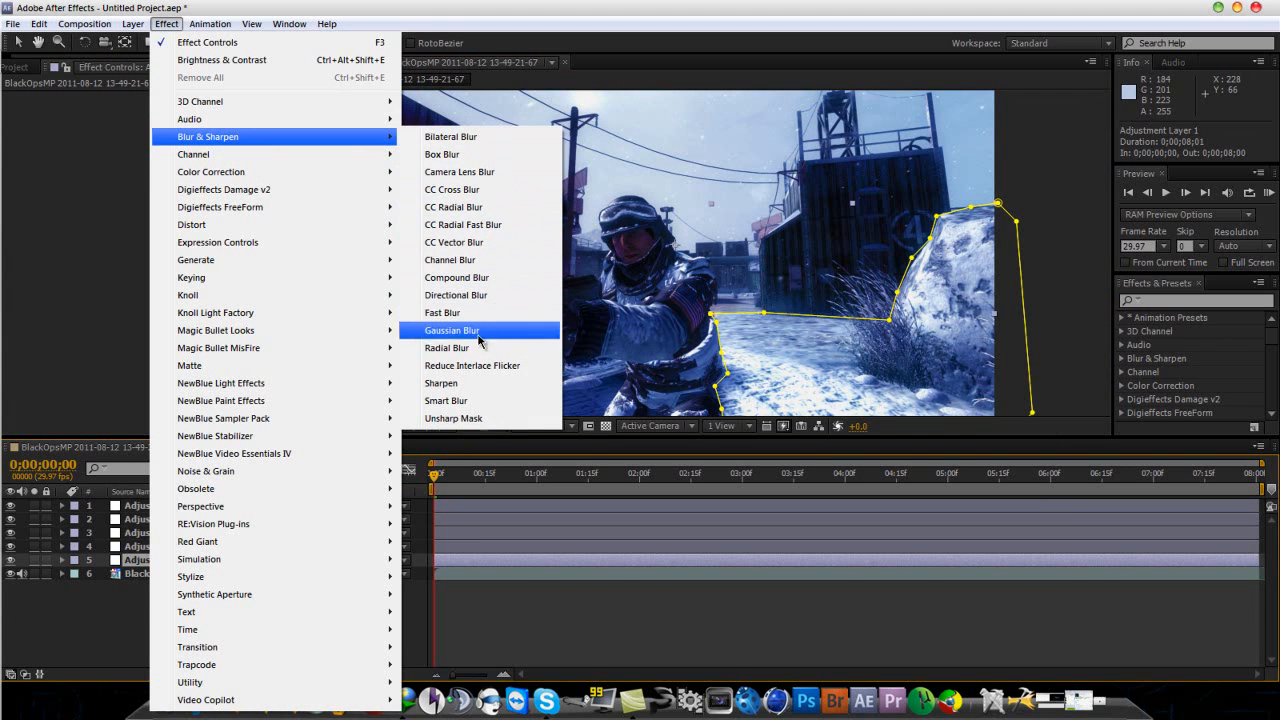
pyautogui.click(452, 330)
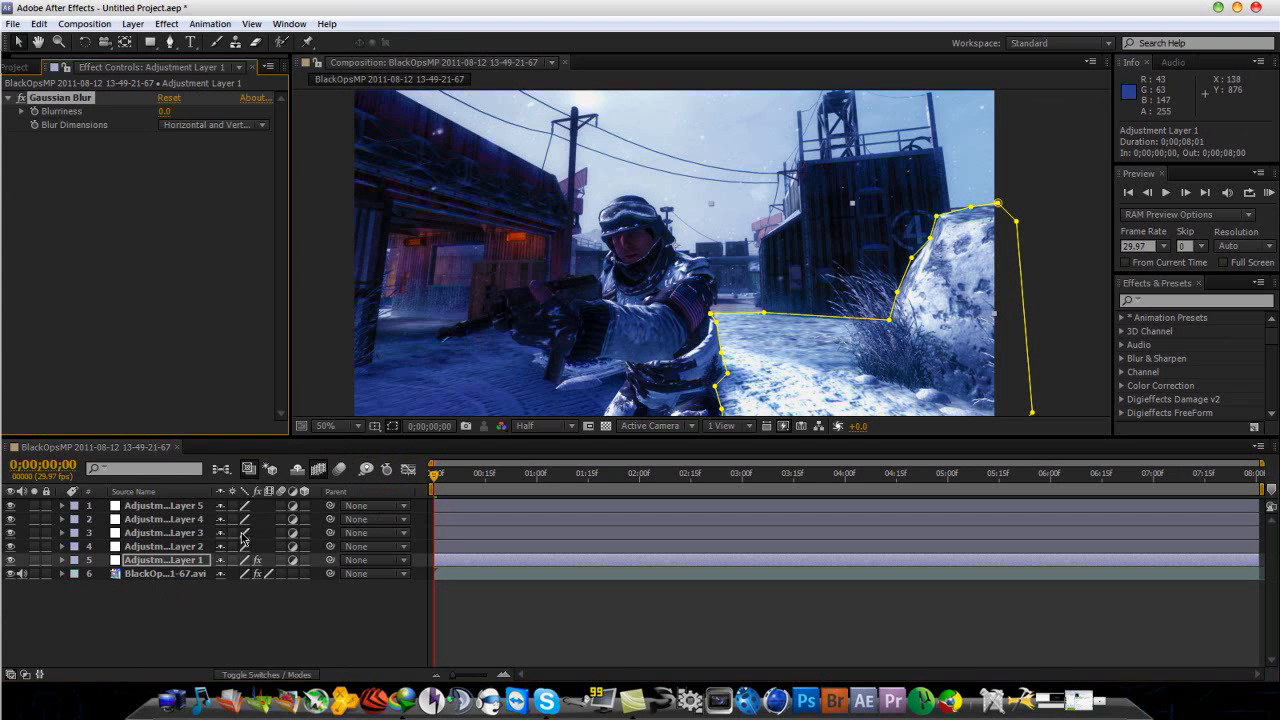
pyautogui.moveTo(844, 368)
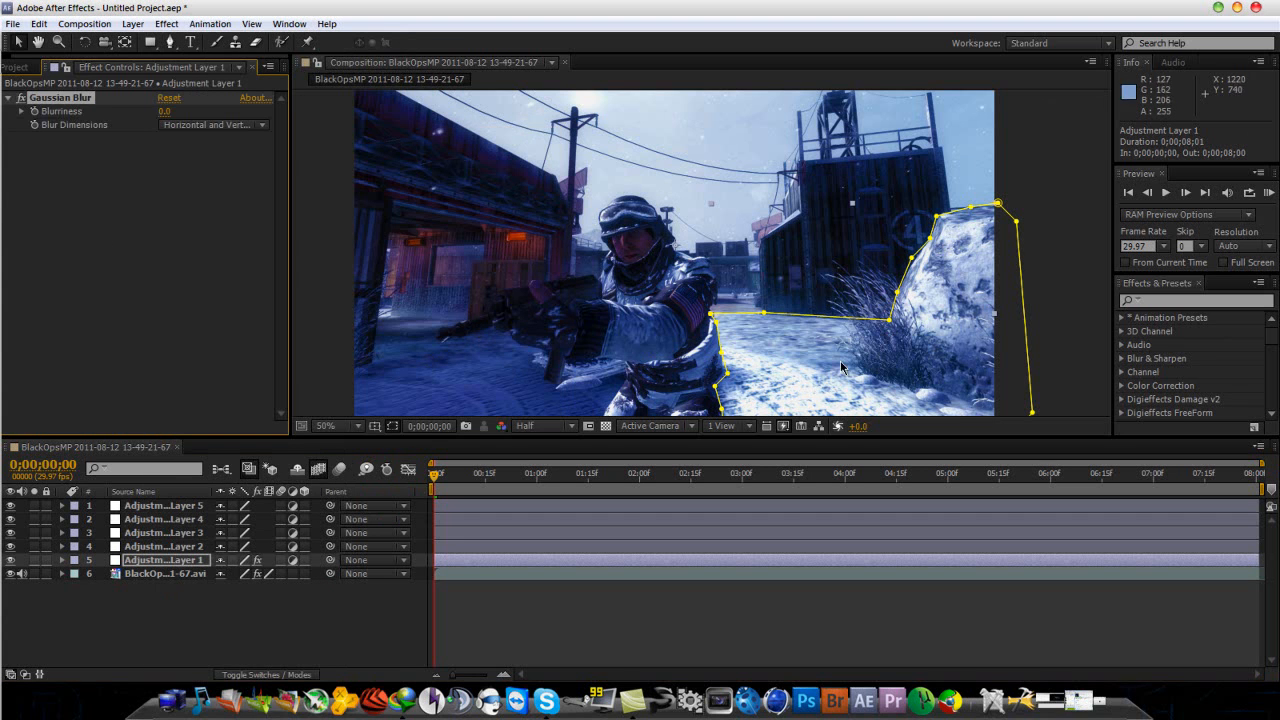
pyautogui.moveTo(432, 216)
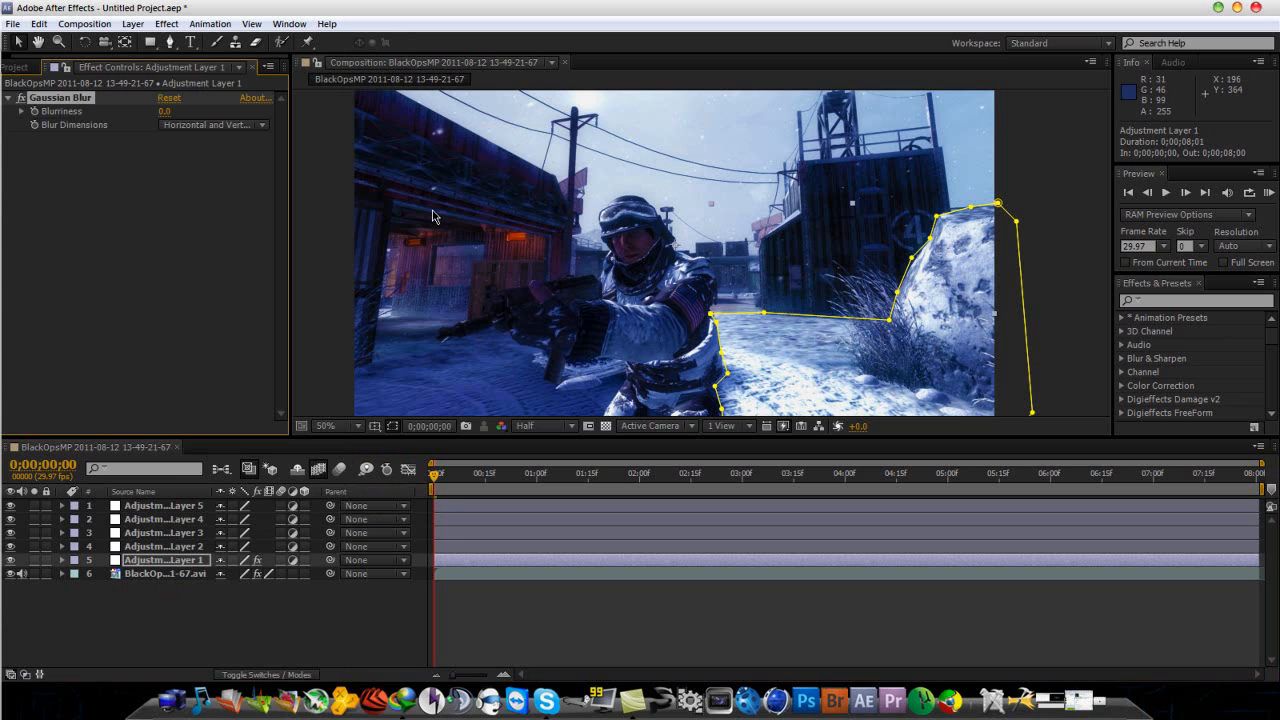
# Step: Set Blurriness to 1.0 and scrub it to soften the snow bank
pyautogui.write('1.0')
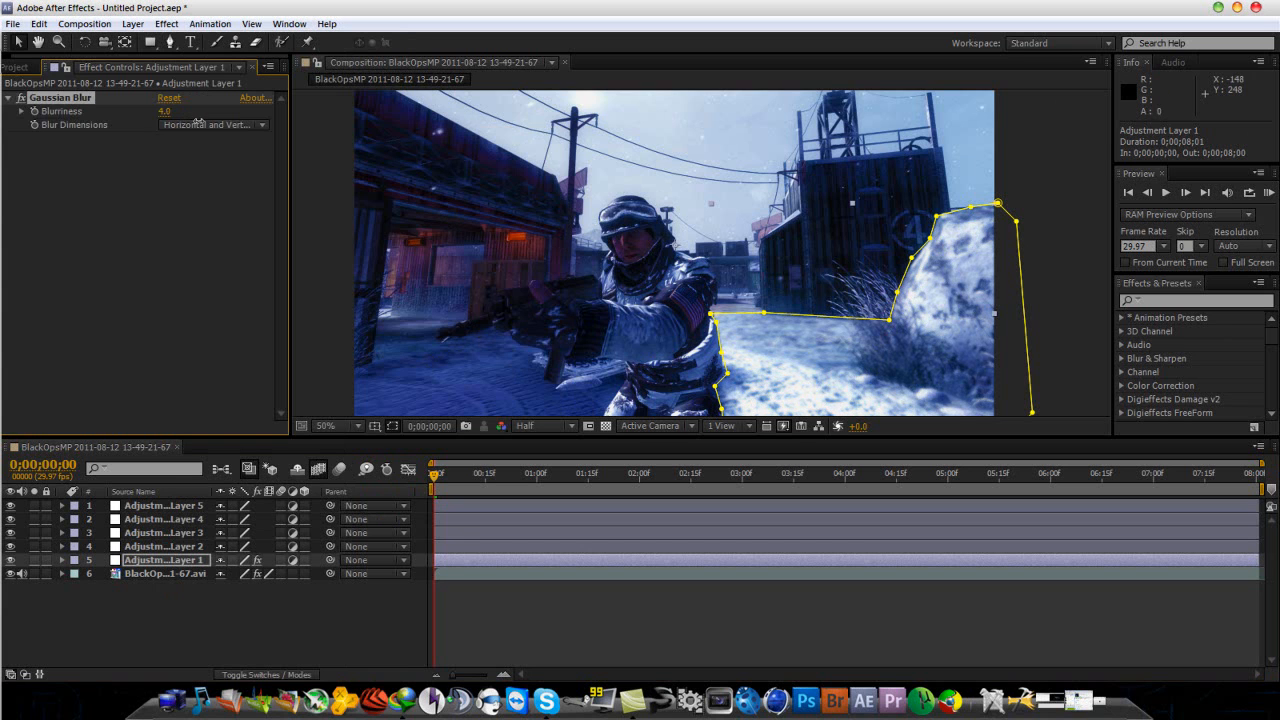
pyautogui.moveTo(164, 112); pyautogui.dragTo(200, 112)
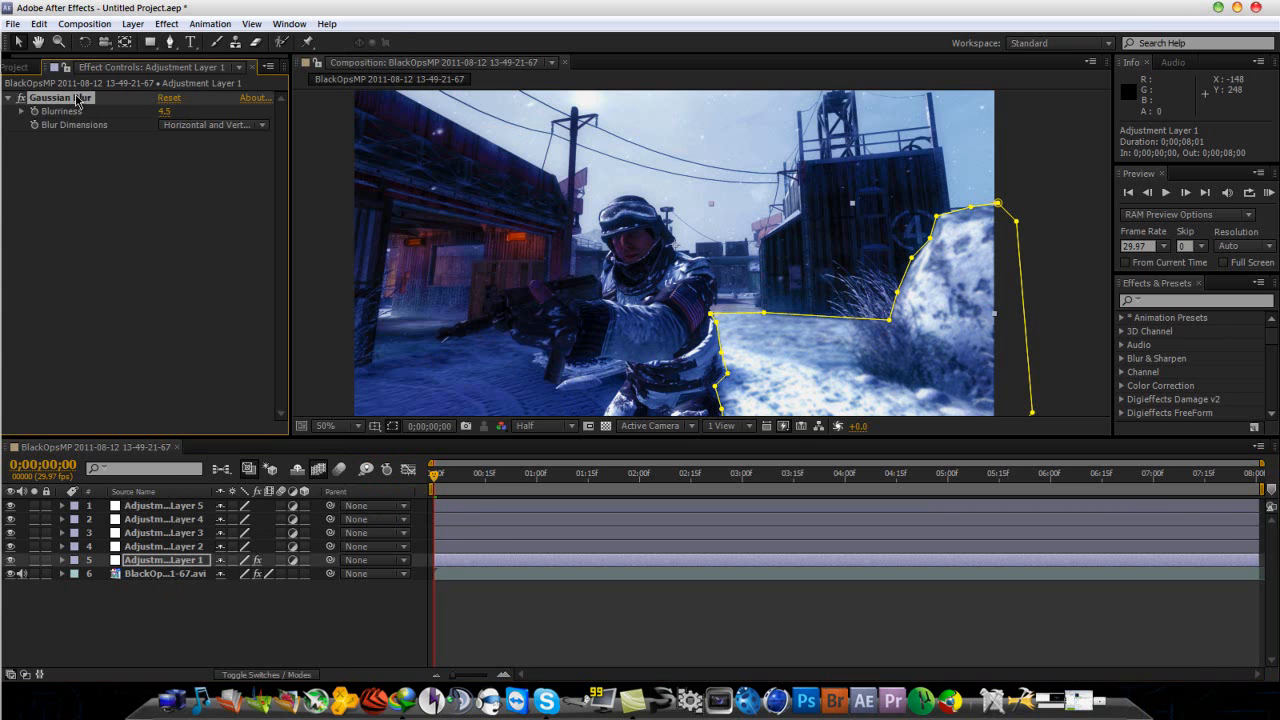
pyautogui.click(164, 546)
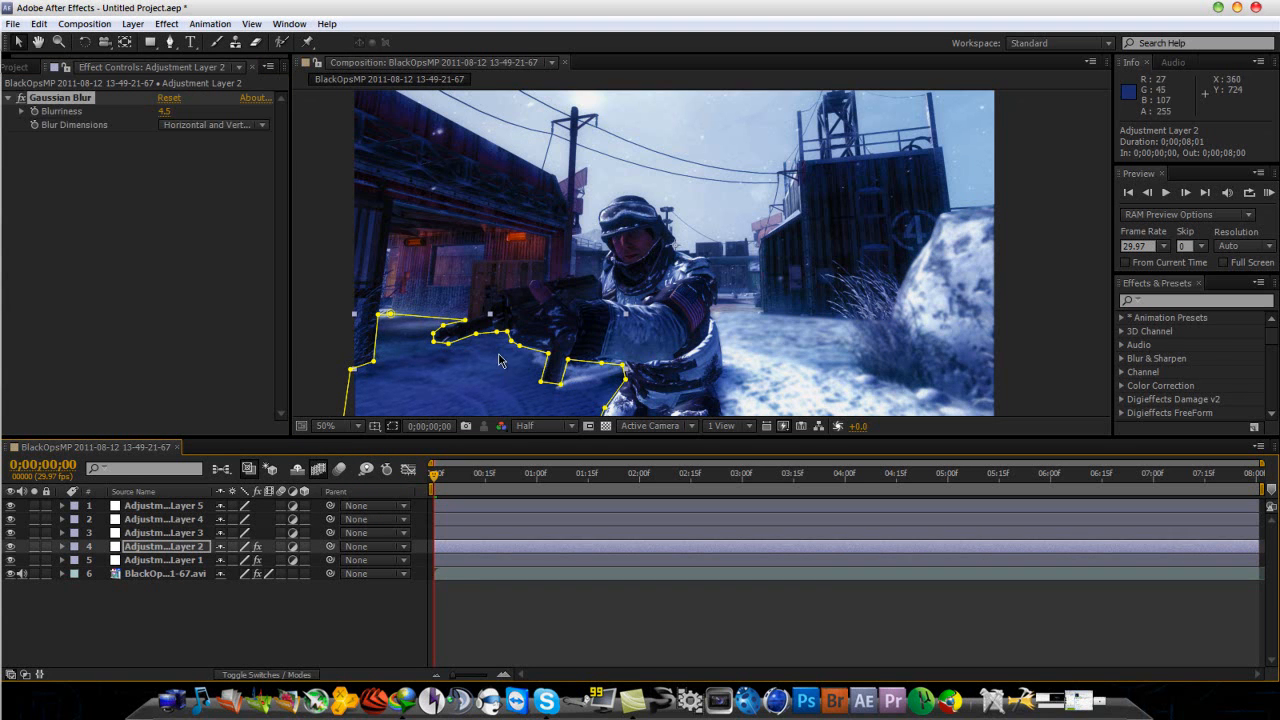
pyautogui.moveTo(424, 168)
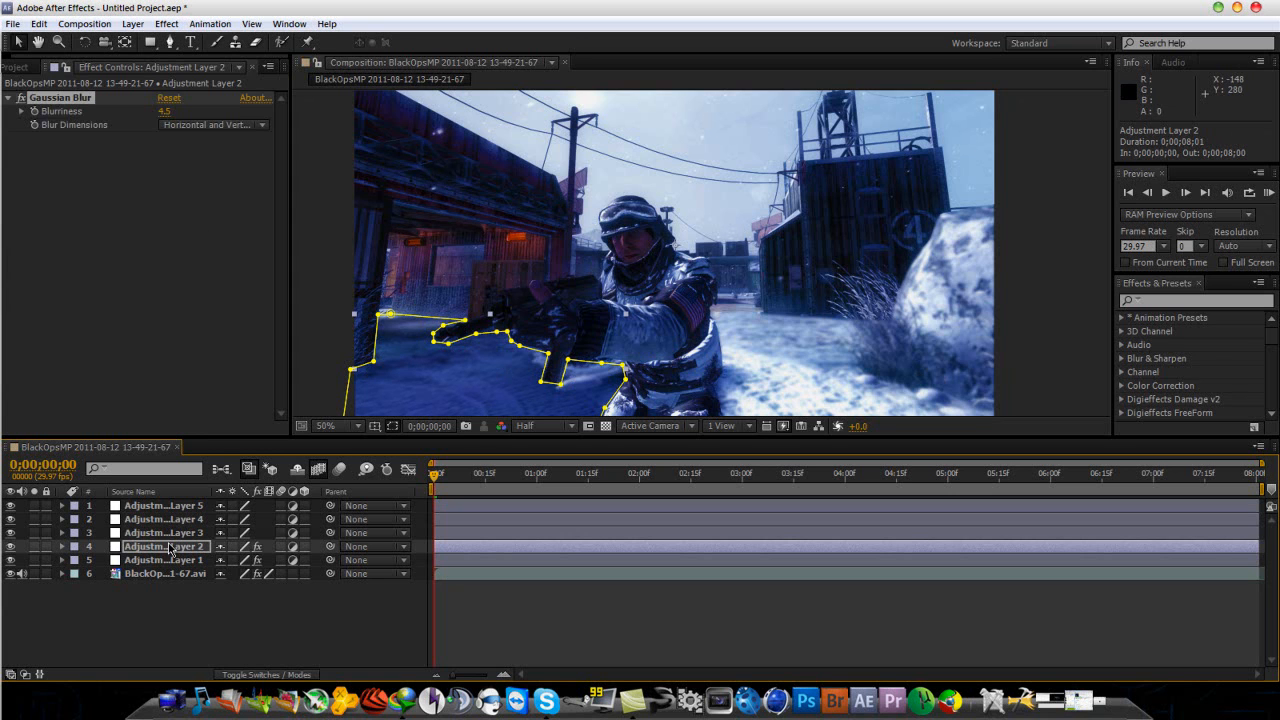
pyautogui.moveTo(164, 532)
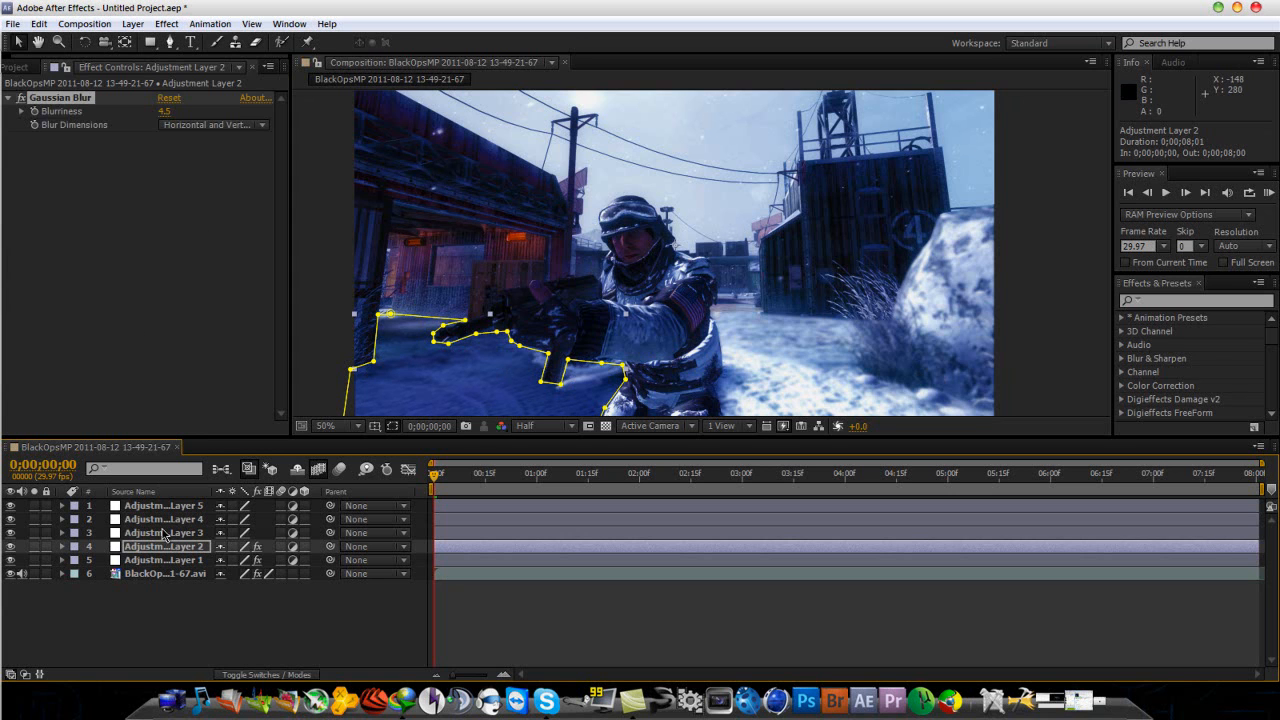
# Step: Scrub the Gaussian Blur Blurriness on Adjustment Layer 3 to soften the left building
pyautogui.click(164, 532)
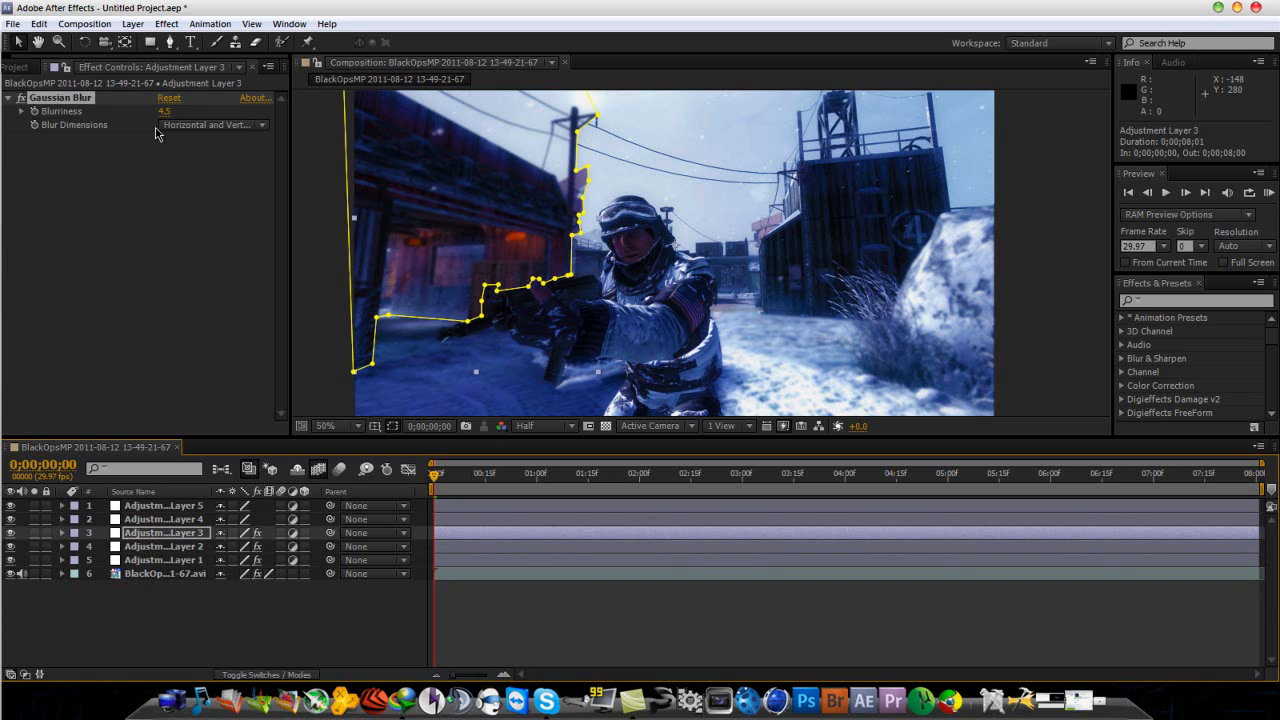
pyautogui.moveTo(164, 112); pyautogui.dragTo(180, 112)
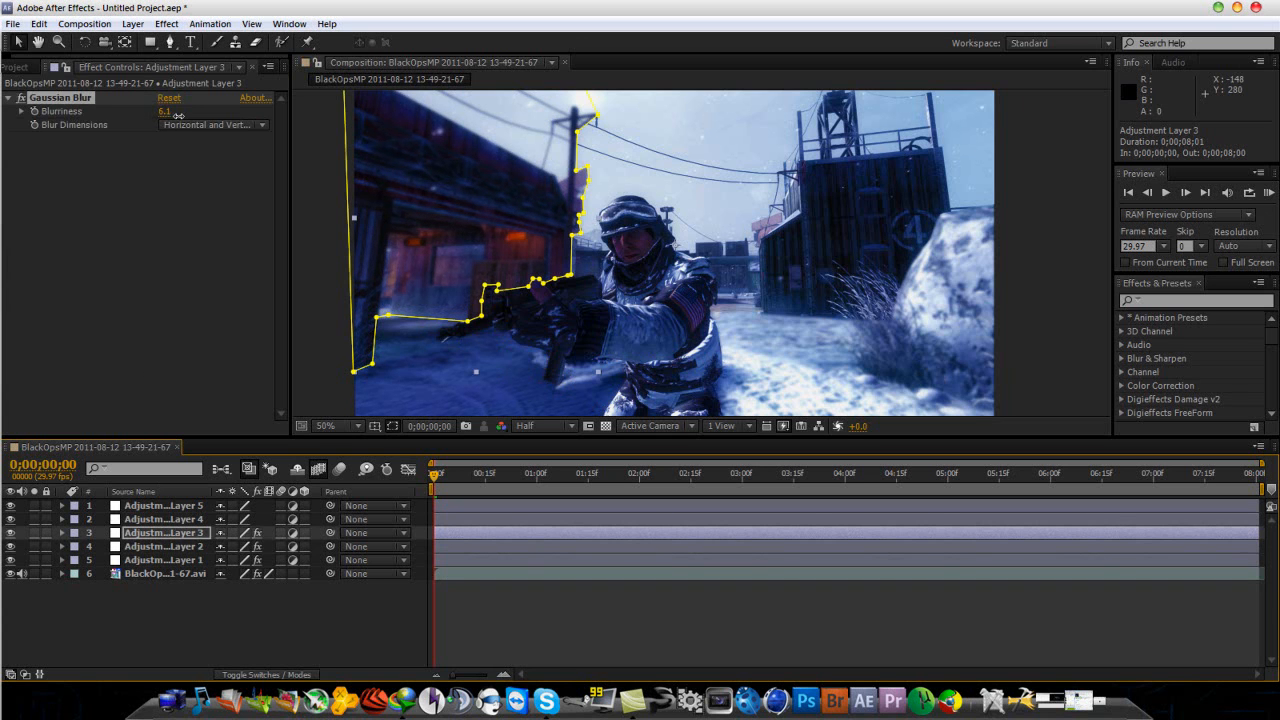
pyautogui.moveTo(164, 112); pyautogui.dragTo(184, 112)
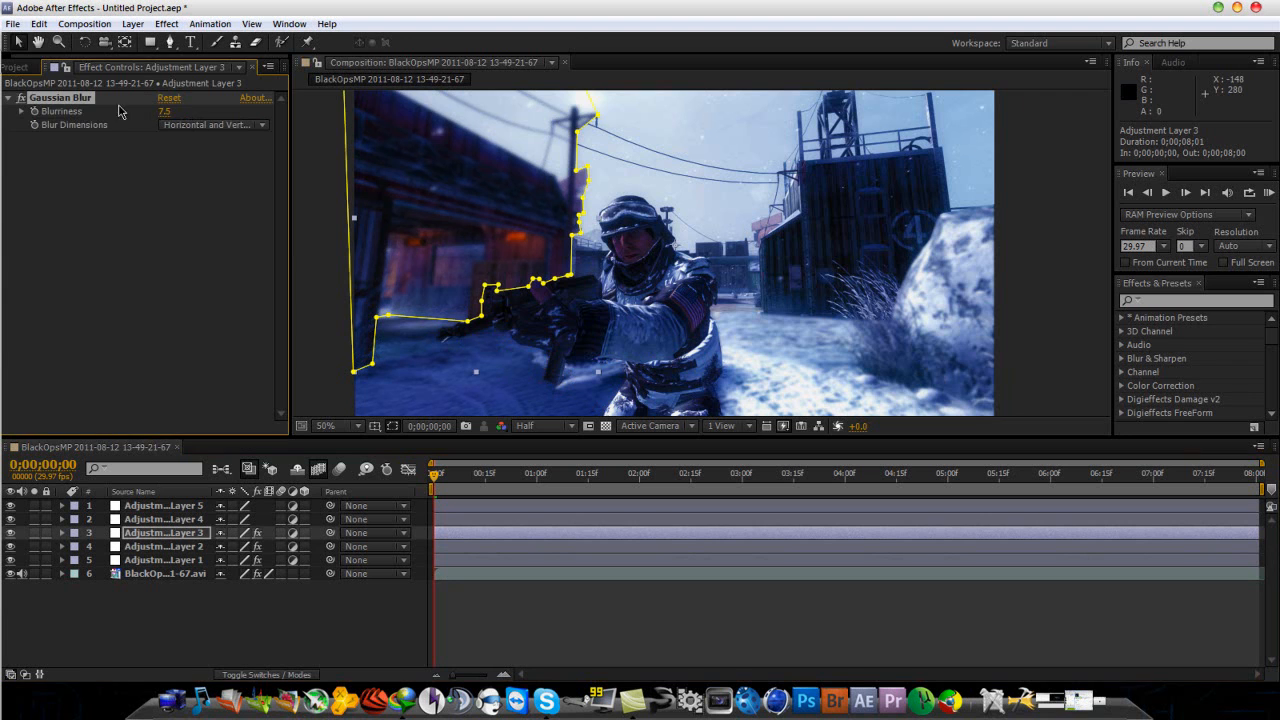
pyautogui.click(12, 700)
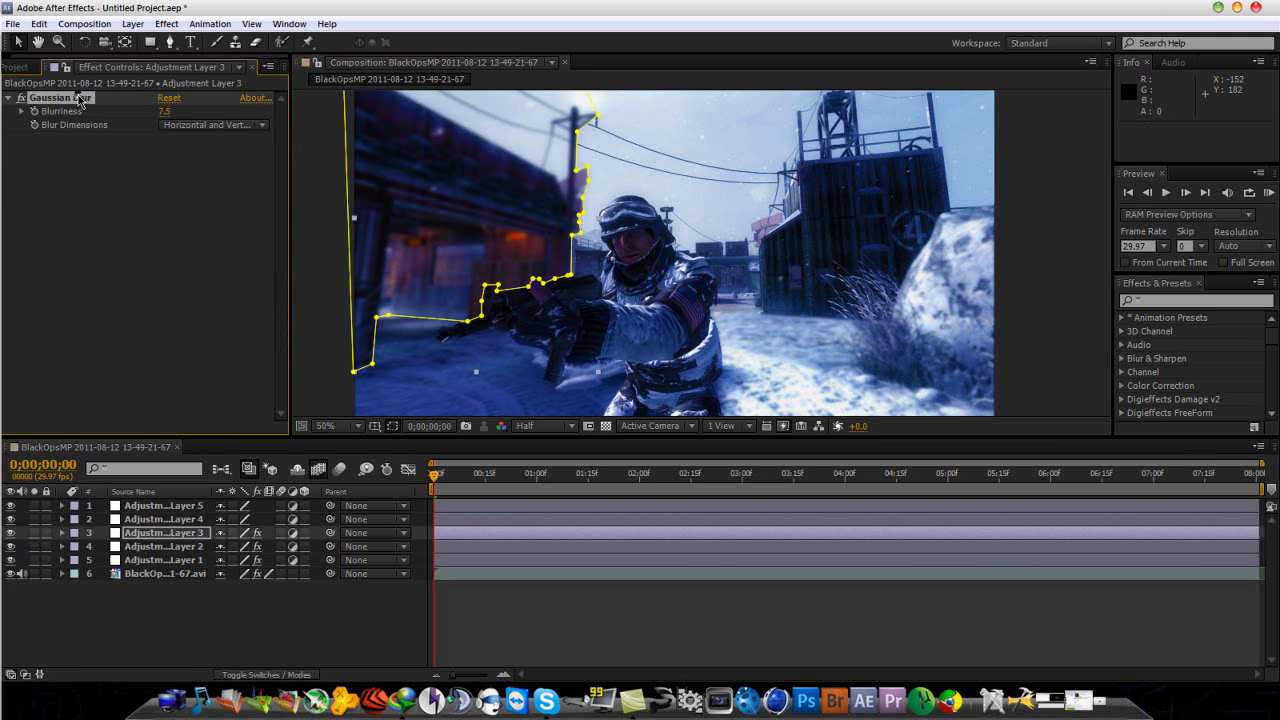
pyautogui.moveTo(144, 528)
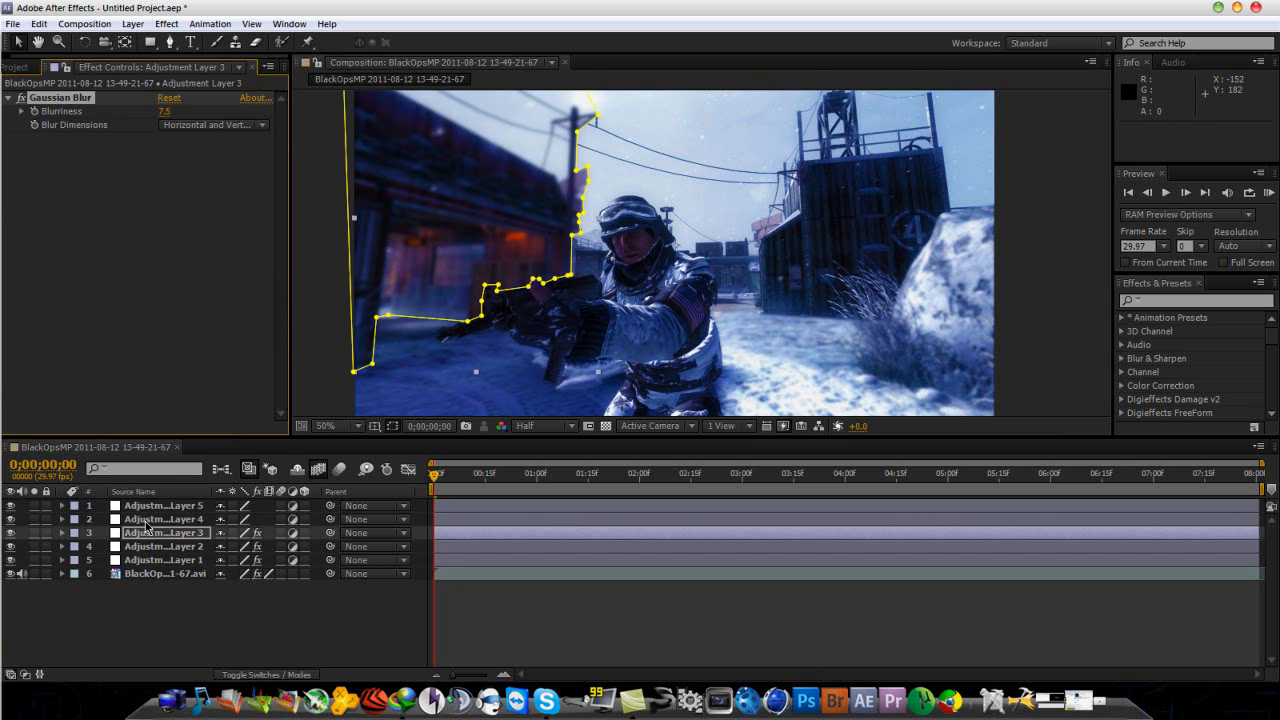
pyautogui.click(164, 518)
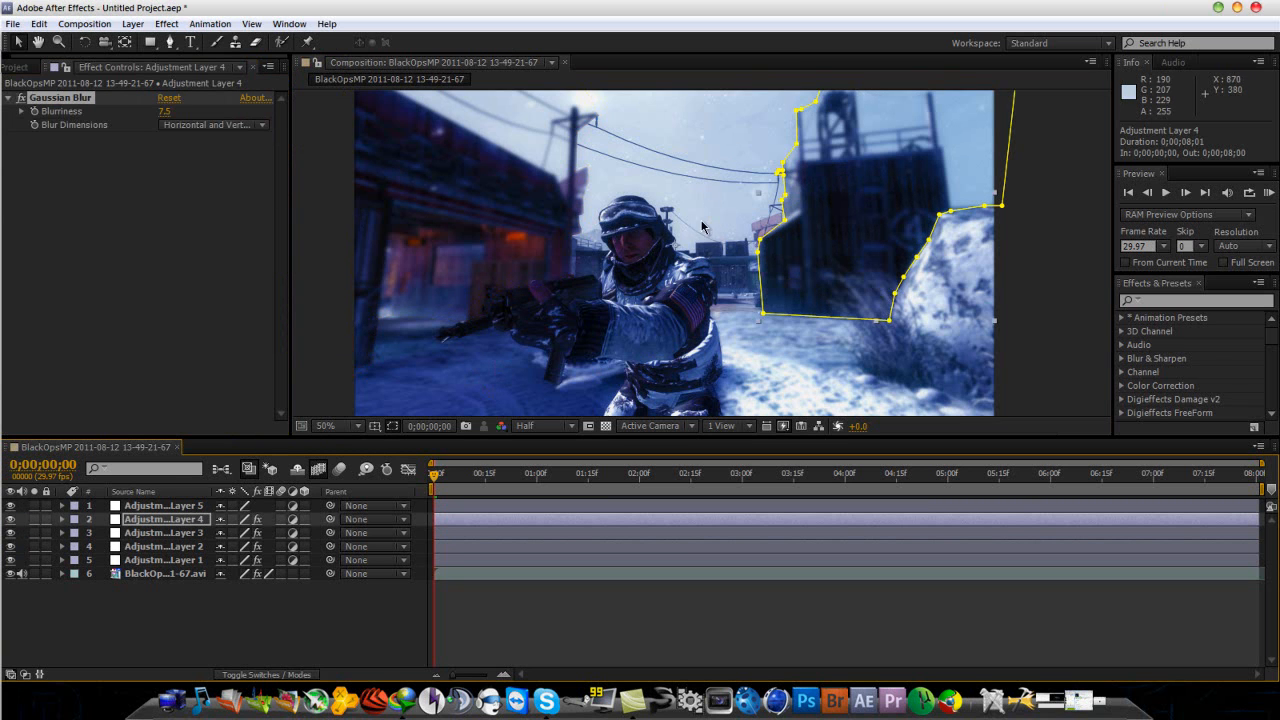
# Step: Select Adjustment Layer 5, view the blur at 100%, then return to full view
pyautogui.click(164, 504)
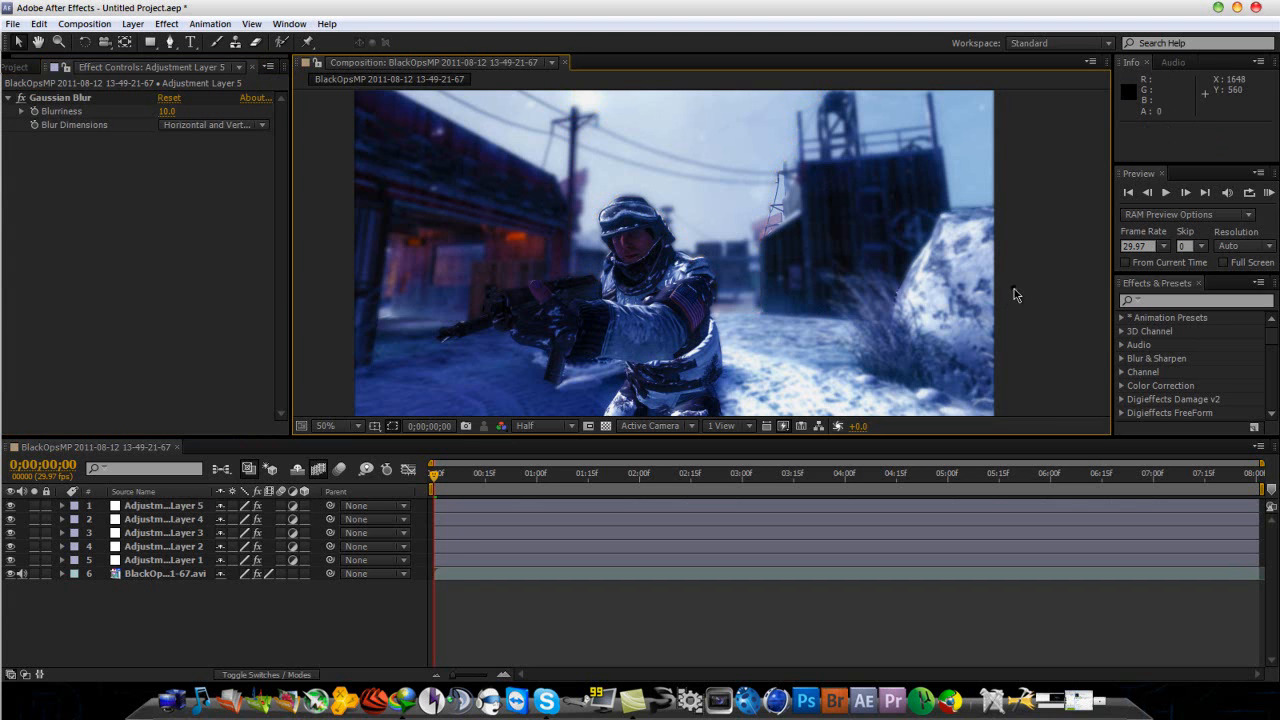
pyautogui.moveTo(836, 316)
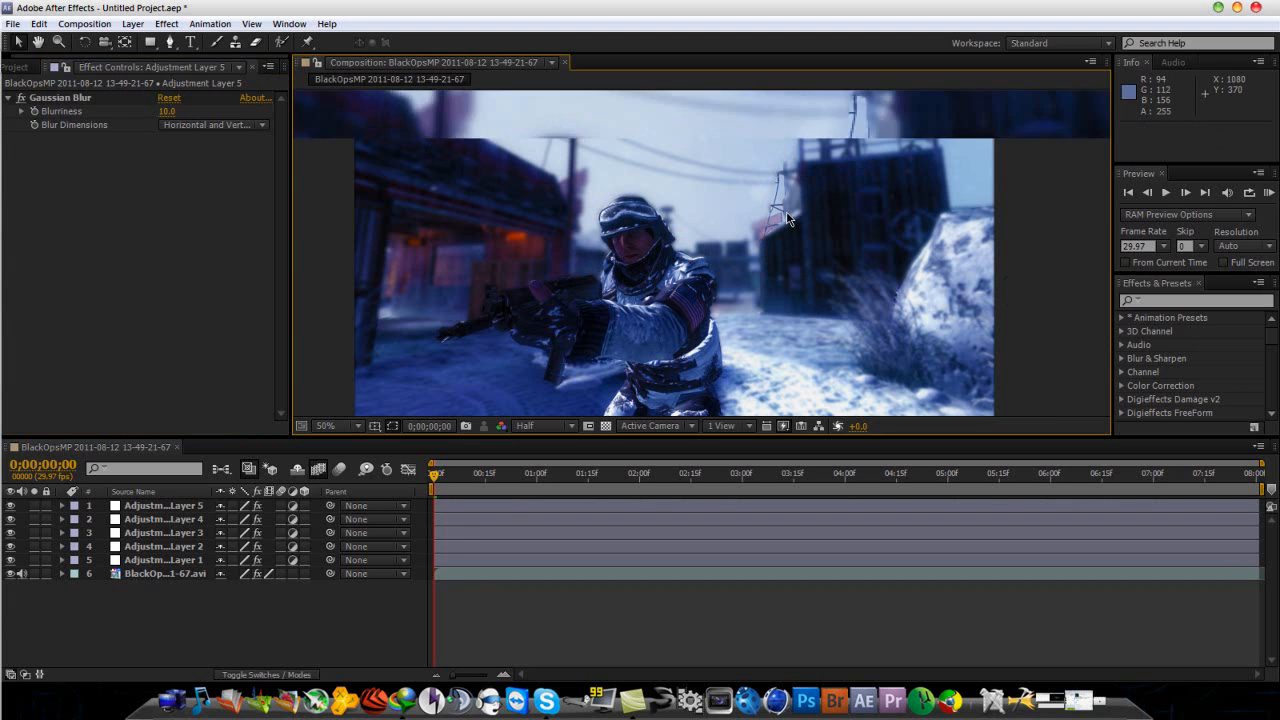
pyautogui.click(338, 424)
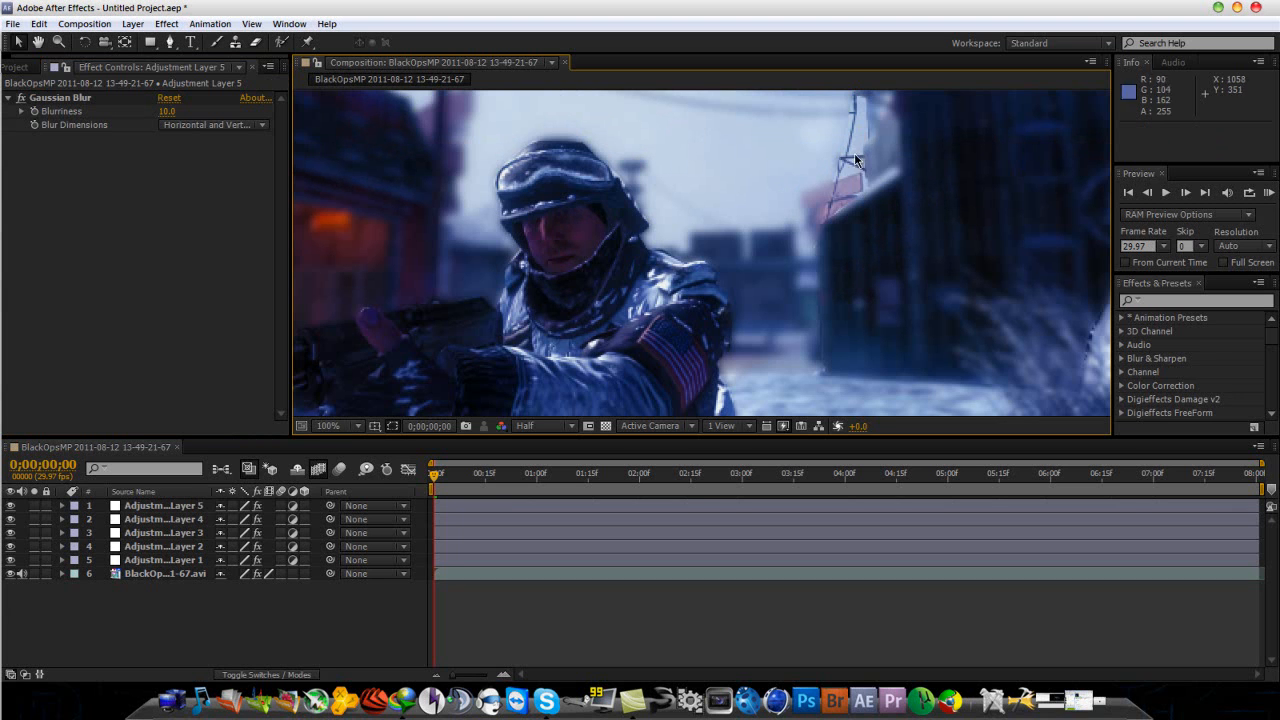
pyautogui.moveTo(862, 212)
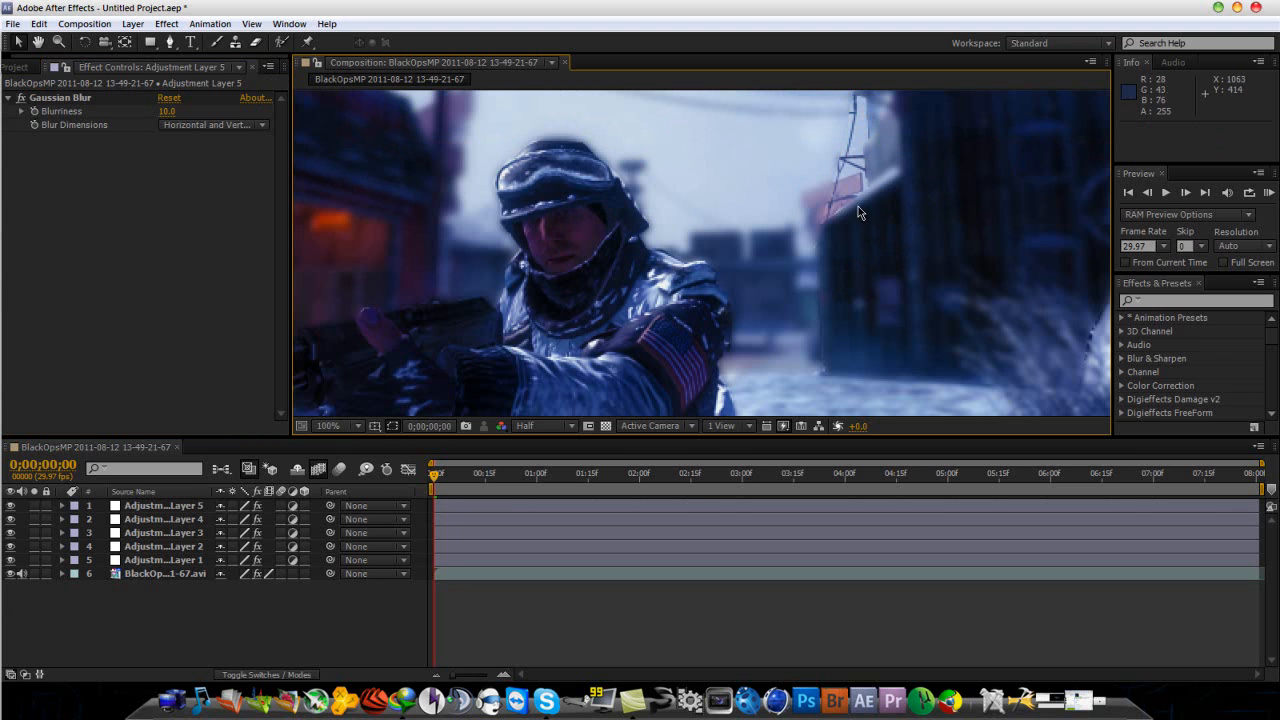
pyautogui.click(328, 426)
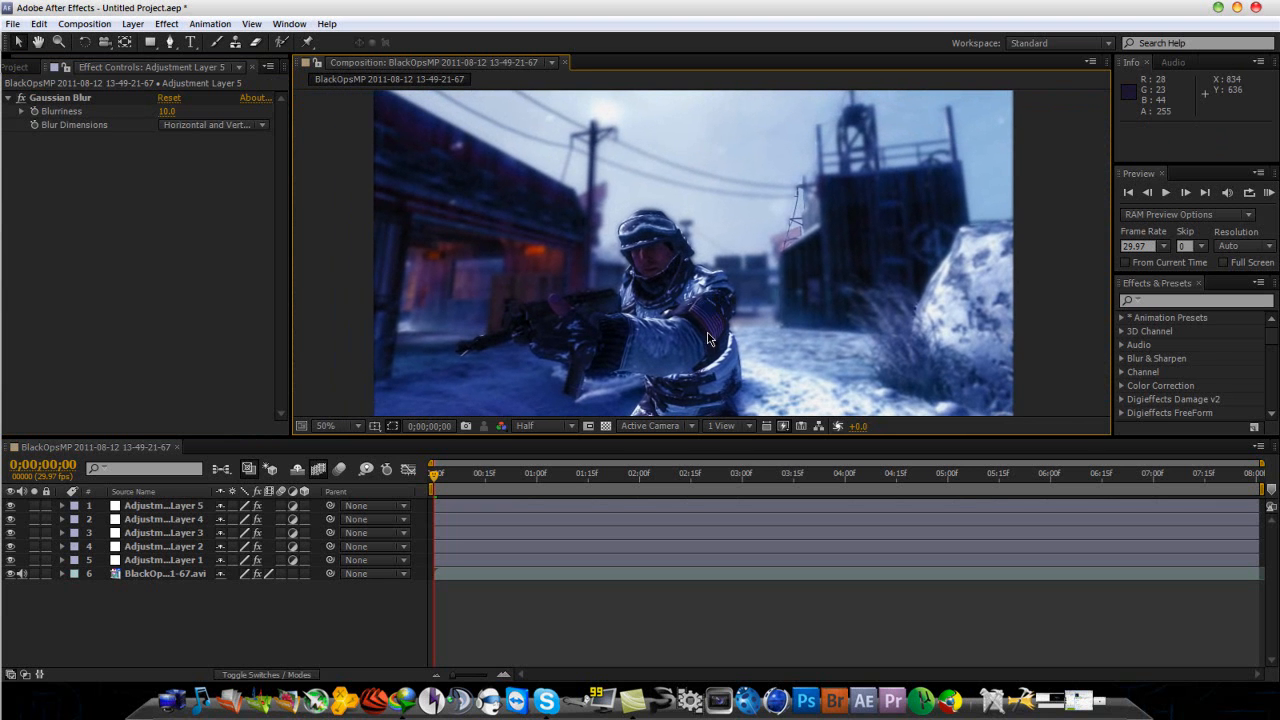
pyautogui.moveTo(434, 488)
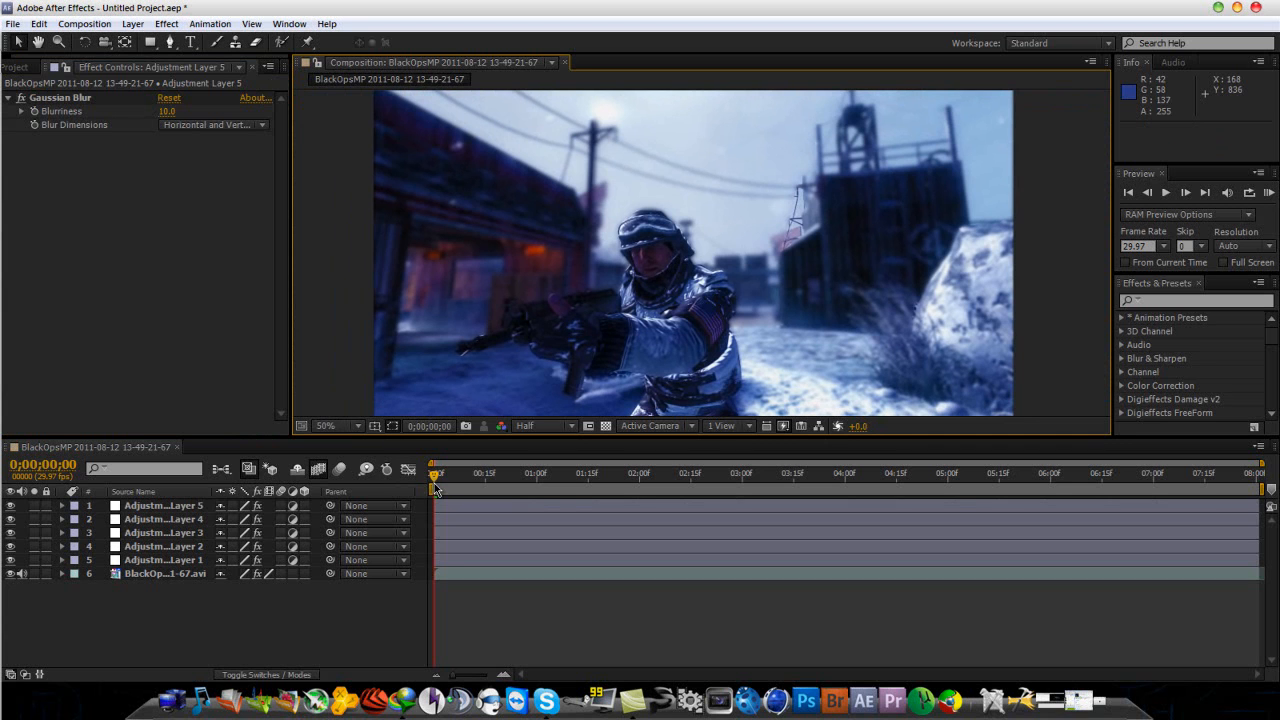
pyautogui.moveTo(140, 216)
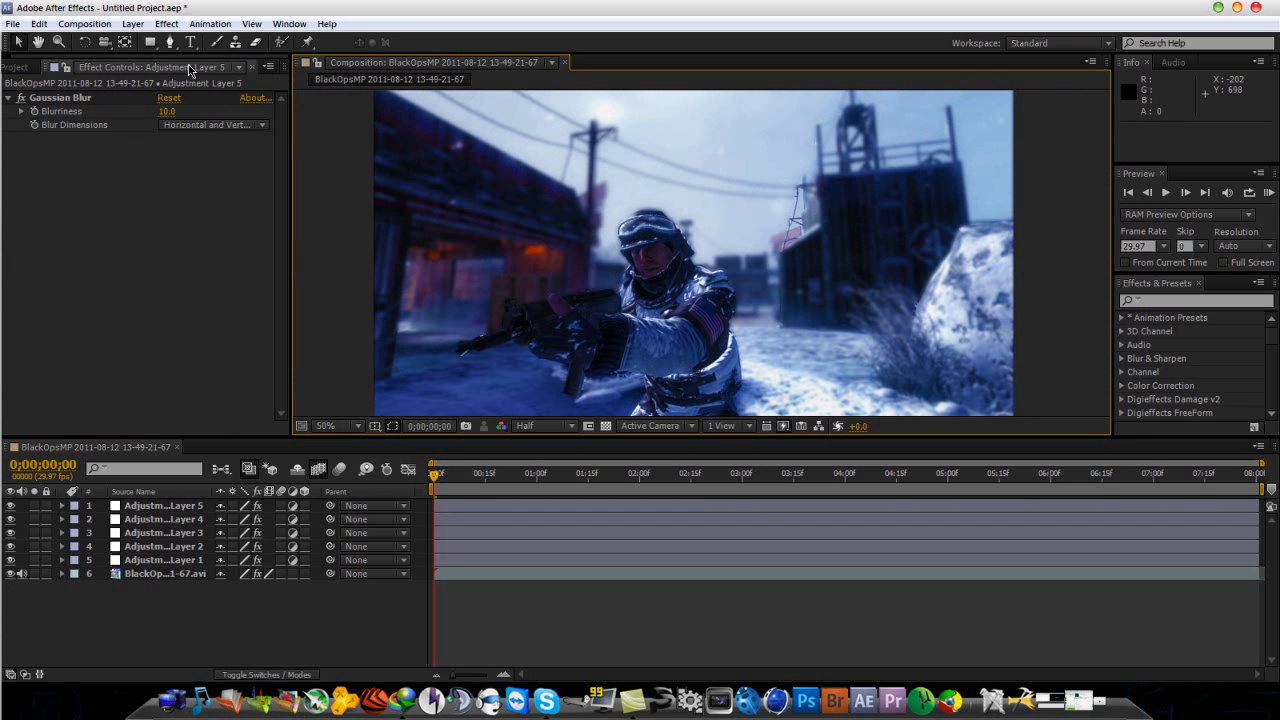
pyautogui.moveTo(428, 110)
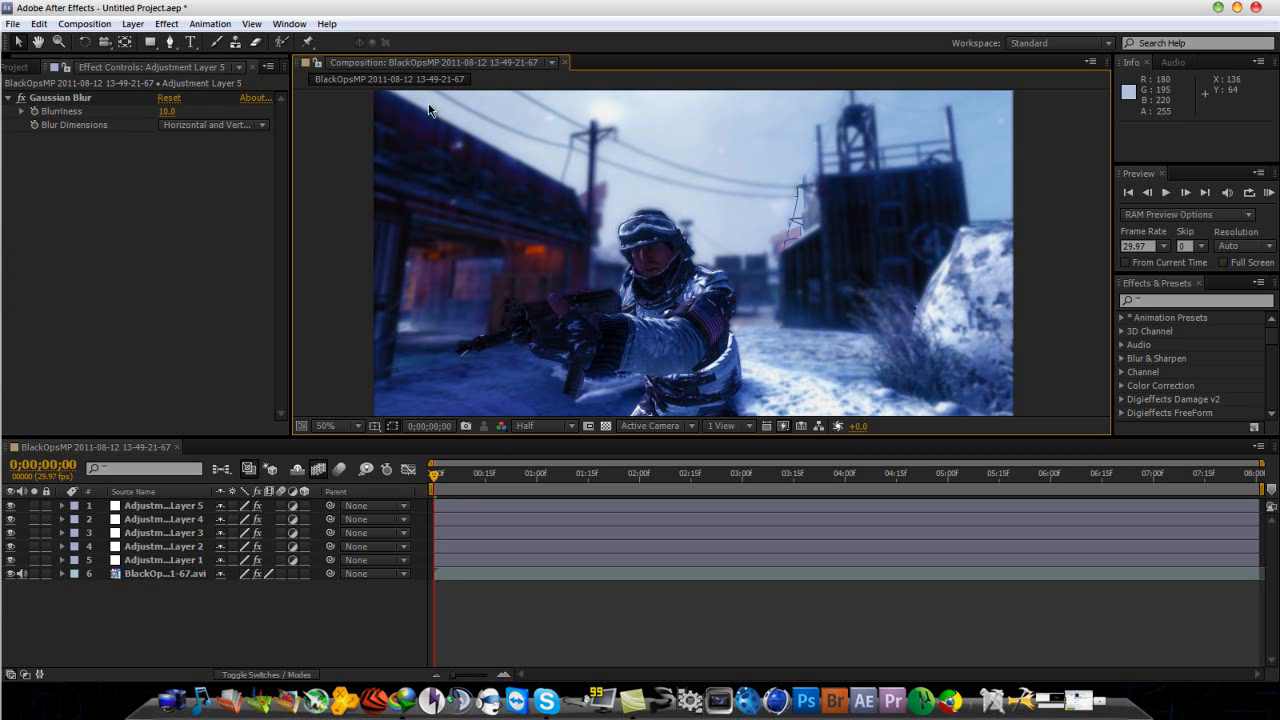
pyautogui.moveTo(740, 264)
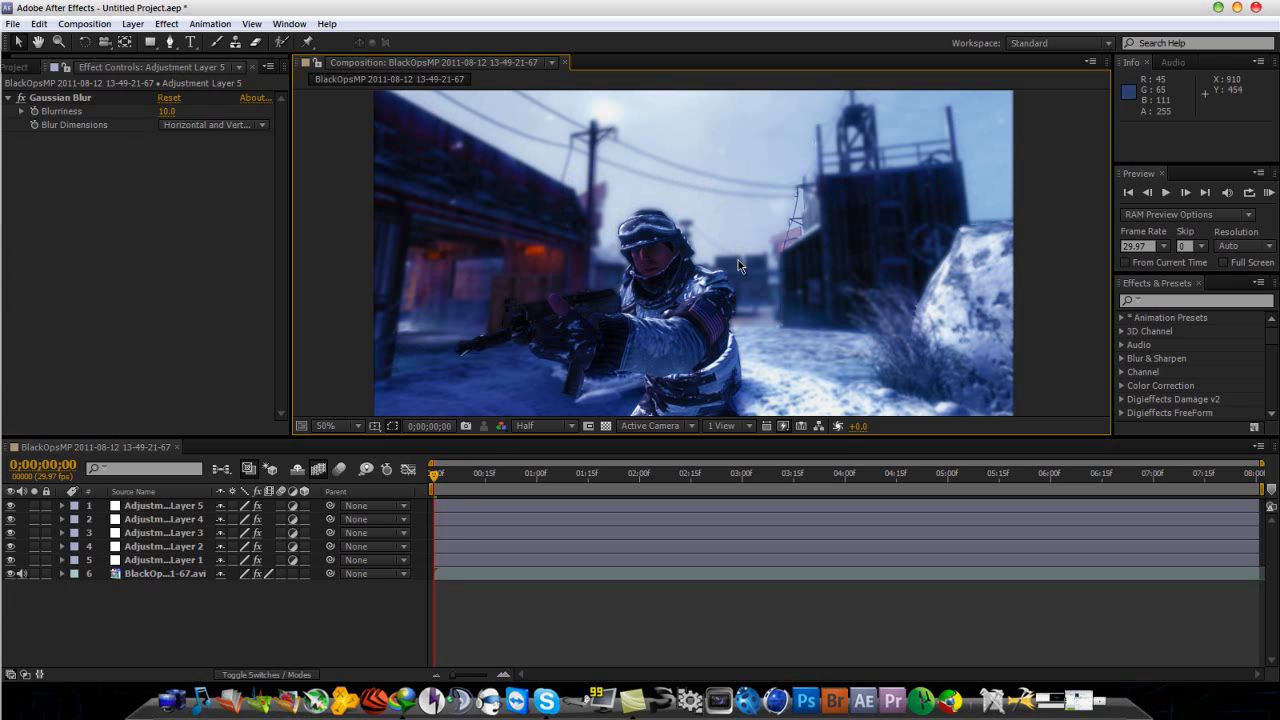
pyautogui.moveTo(956, 360)
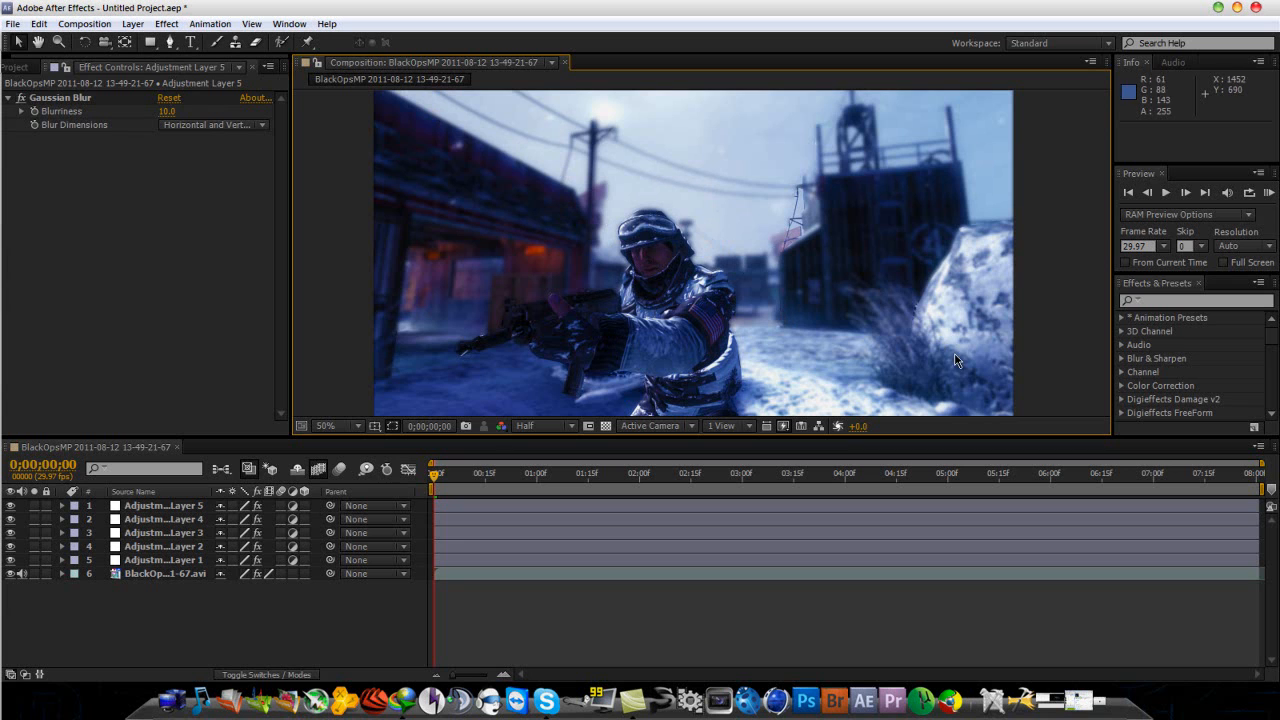
pyautogui.moveTo(310, 220)
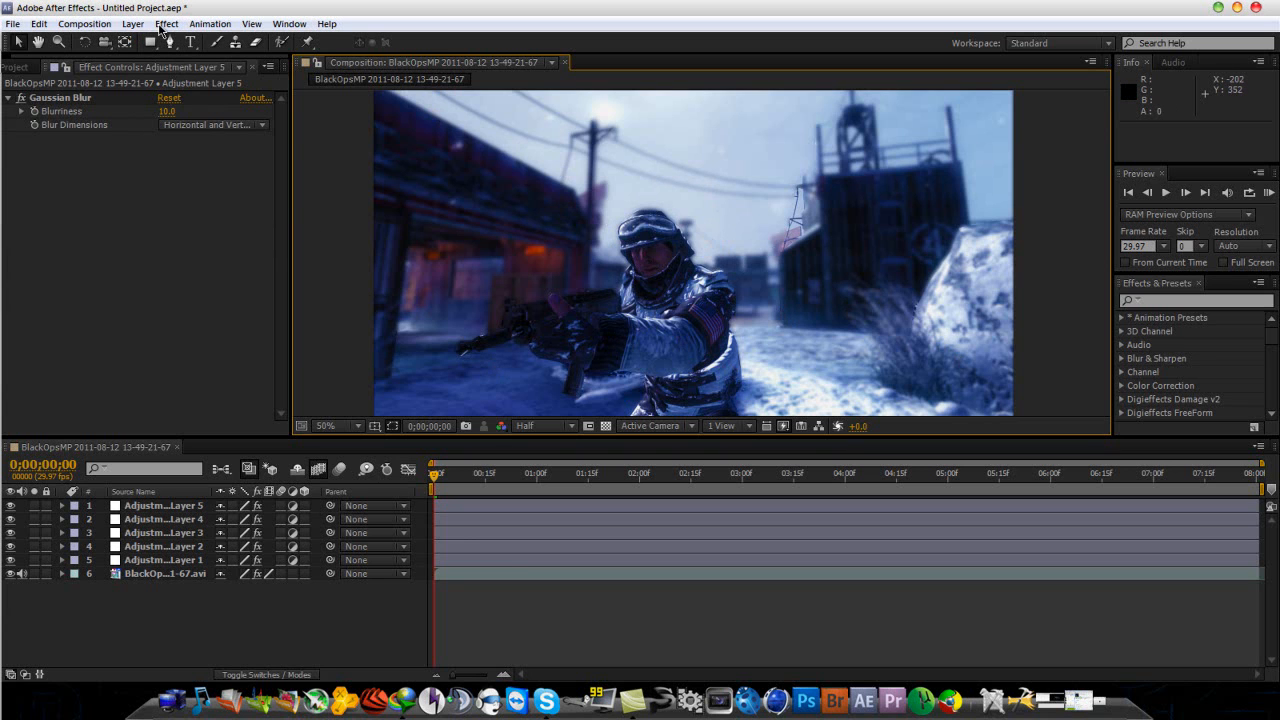
pyautogui.moveTo(480, 392)
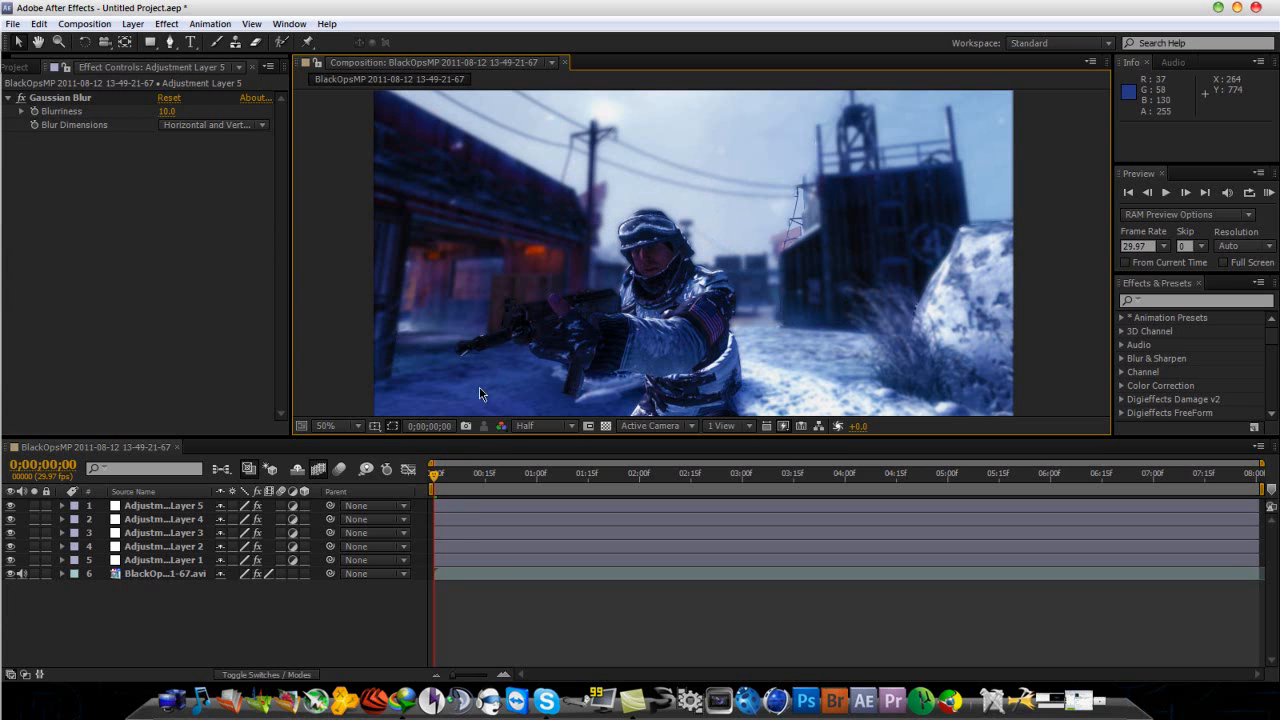
pyautogui.moveTo(840, 272)
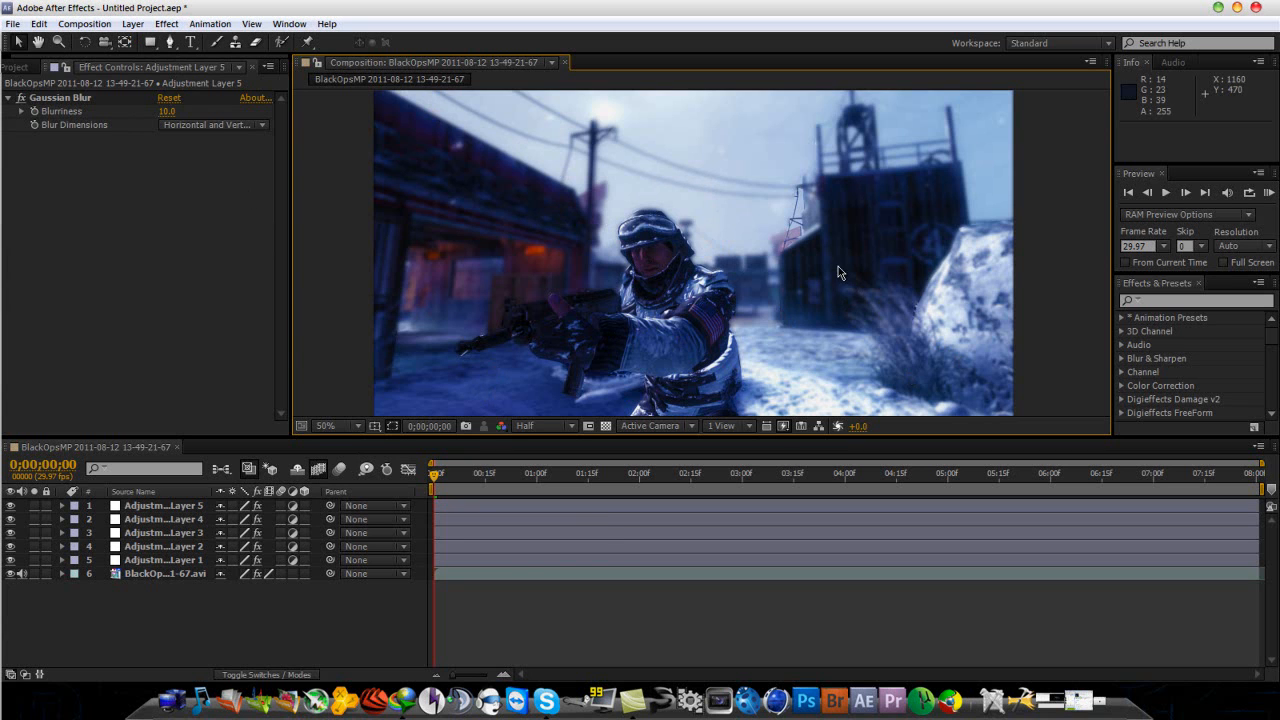
pyautogui.moveTo(1204, 146)
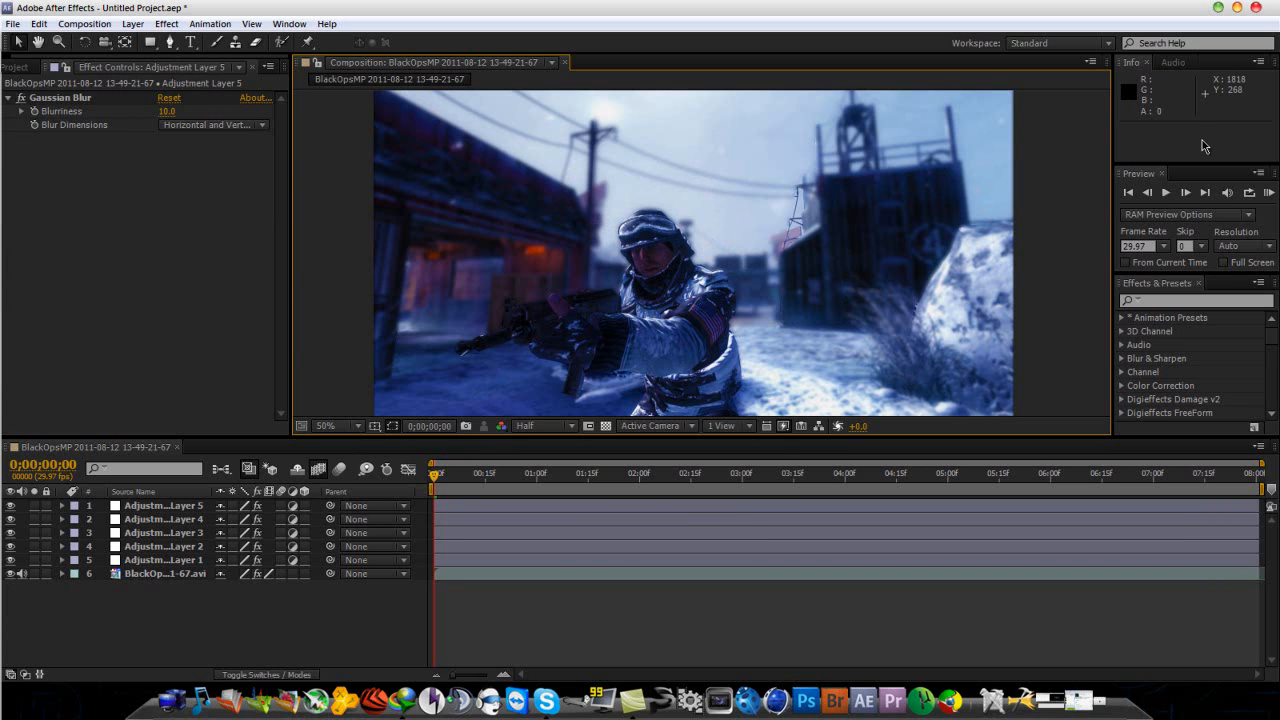
pyautogui.moveTo(1100, 180)
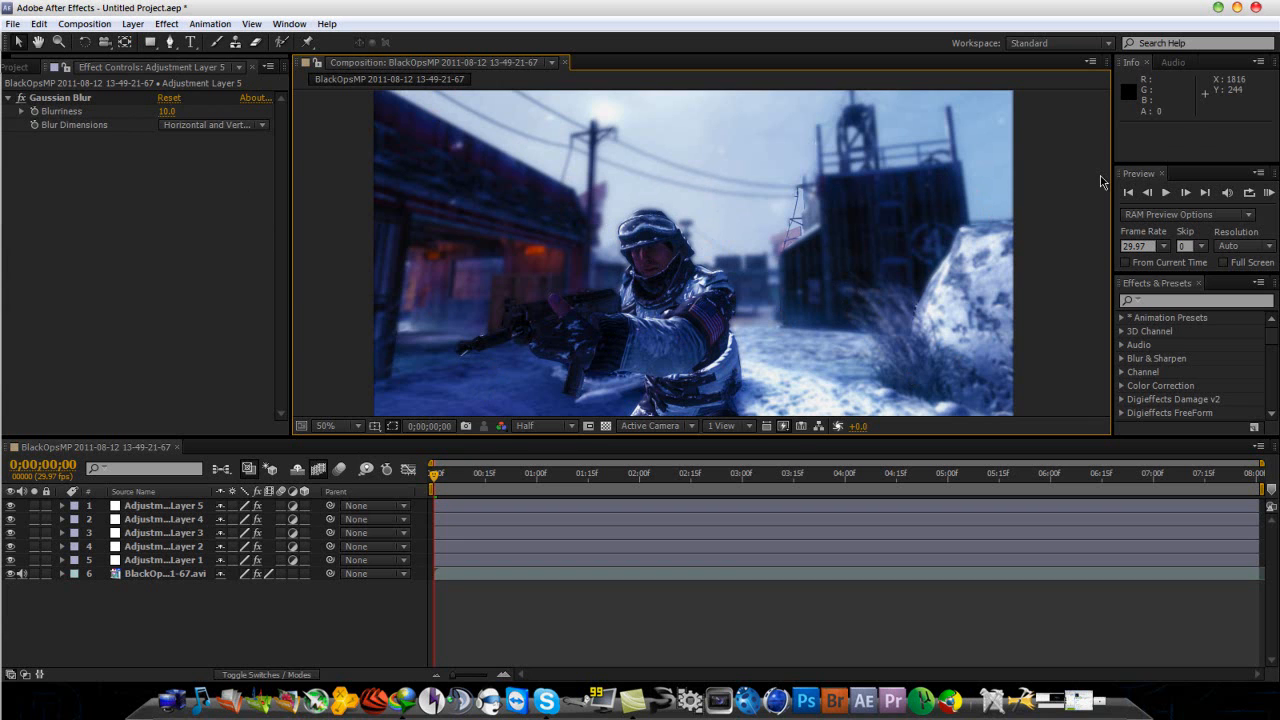
pyautogui.moveTo(918, 168)
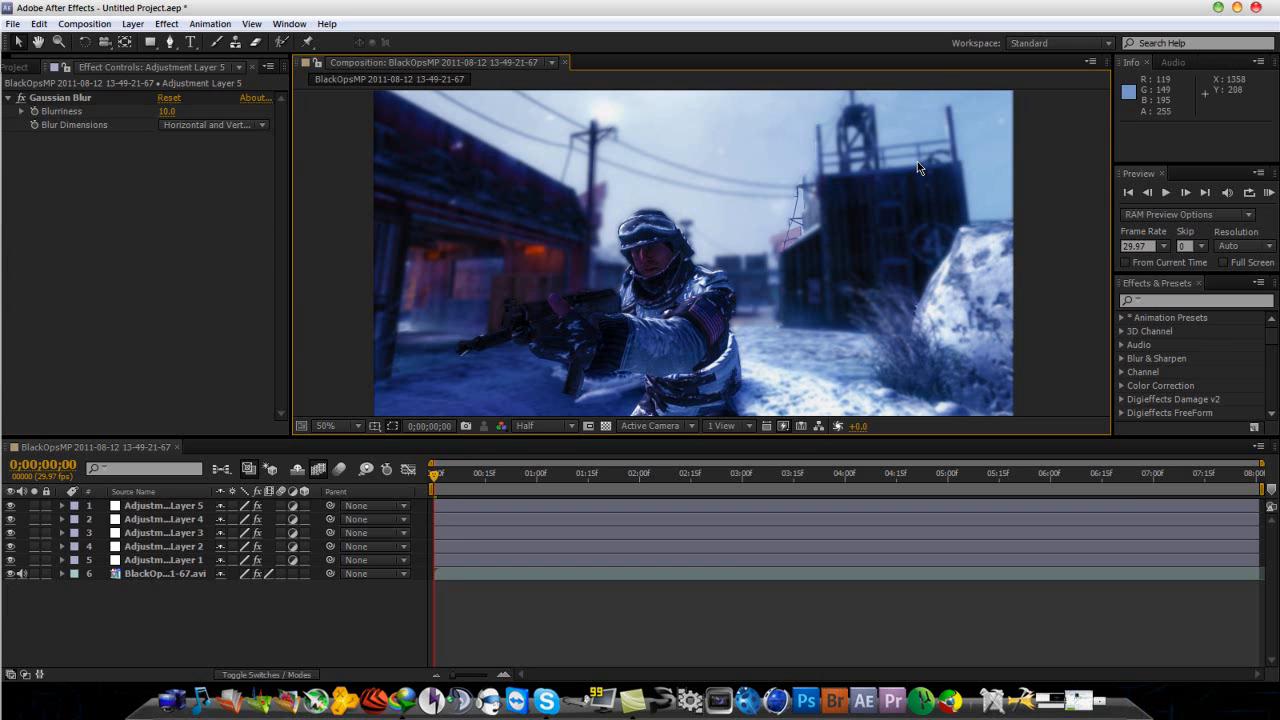